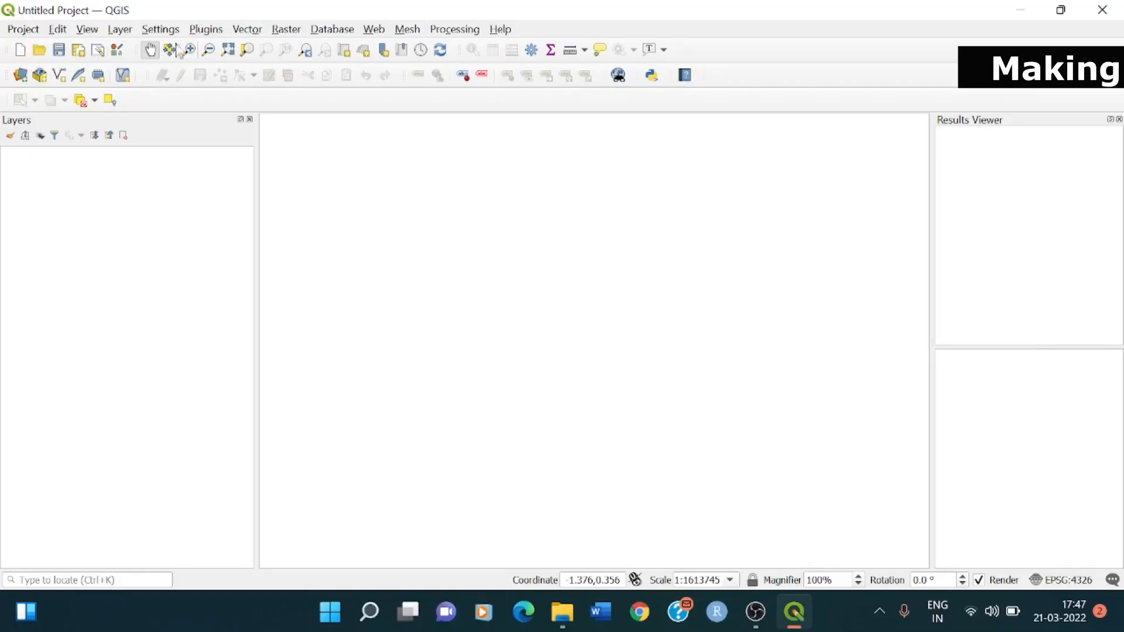
# Step: Load maharashtra_administrative.shp as a vector layer via the Data Source Manager
pyautogui.click(119, 28)
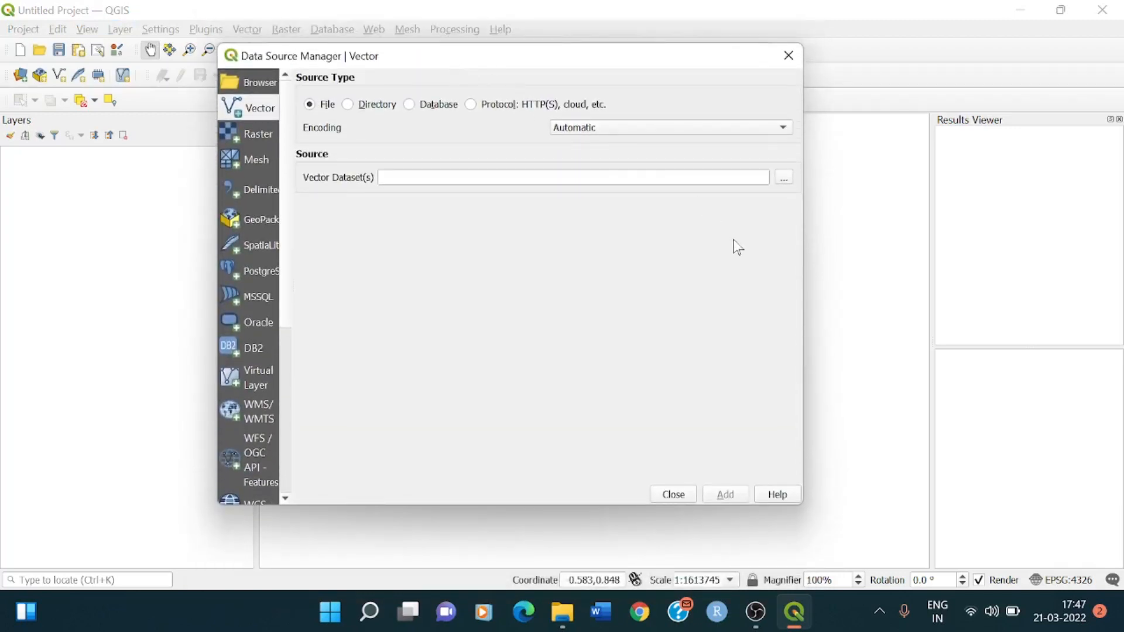
pyautogui.moveTo(786, 185)
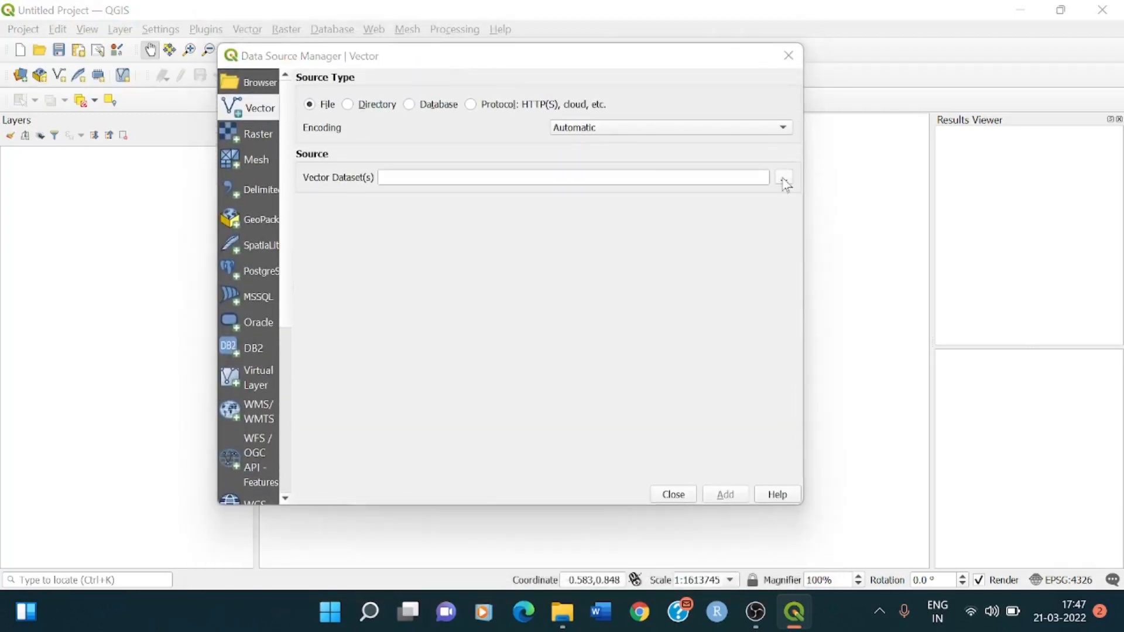
pyautogui.click(783, 177)
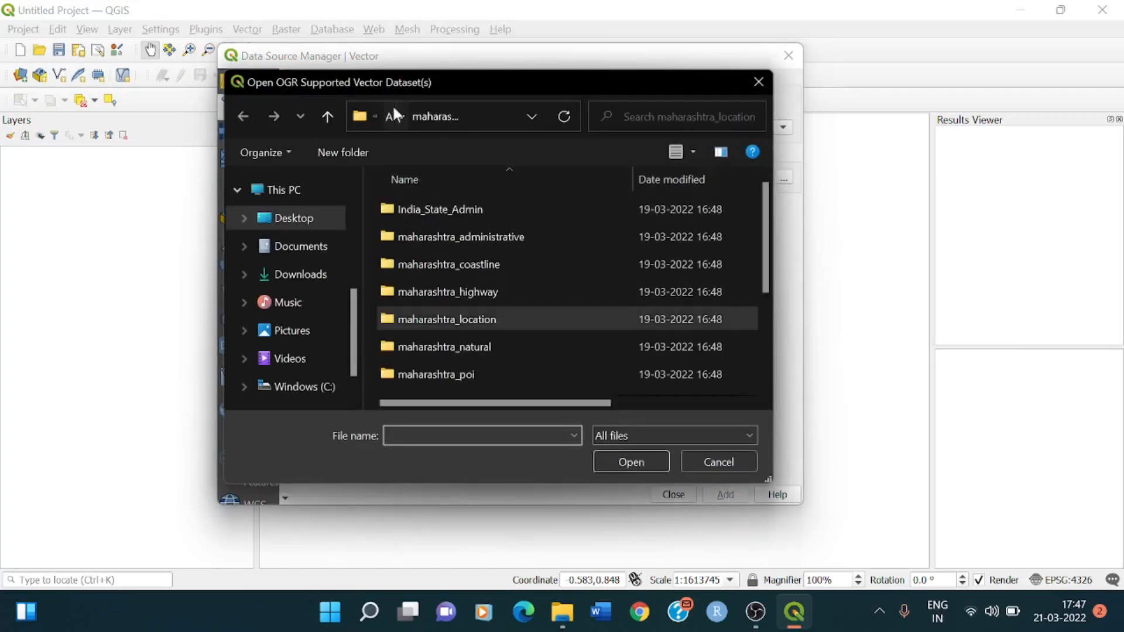
pyautogui.moveTo(462, 236)
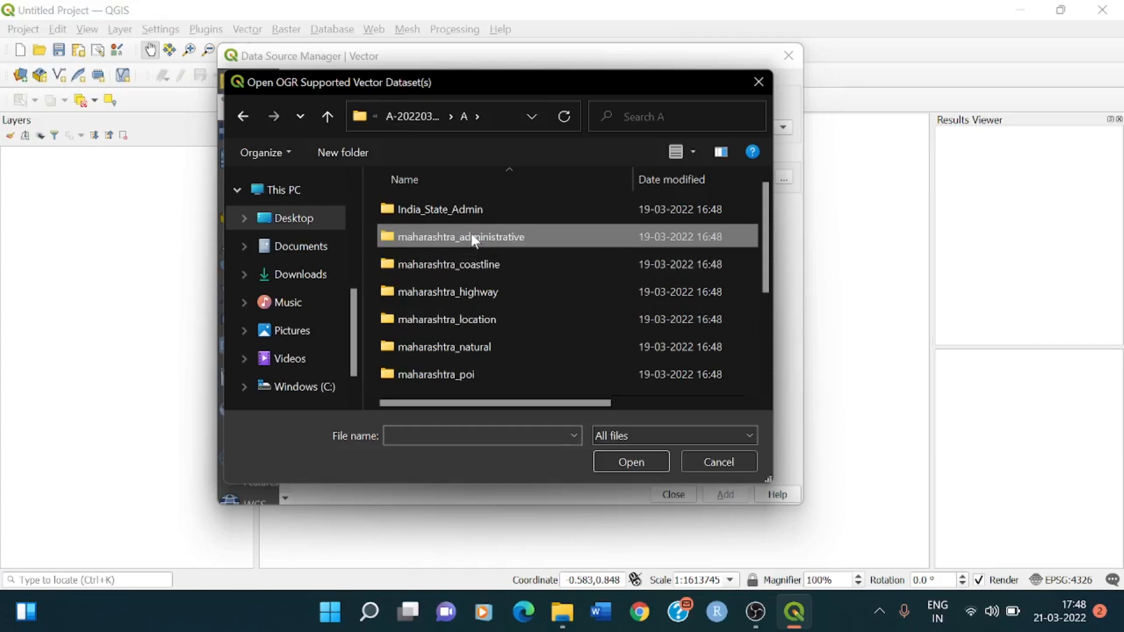
pyautogui.doubleClick(460, 237)
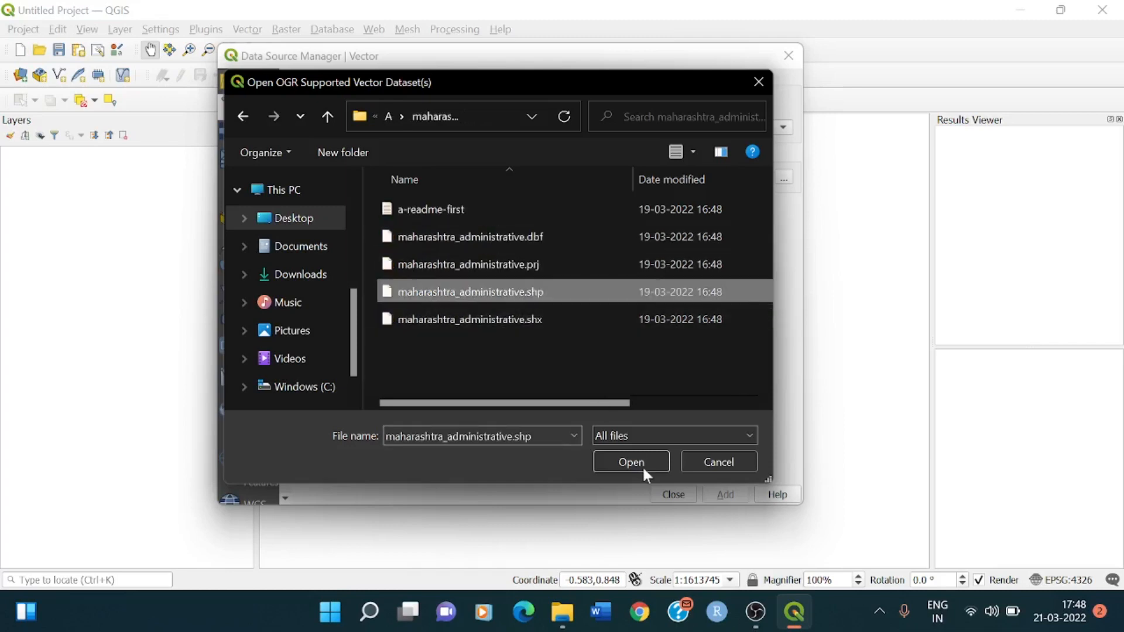
pyautogui.click(630, 460)
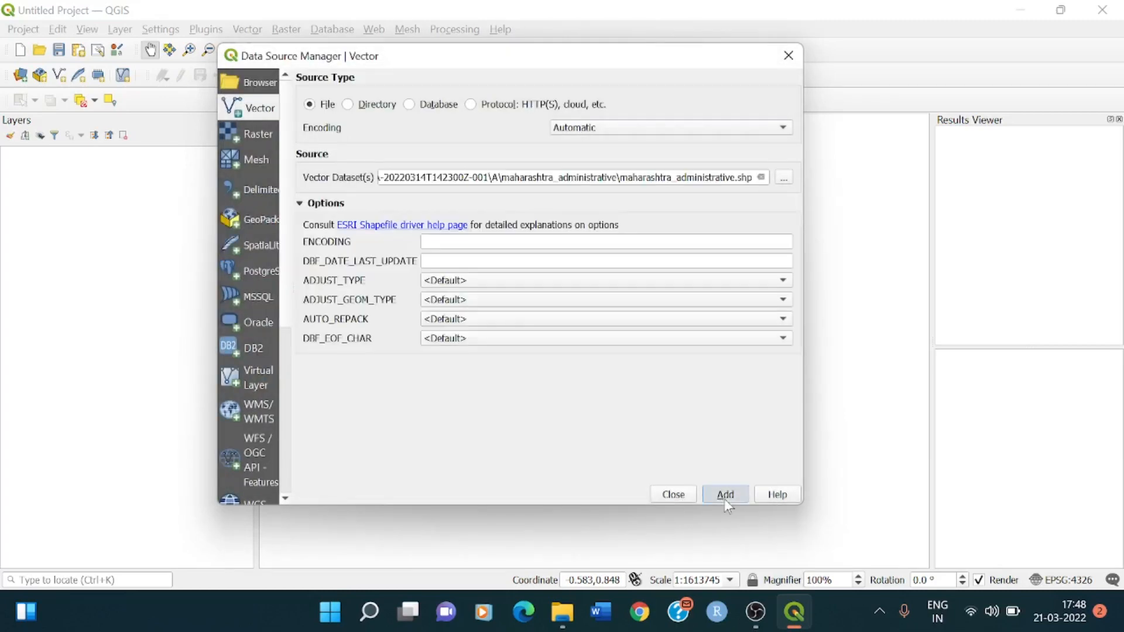
pyautogui.click(724, 494)
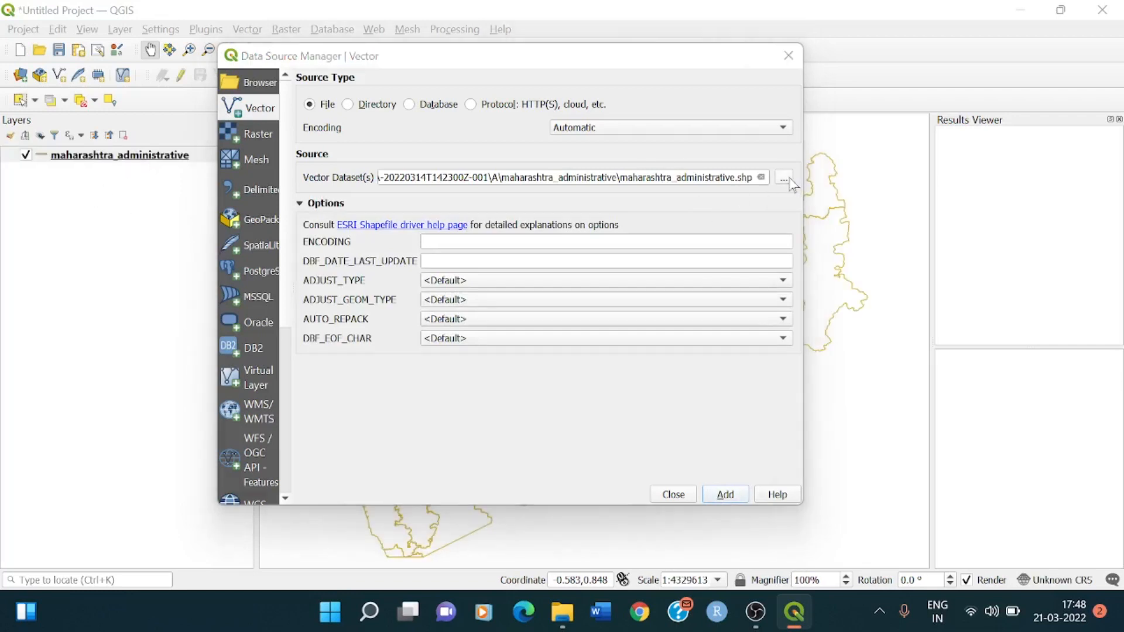
# Step: Add the maharashtra coastline, highway and location shapefiles as layers
pyautogui.click(784, 176)
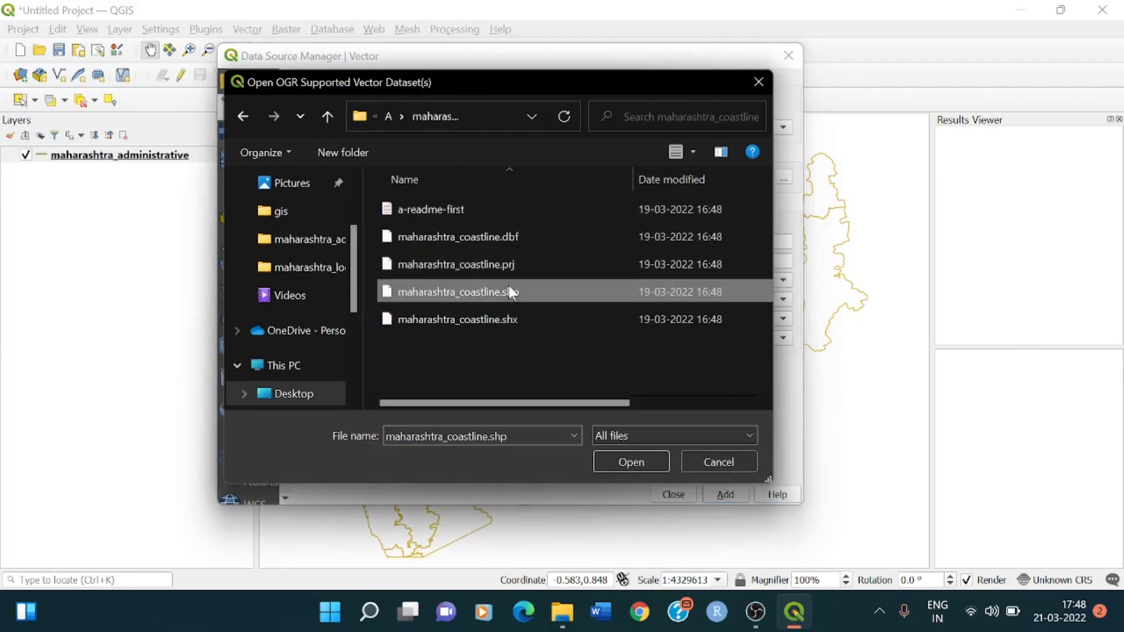
pyautogui.click(630, 462)
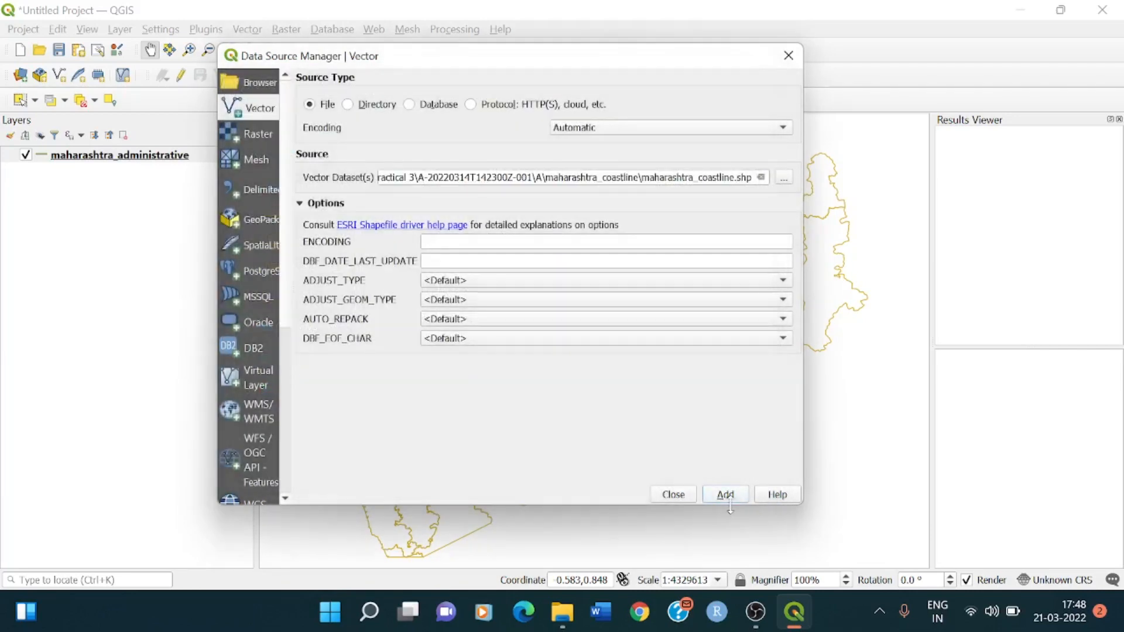
pyautogui.click(724, 495)
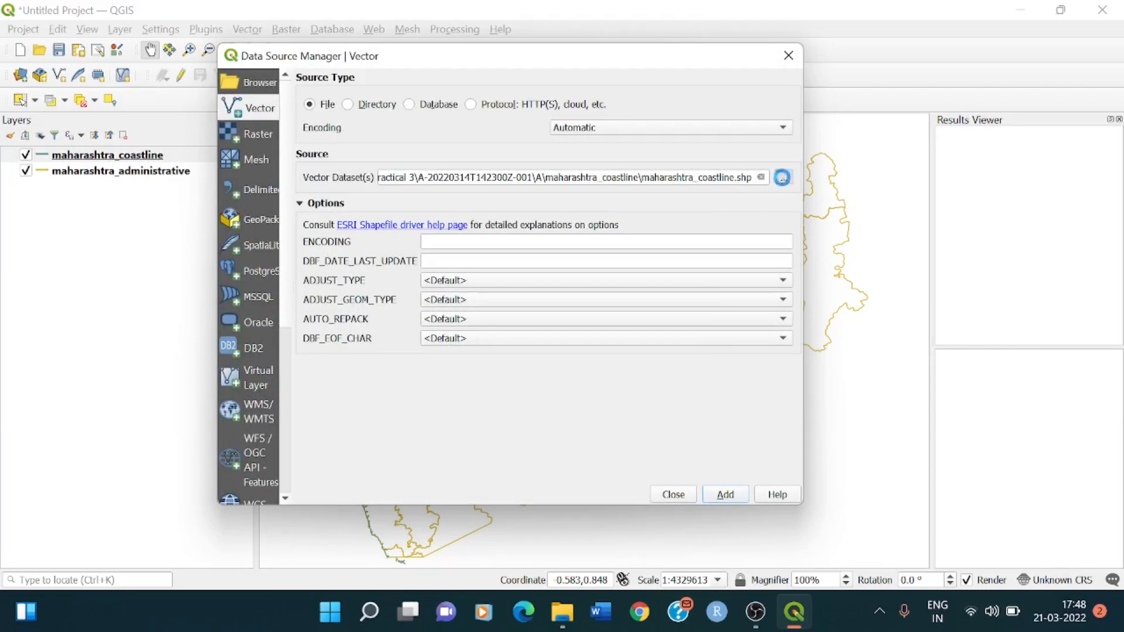
pyautogui.click(780, 177)
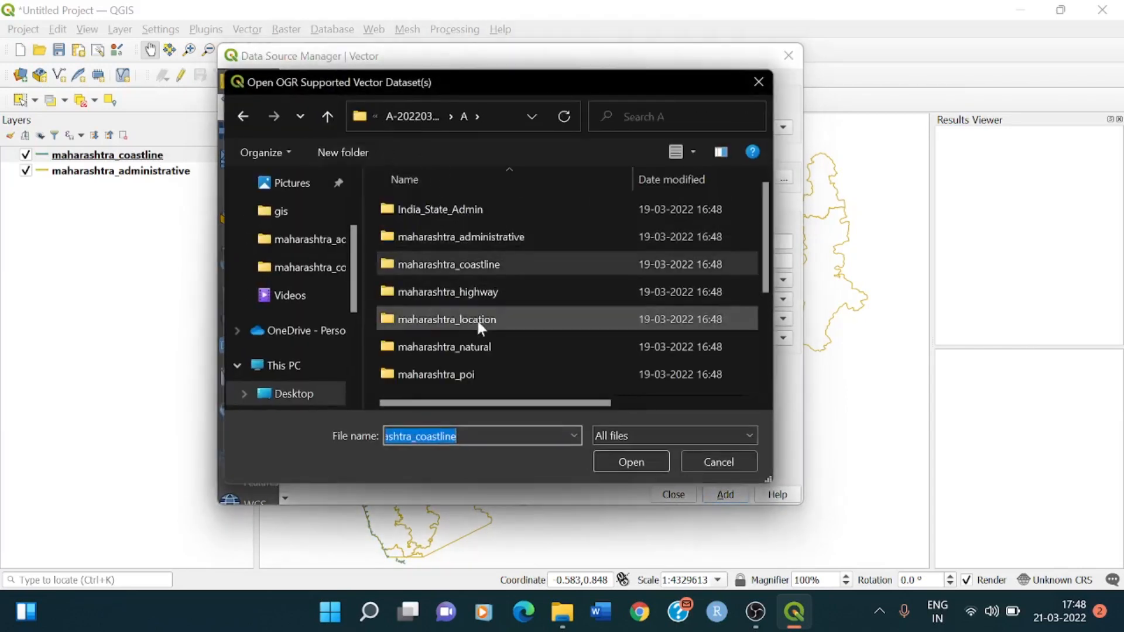
pyautogui.doubleClick(453, 291)
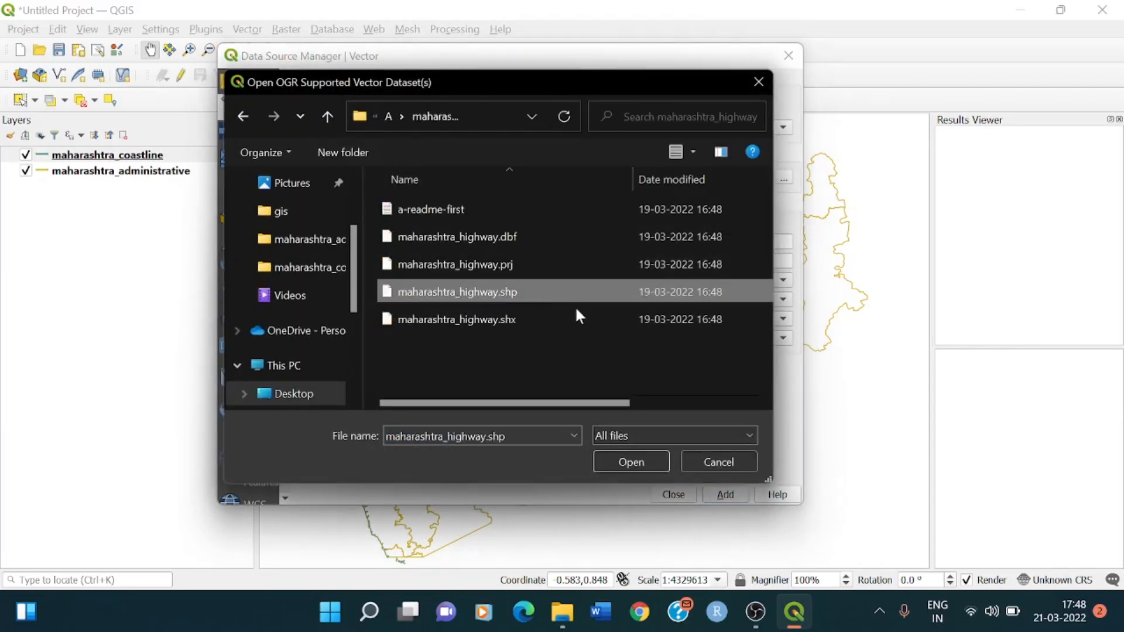
pyautogui.click(630, 460)
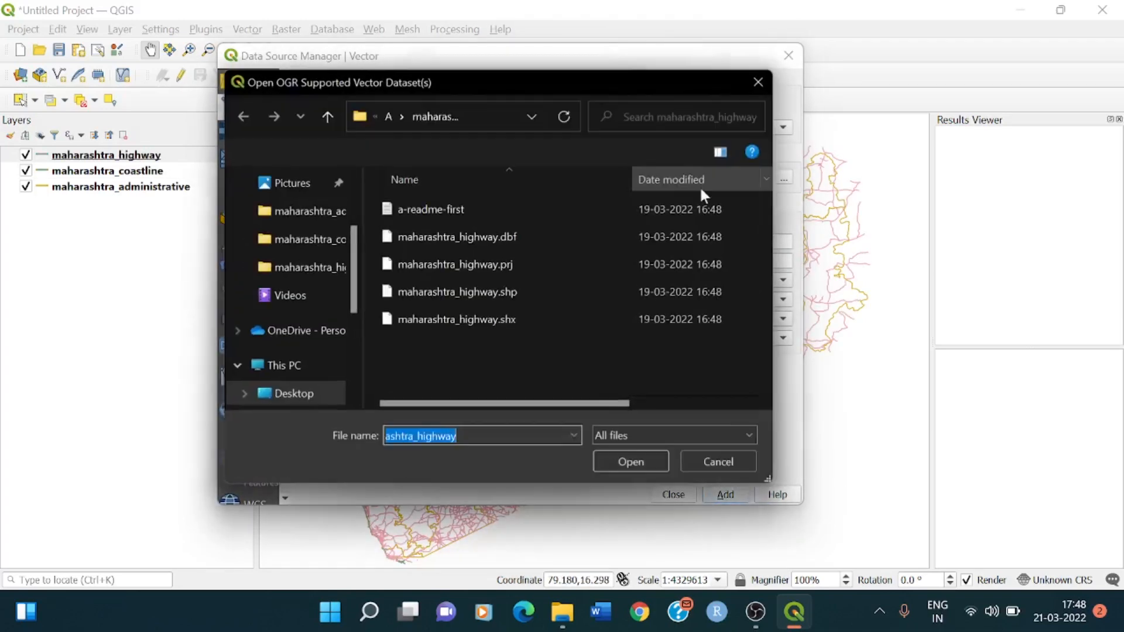
pyautogui.click(326, 116)
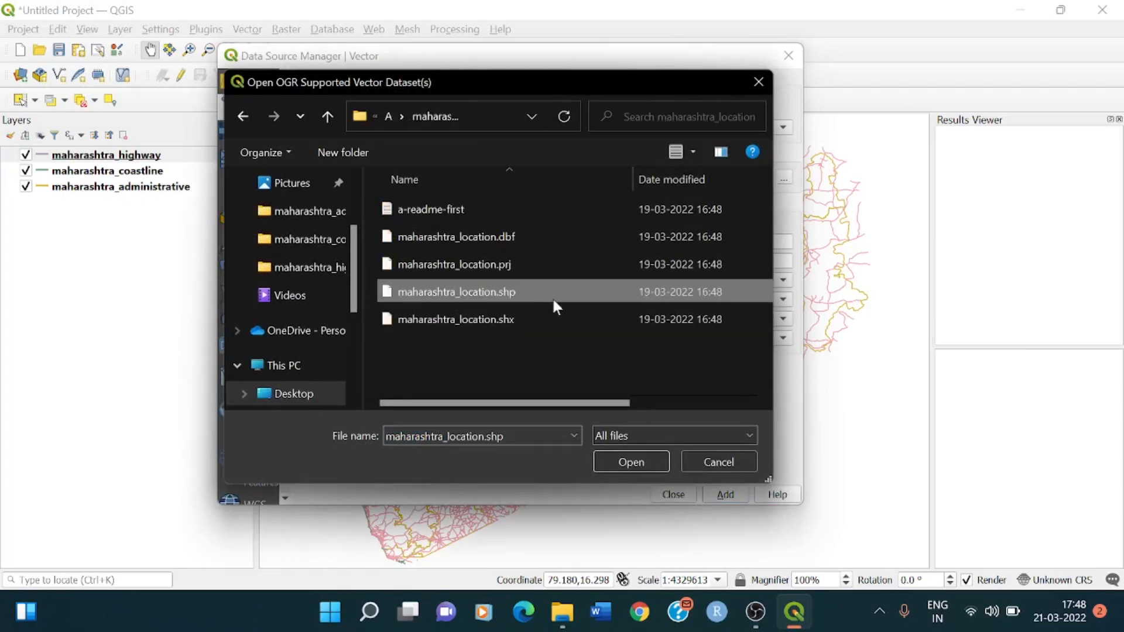
pyautogui.click(630, 460)
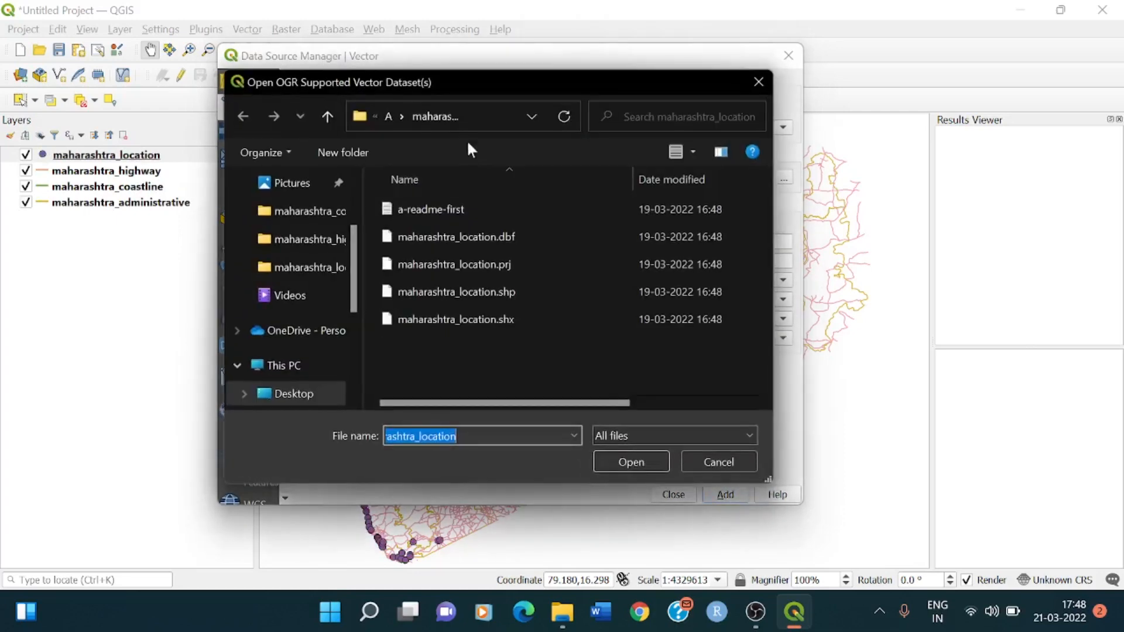
# Step: Add the maharashtra natural and poi shapefiles as layers
pyautogui.click(327, 116)
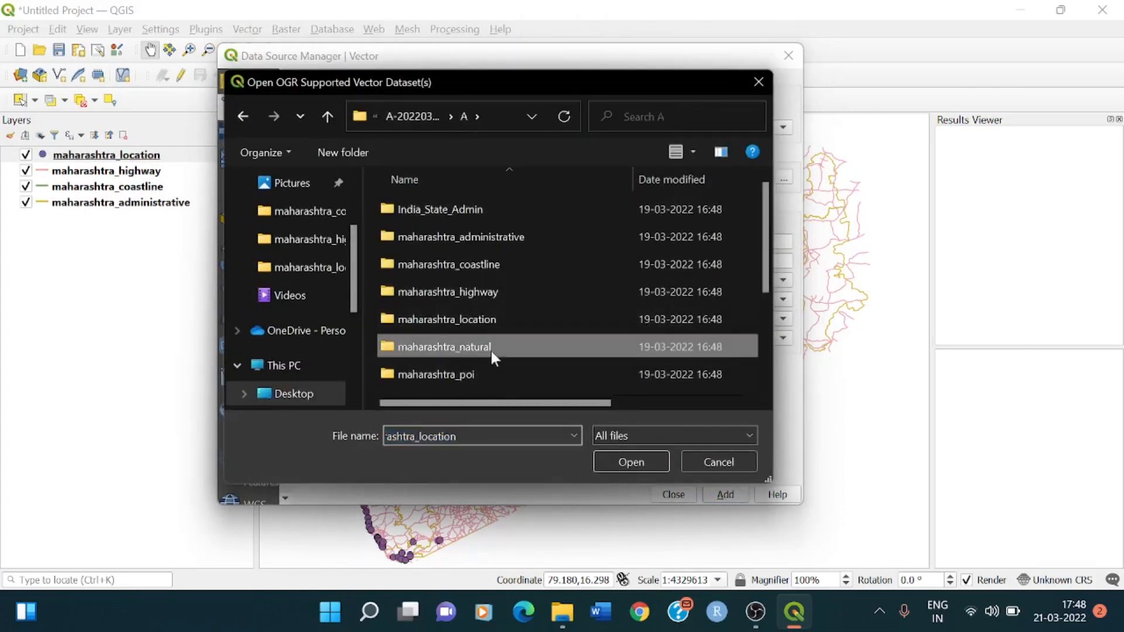
pyautogui.doubleClick(444, 346)
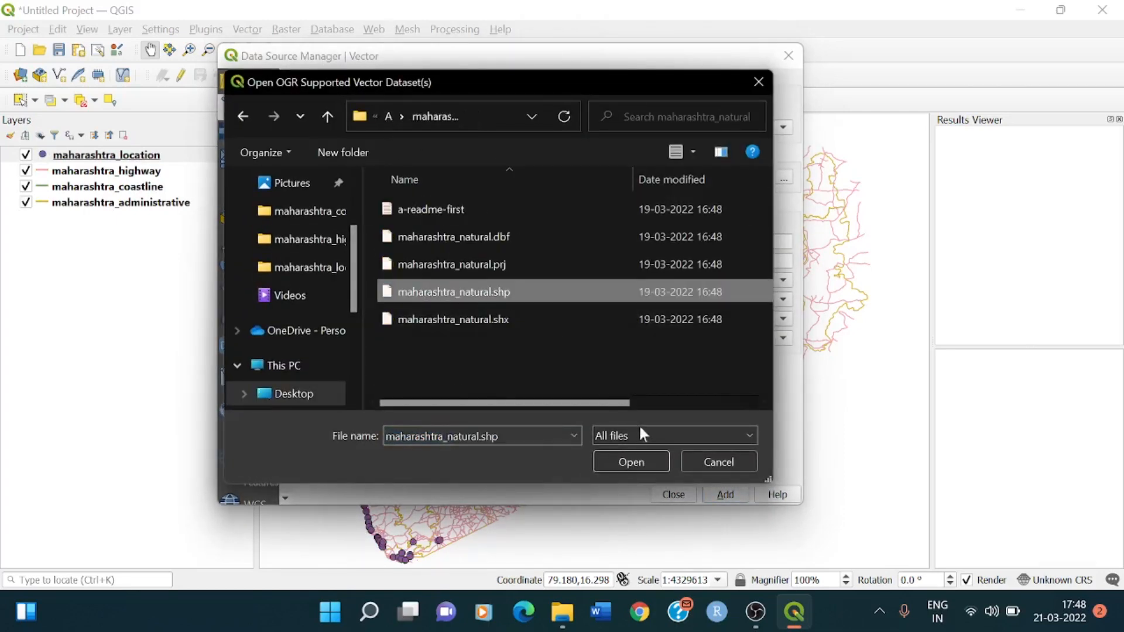
pyautogui.click(630, 461)
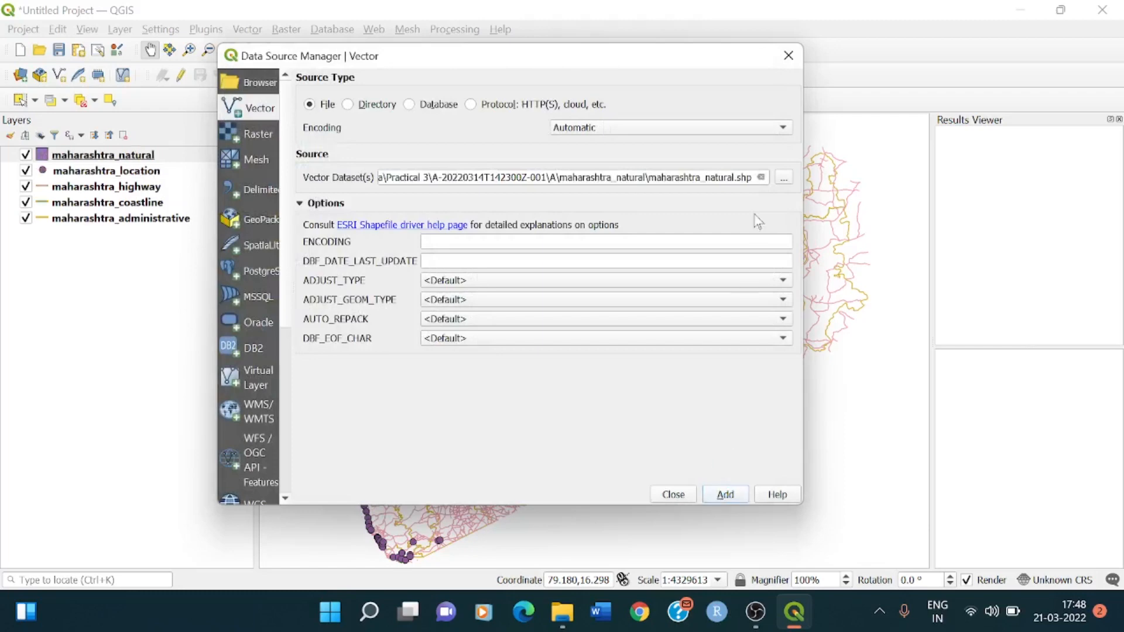
pyautogui.click(783, 177)
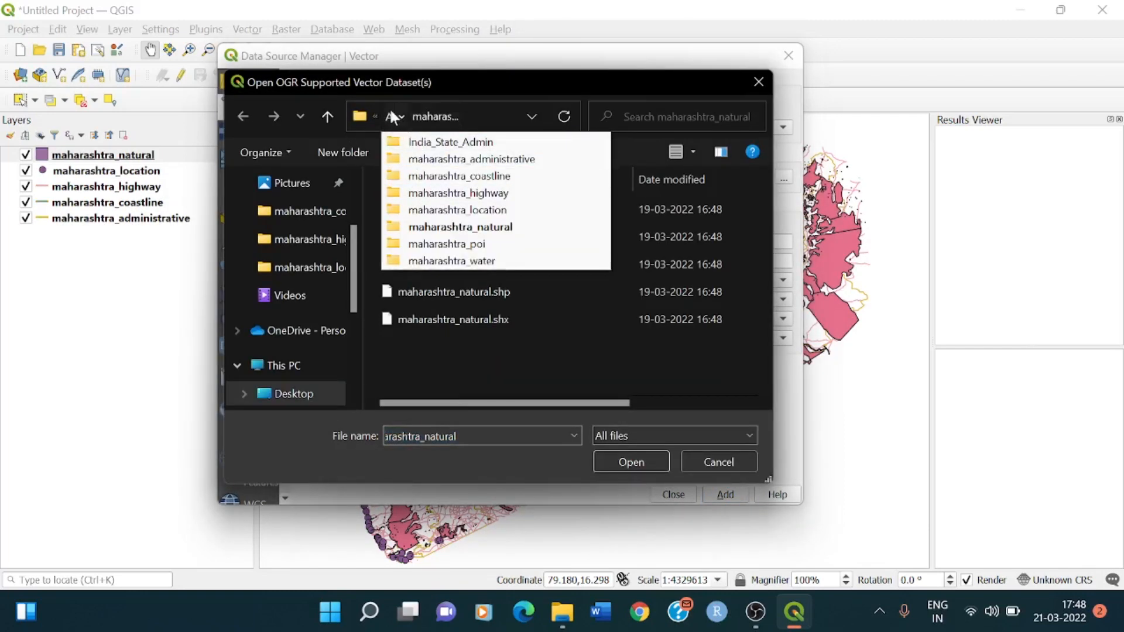
pyautogui.click(446, 244)
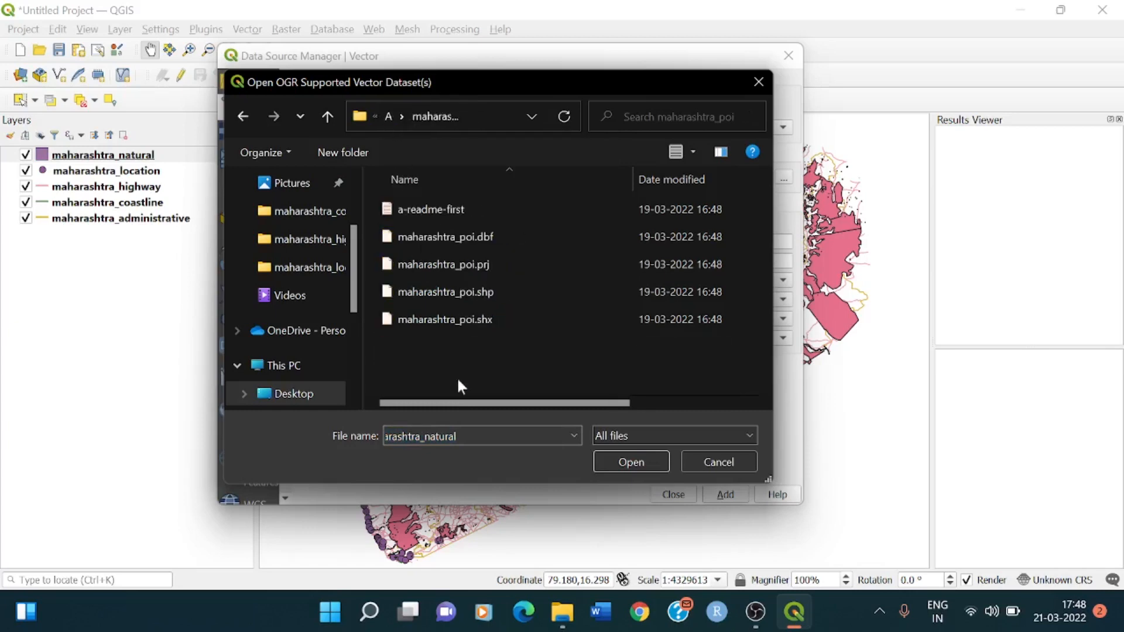
pyautogui.click(443, 291)
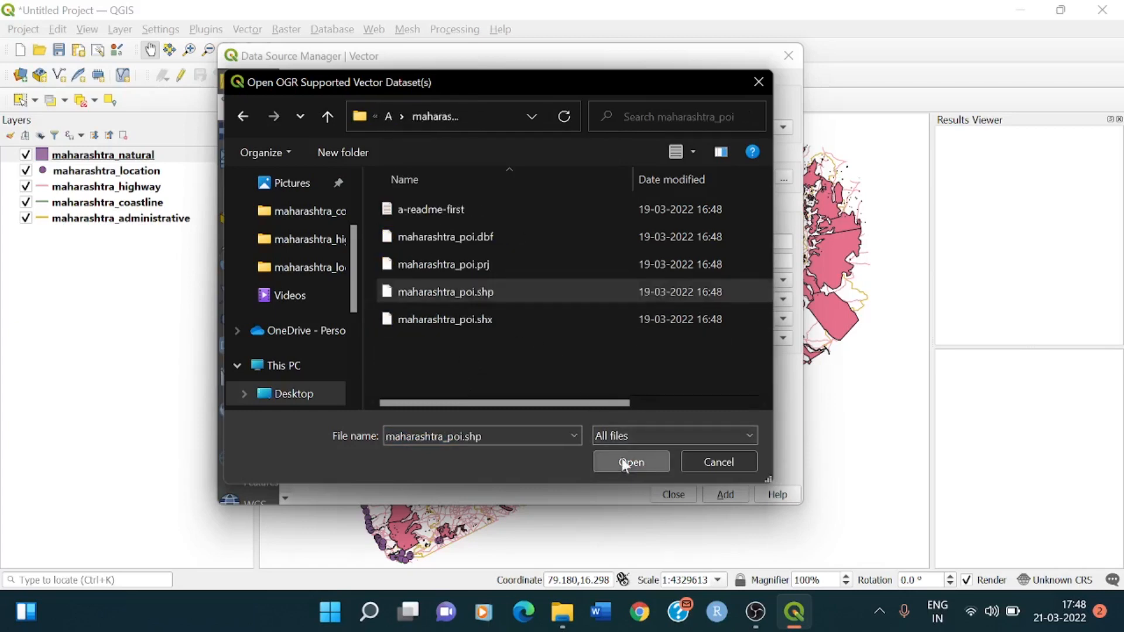
pyautogui.click(630, 461)
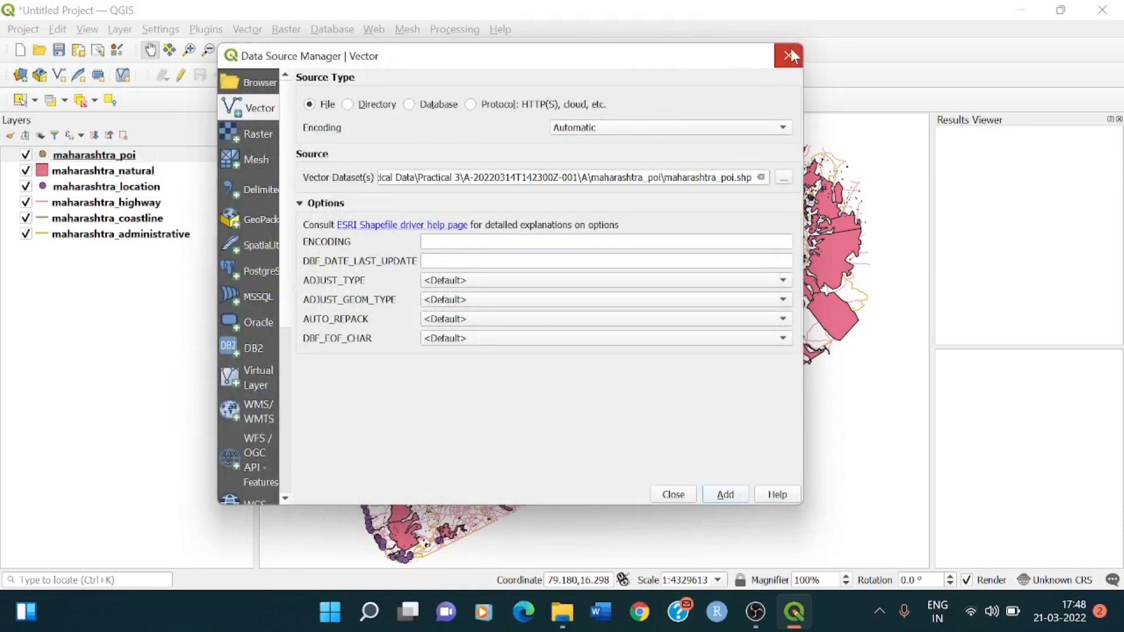
# Step: Close the Data Source Manager and zoom in on the western coastal features
pyautogui.click(789, 55)
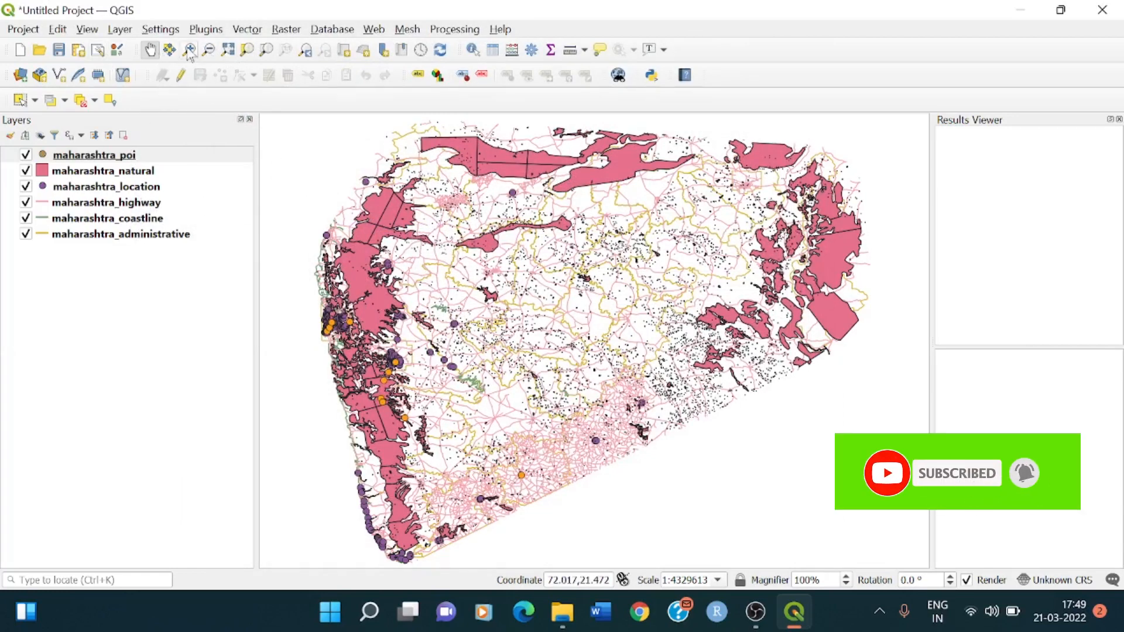
pyautogui.click(606, 355)
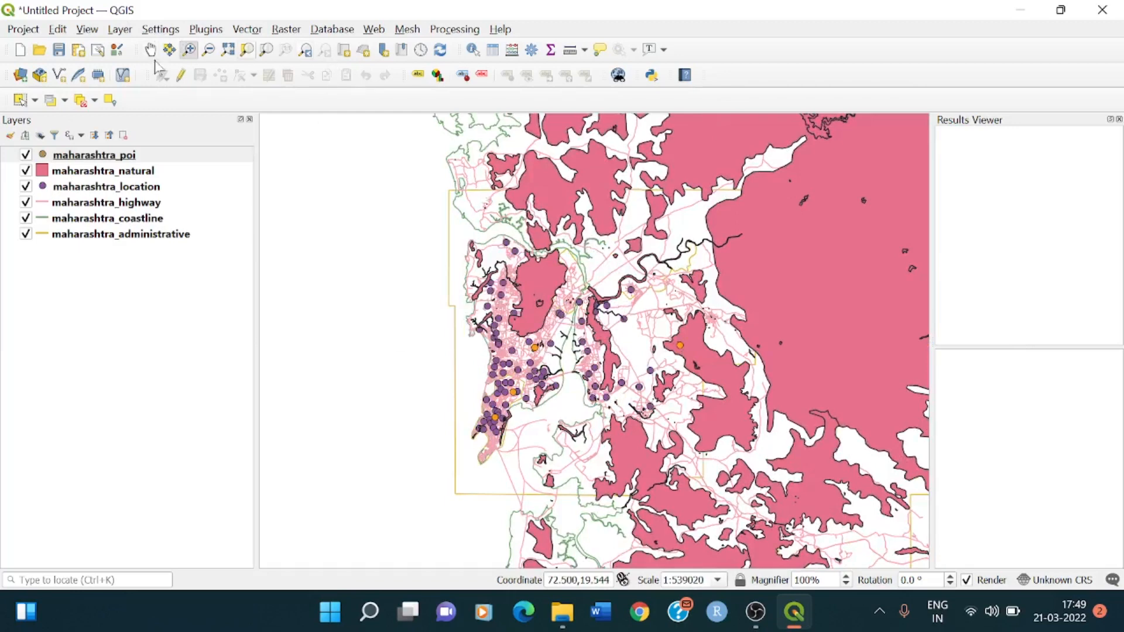
pyautogui.click(22, 29)
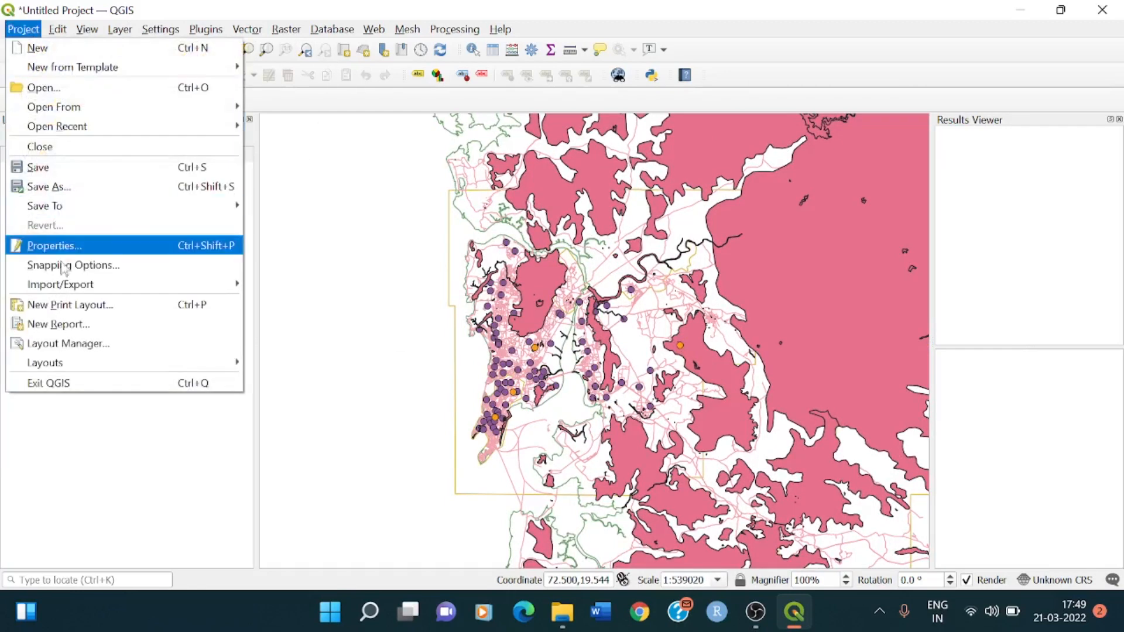
# Step: Create a new print layout titled 'pracno3'
pyautogui.click(69, 304)
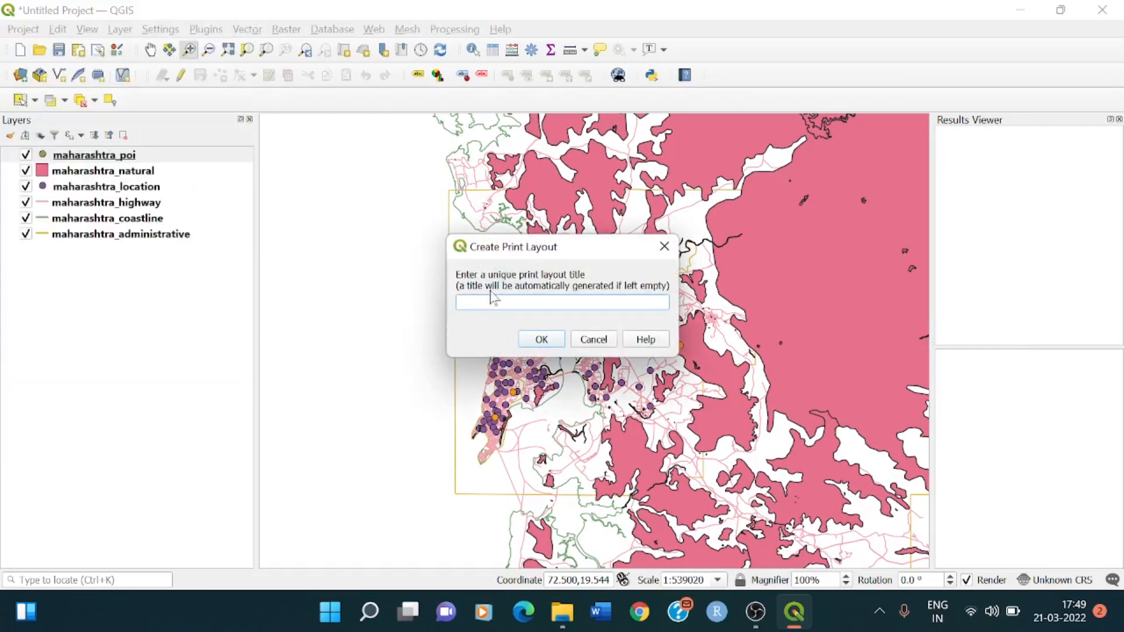
pyautogui.write('prac_')
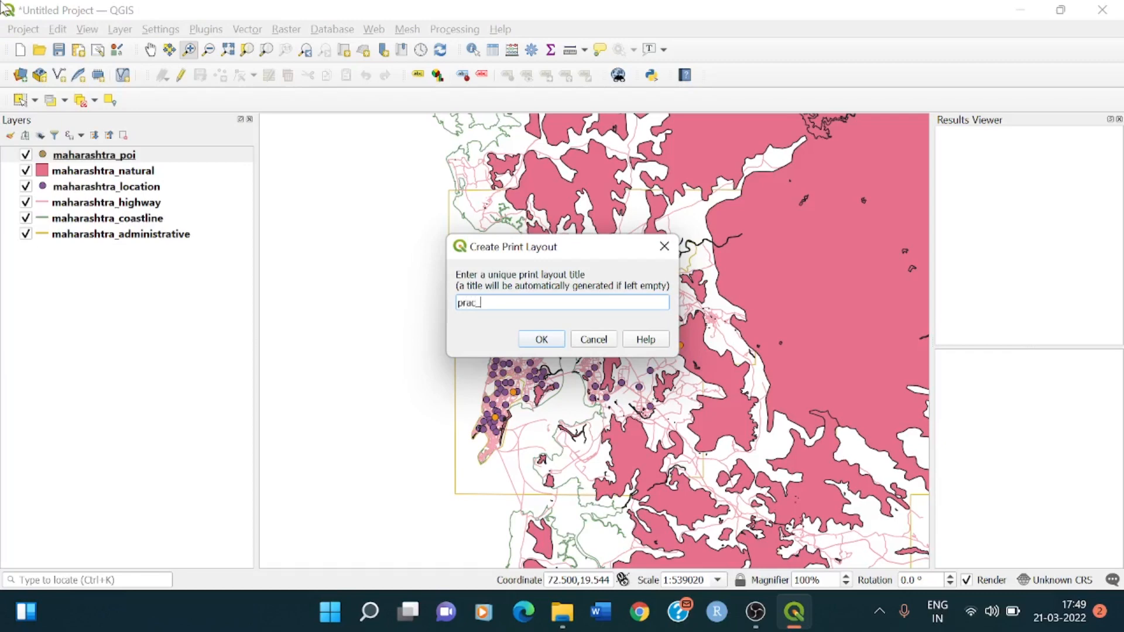
pyautogui.write('3a')
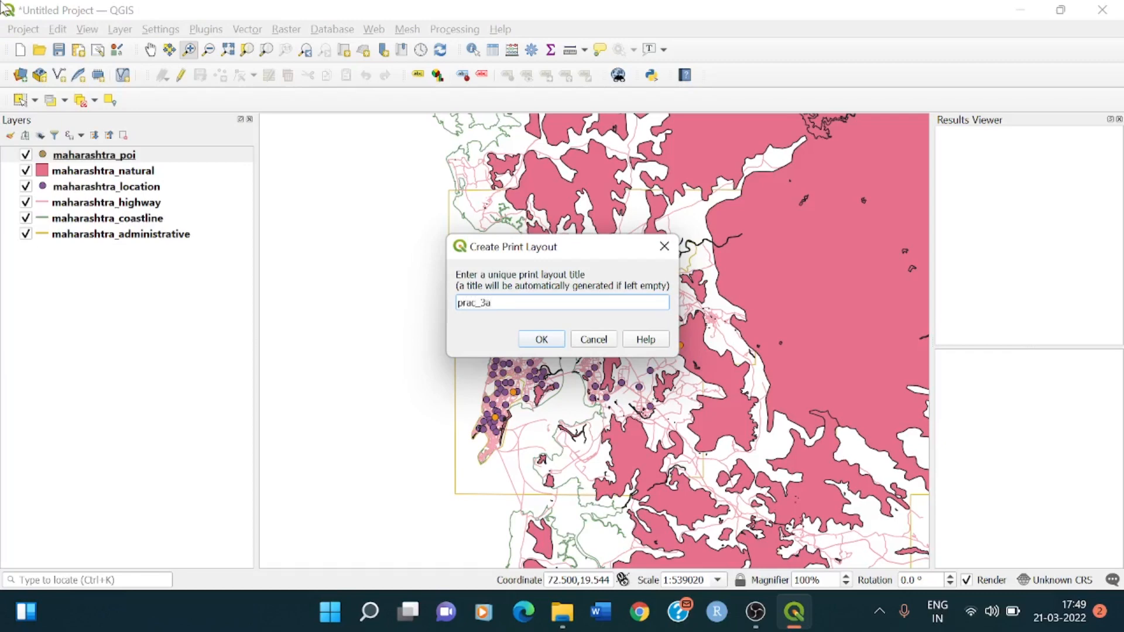
pyautogui.press('Backspace')
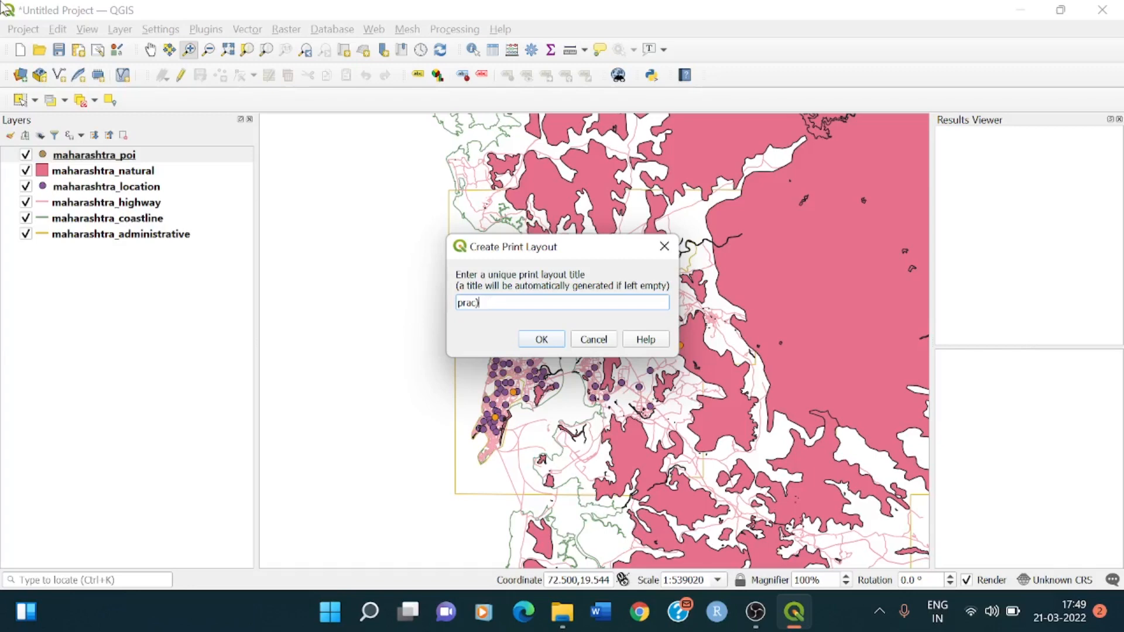
pyautogui.write('no0')
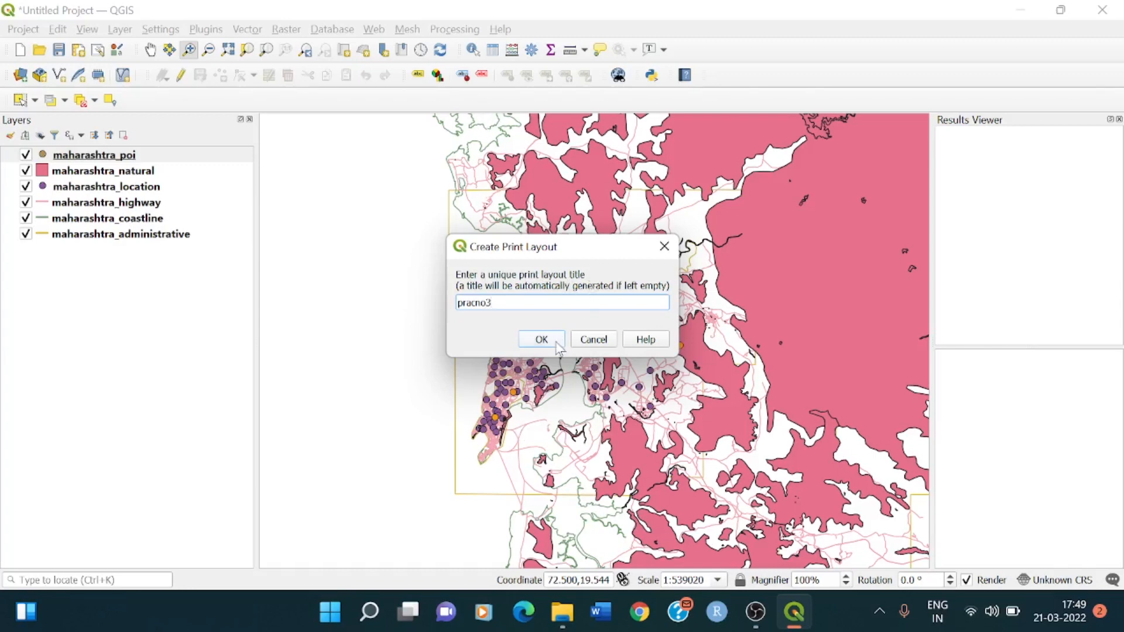
pyautogui.click(541, 339)
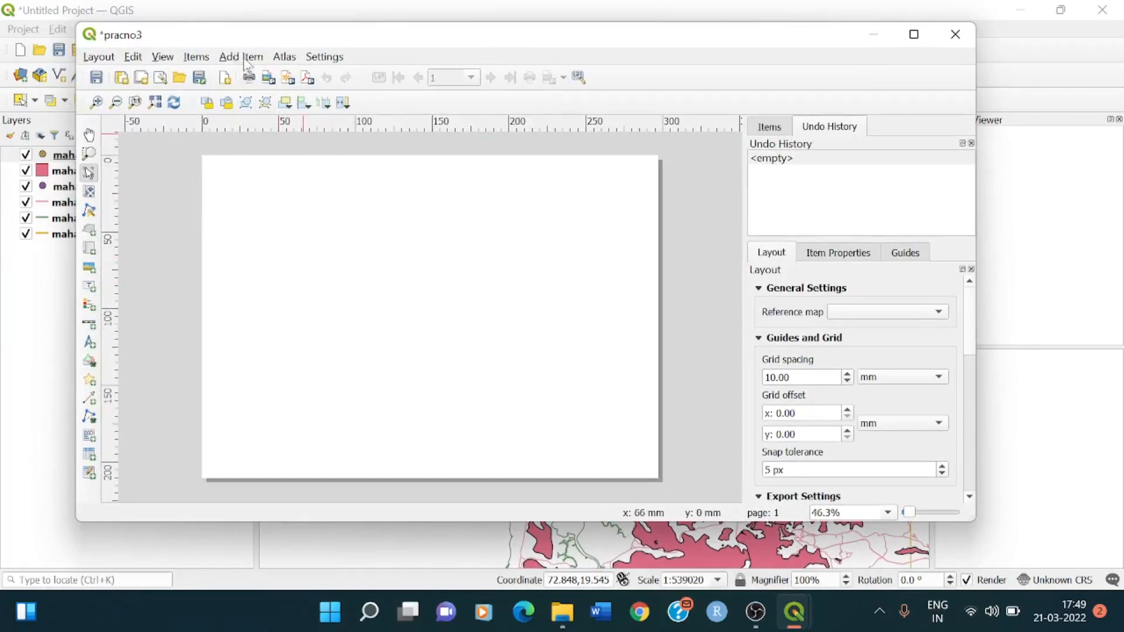
# Step: Draw the Map 1 frame and enlarge it to cover most of the page
pyautogui.click(240, 57)
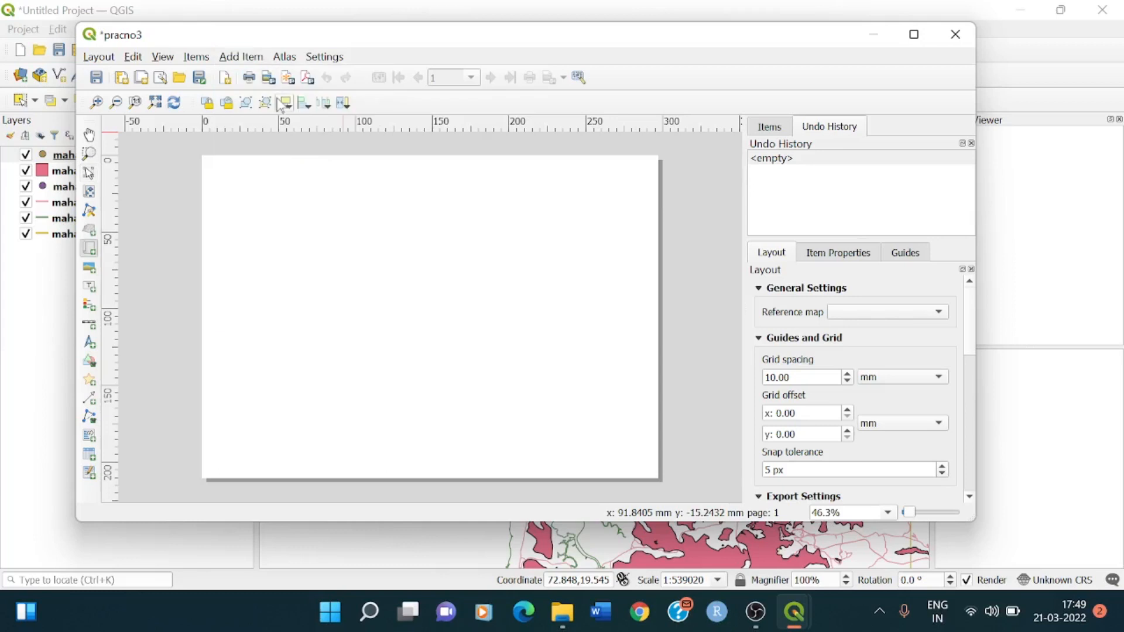
pyautogui.moveTo(461, 294)
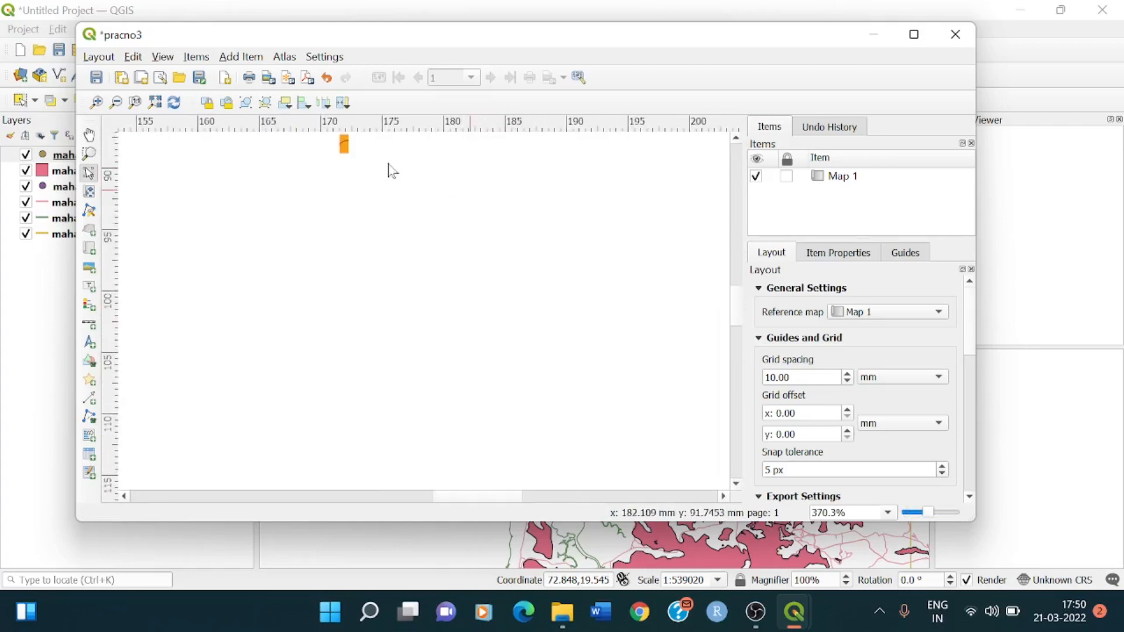
pyautogui.moveTo(345, 144); pyautogui.dragTo(404, 150)
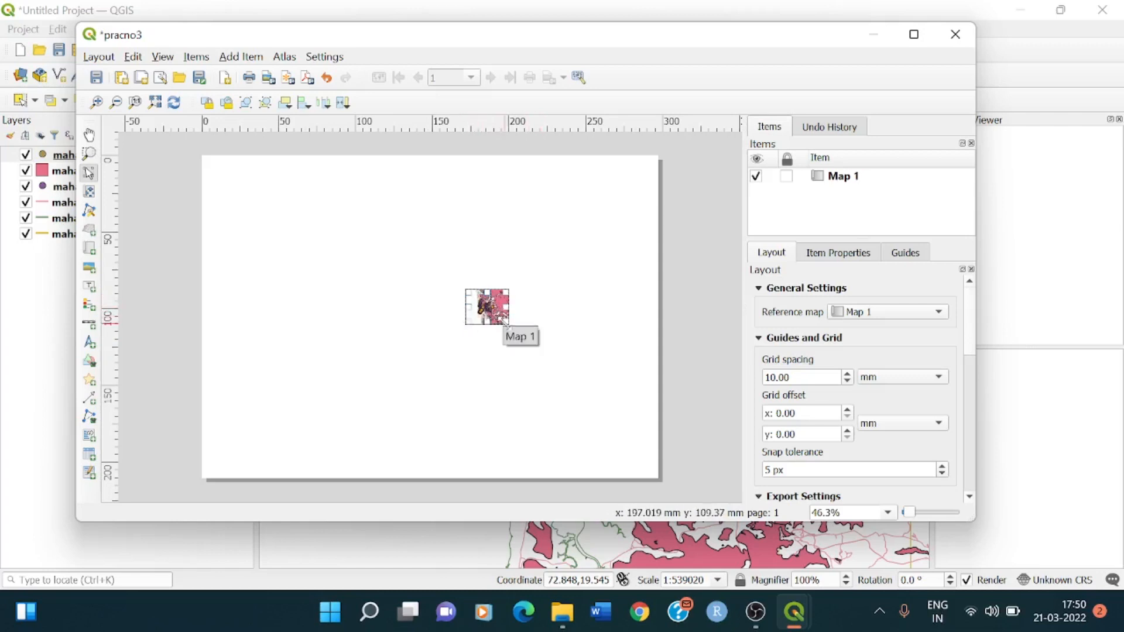
pyautogui.moveTo(502, 315); pyautogui.dragTo(545, 398)
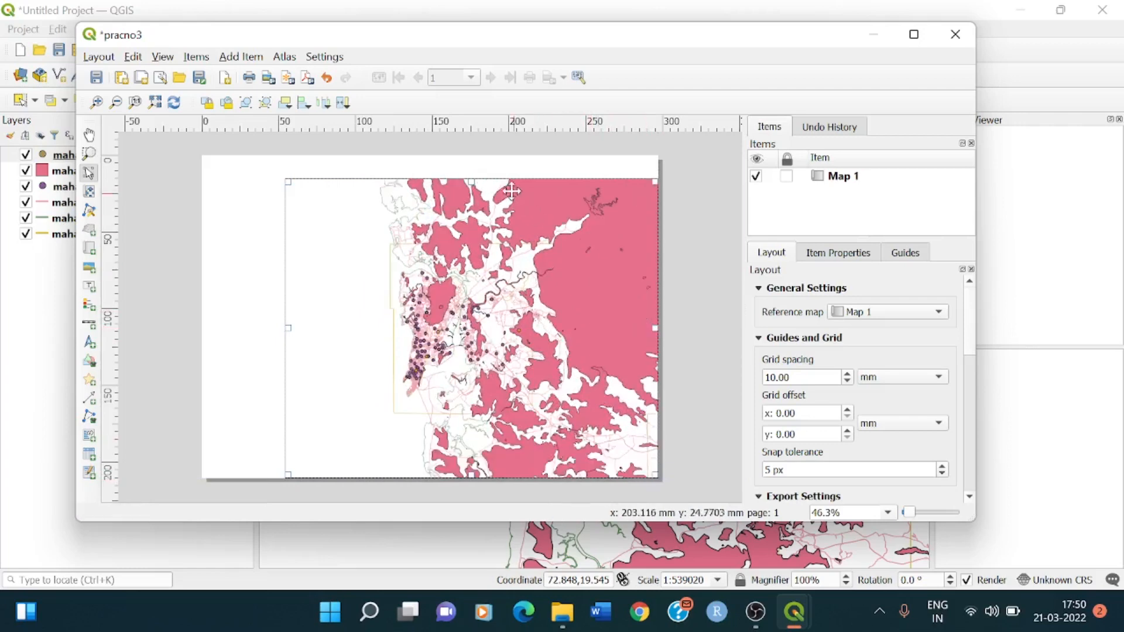
pyautogui.click(513, 191)
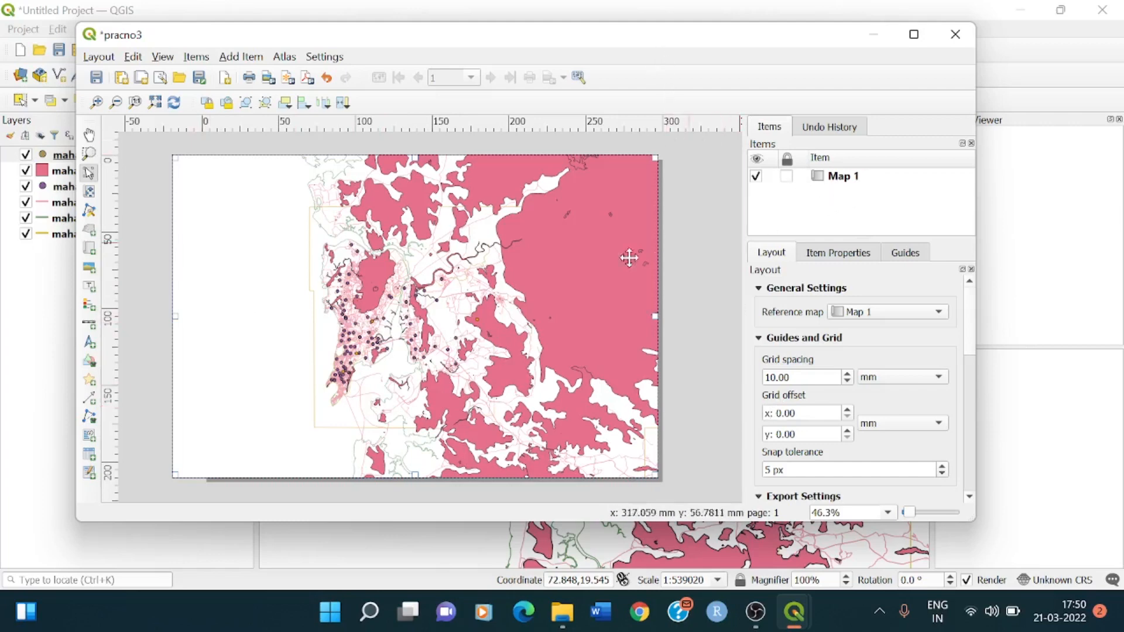
# Step: Draw a small Map 2 inset frame in the page's top-left corner
pyautogui.click(241, 57)
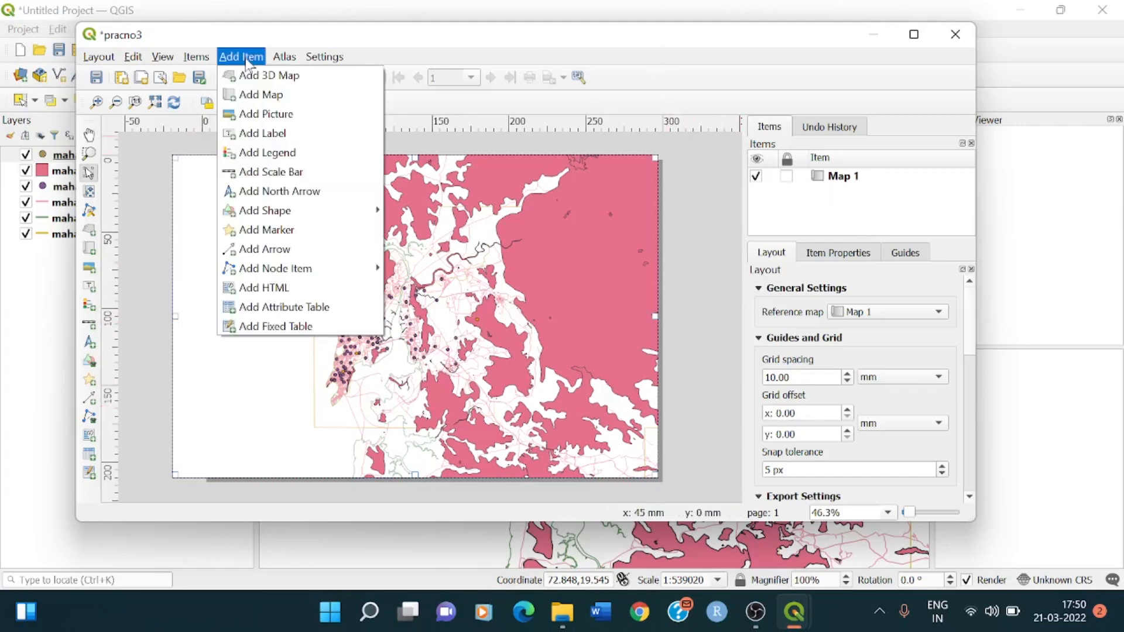
pyautogui.moveTo(265, 114)
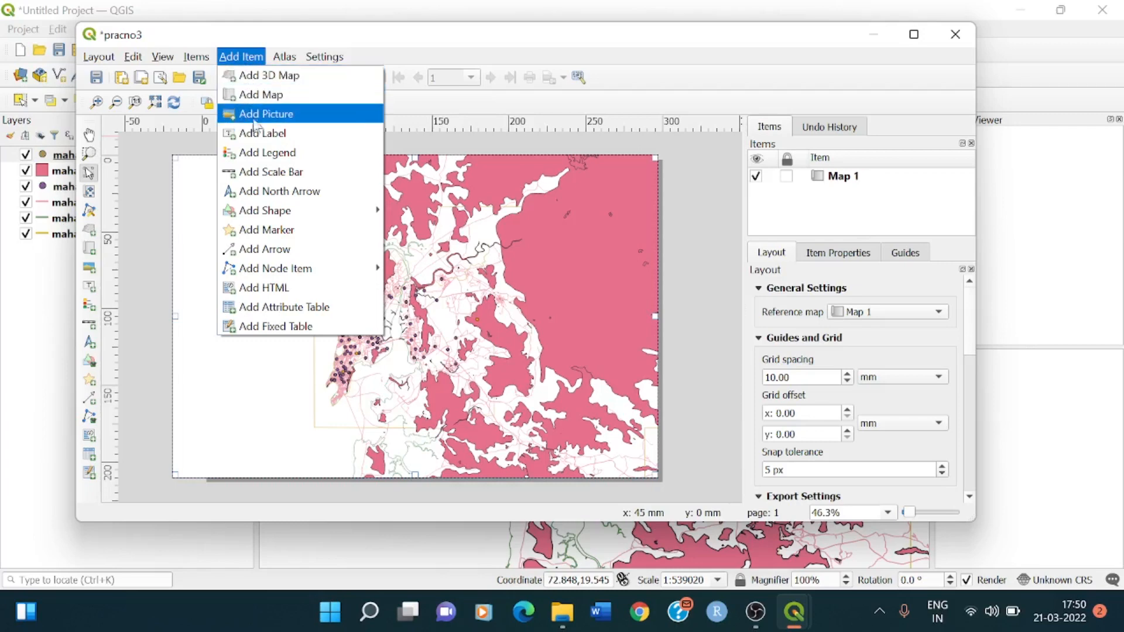
pyautogui.moveTo(262, 133)
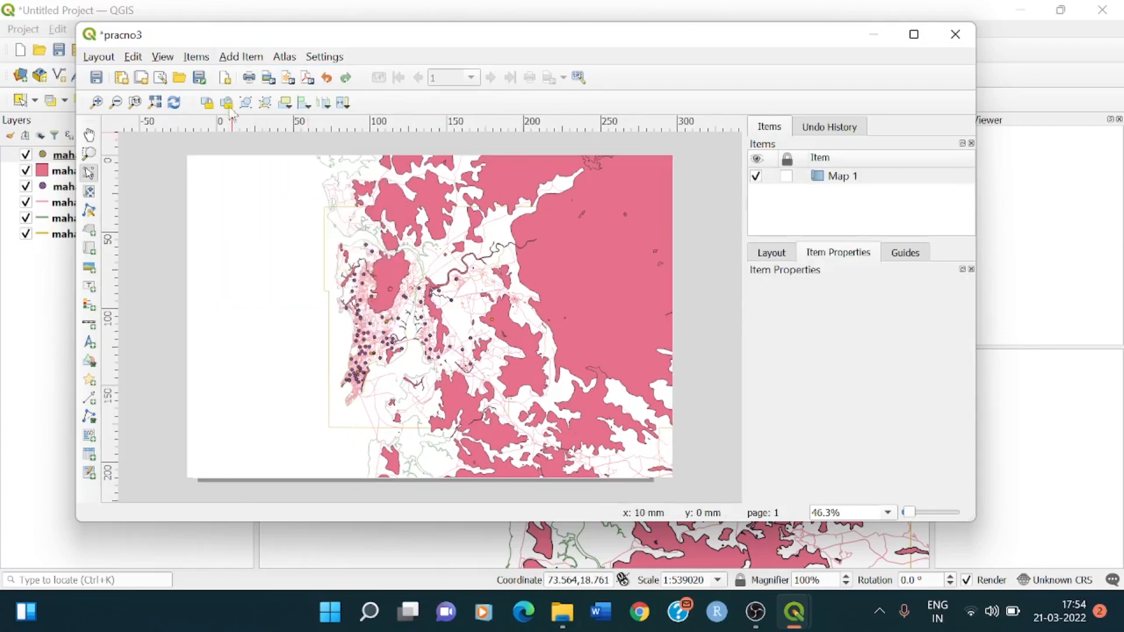
pyautogui.click(240, 57)
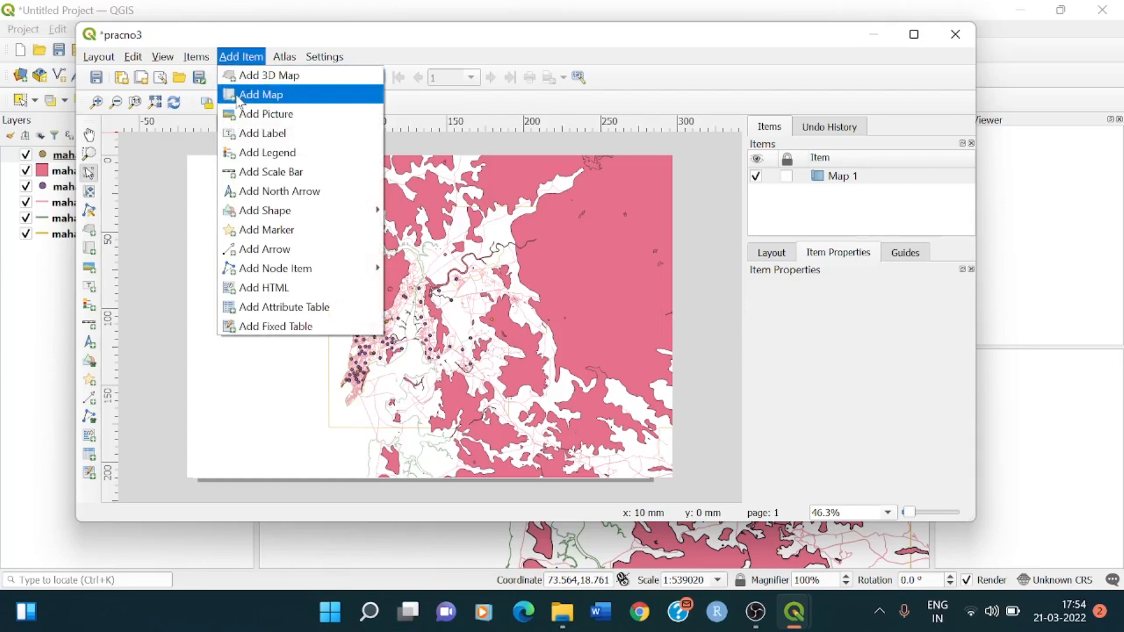
pyautogui.click(260, 94)
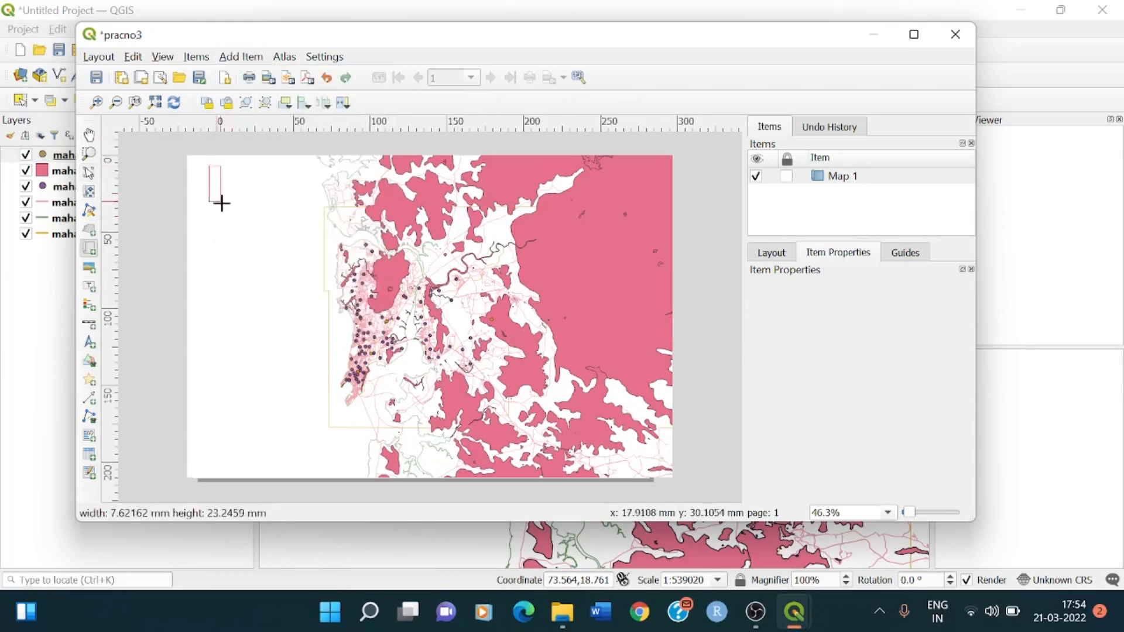
pyautogui.moveTo(211, 165); pyautogui.dragTo(251, 230)
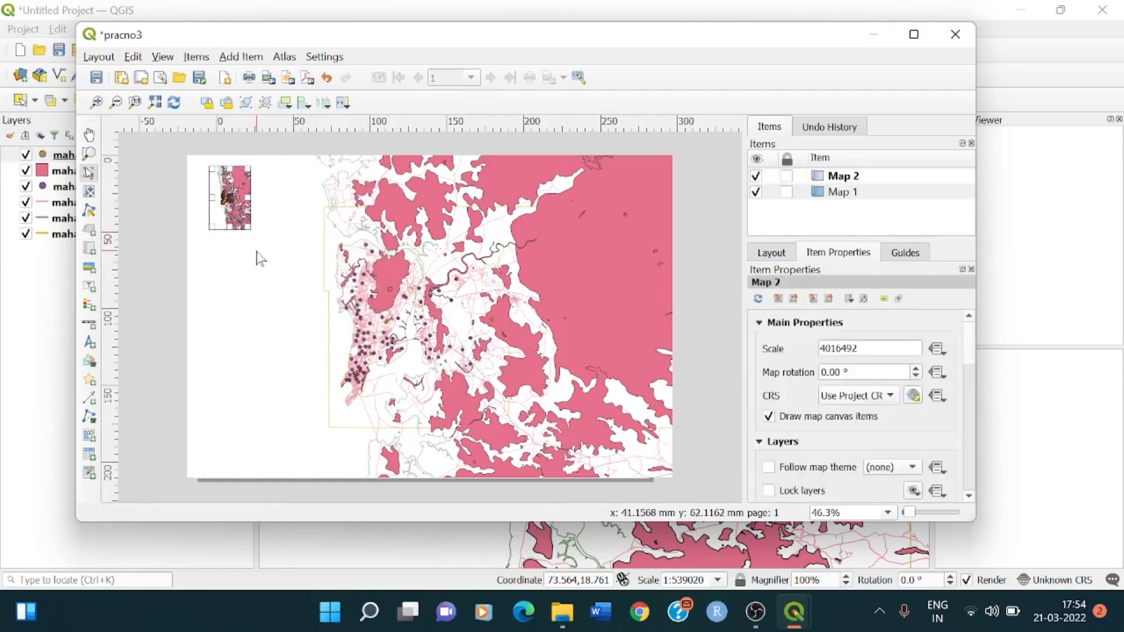
pyautogui.moveTo(170, 178)
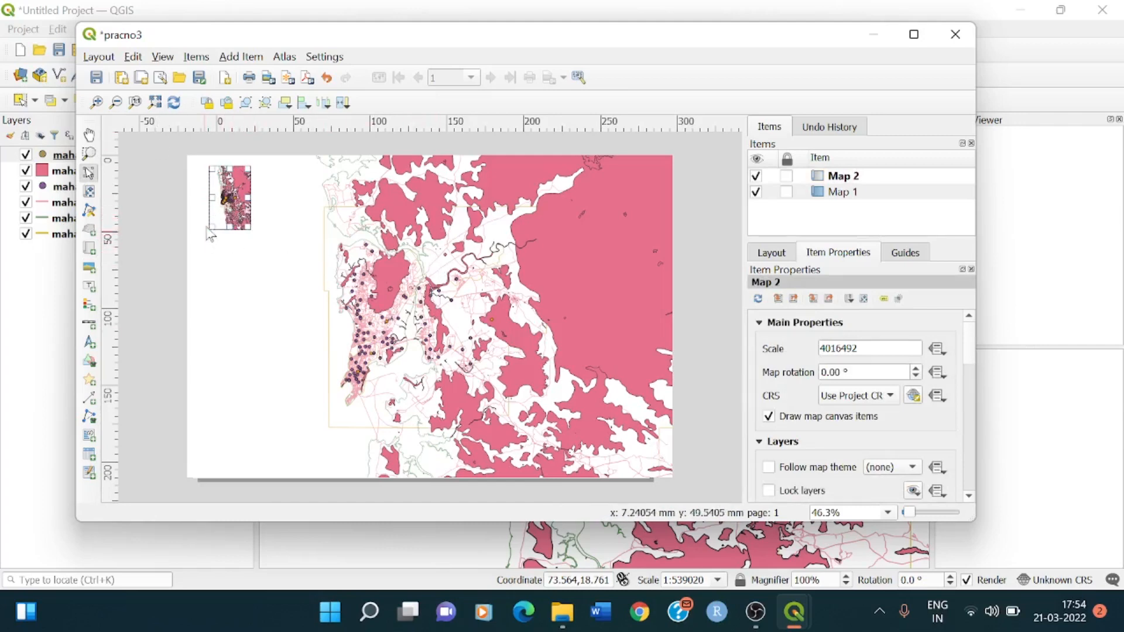
pyautogui.moveTo(214, 256)
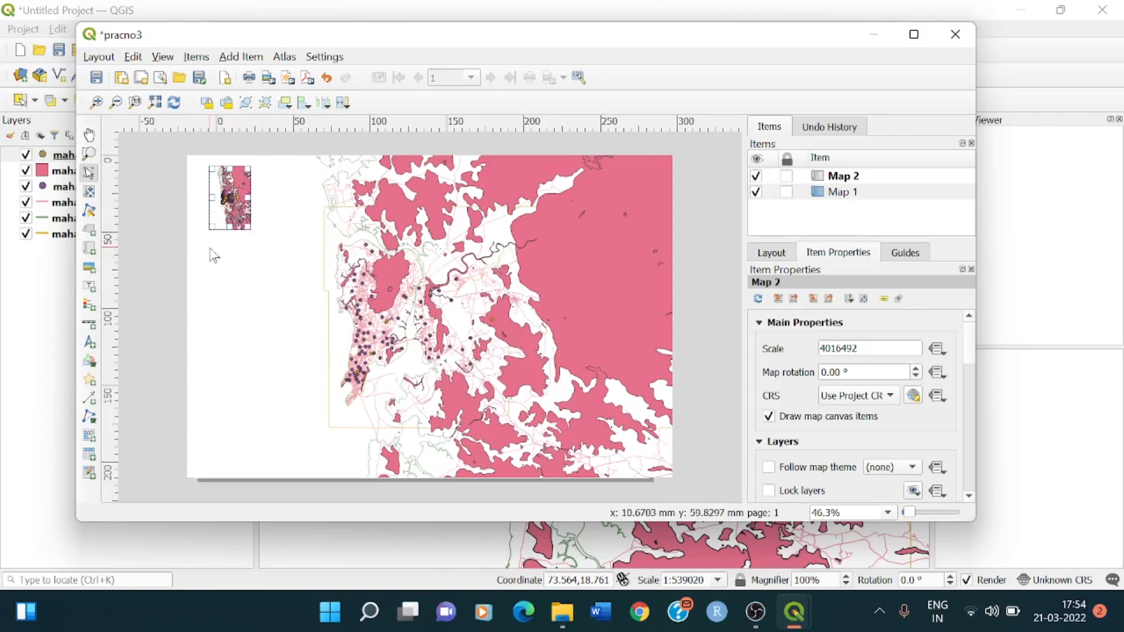
pyautogui.moveTo(242, 249)
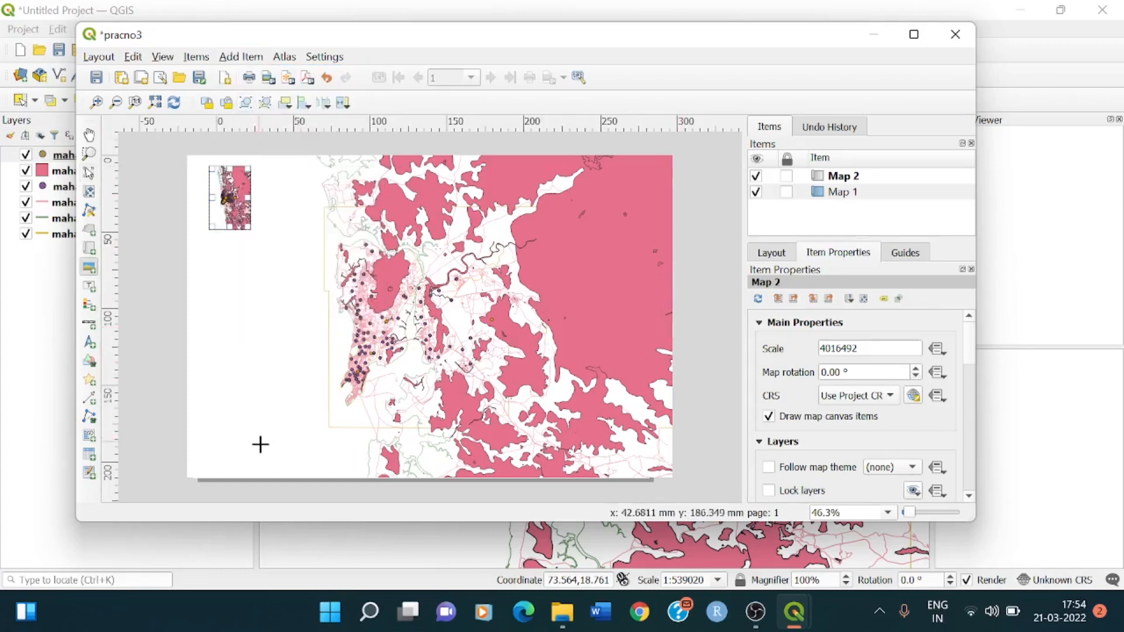
pyautogui.moveTo(288, 319)
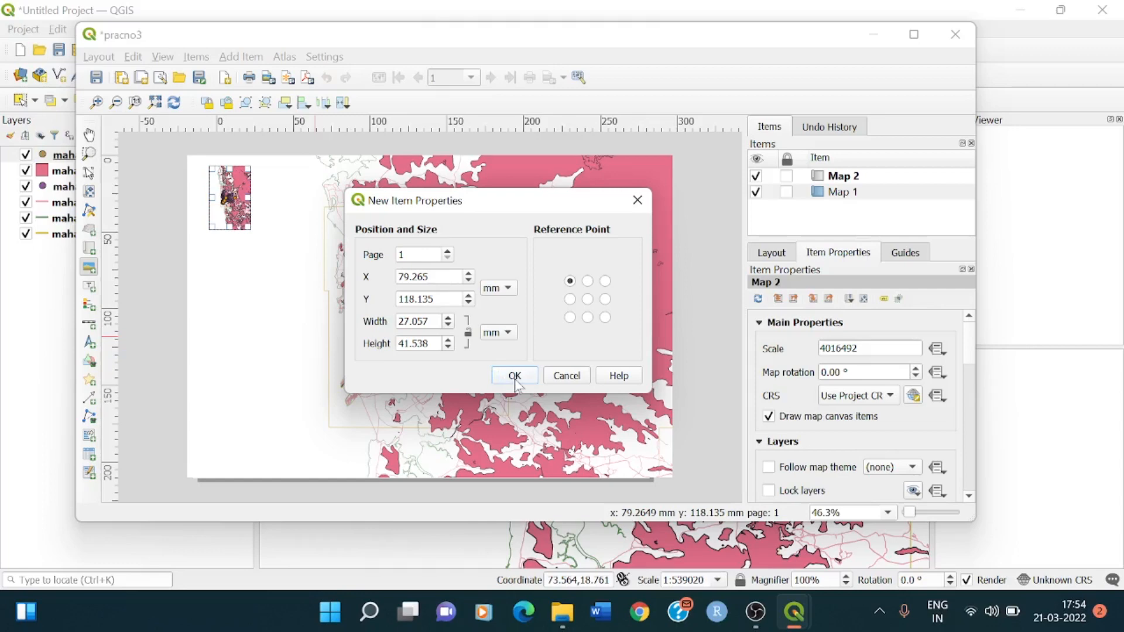
# Step: Place a picture item showing a north arrow SVG from the arrows group
pyautogui.click(514, 376)
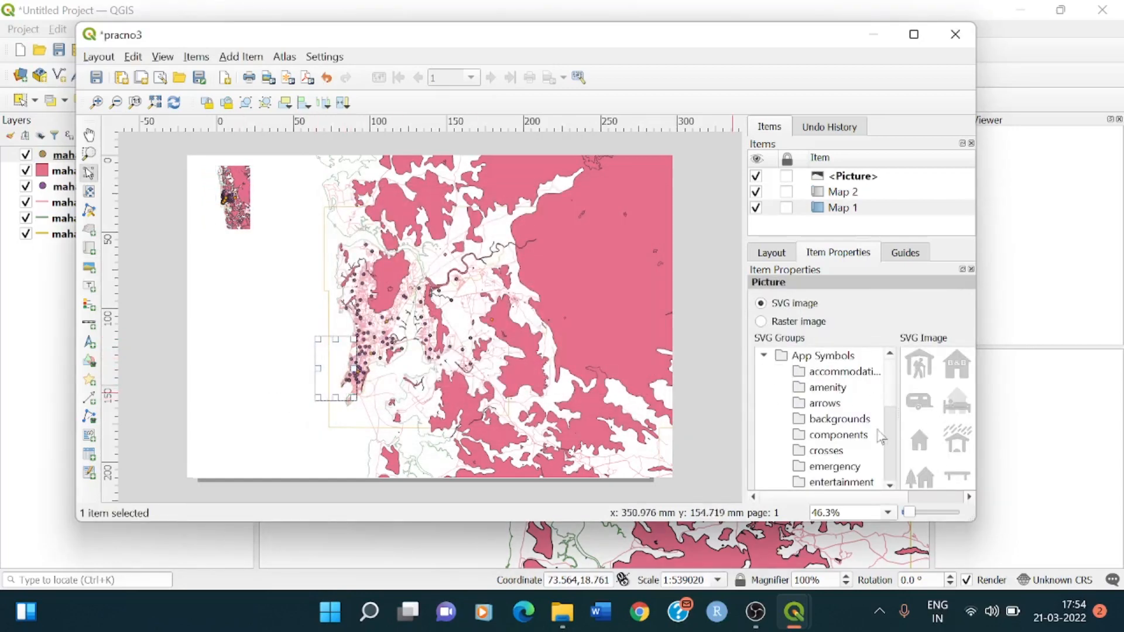
pyautogui.click(837, 419)
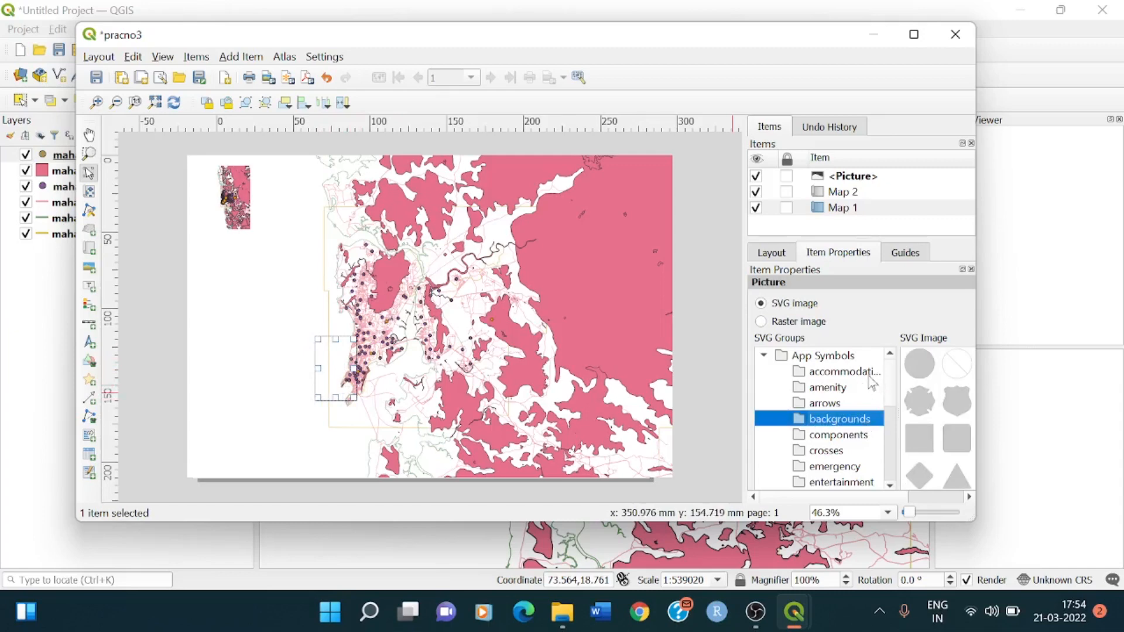
pyautogui.click(827, 402)
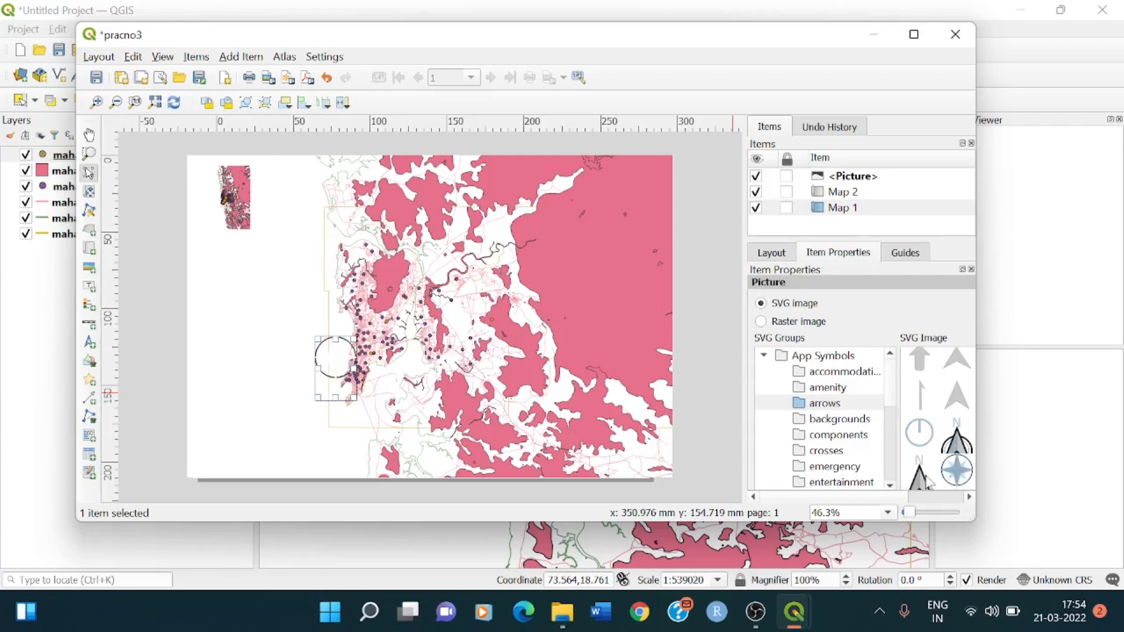
pyautogui.click(957, 473)
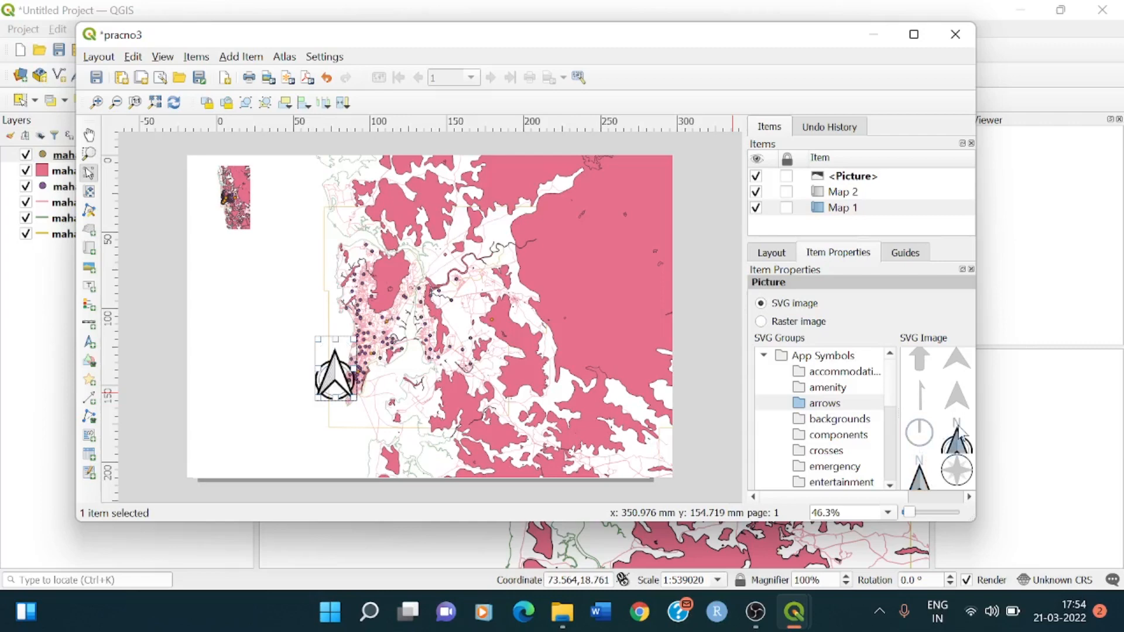
pyautogui.moveTo(290, 358)
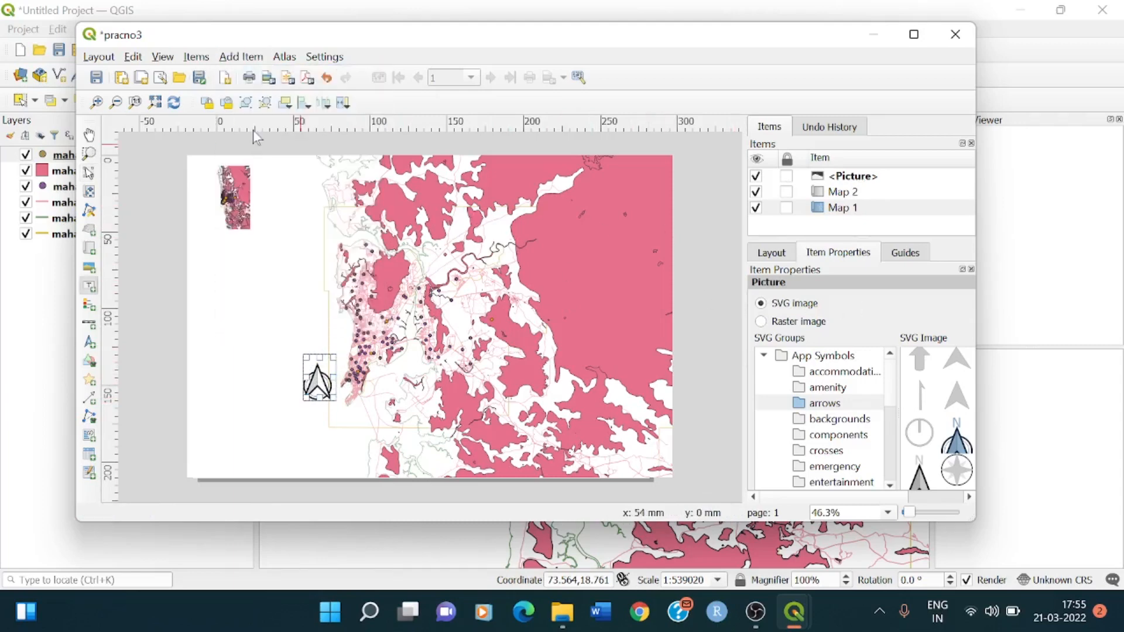
pyautogui.moveTo(208, 252)
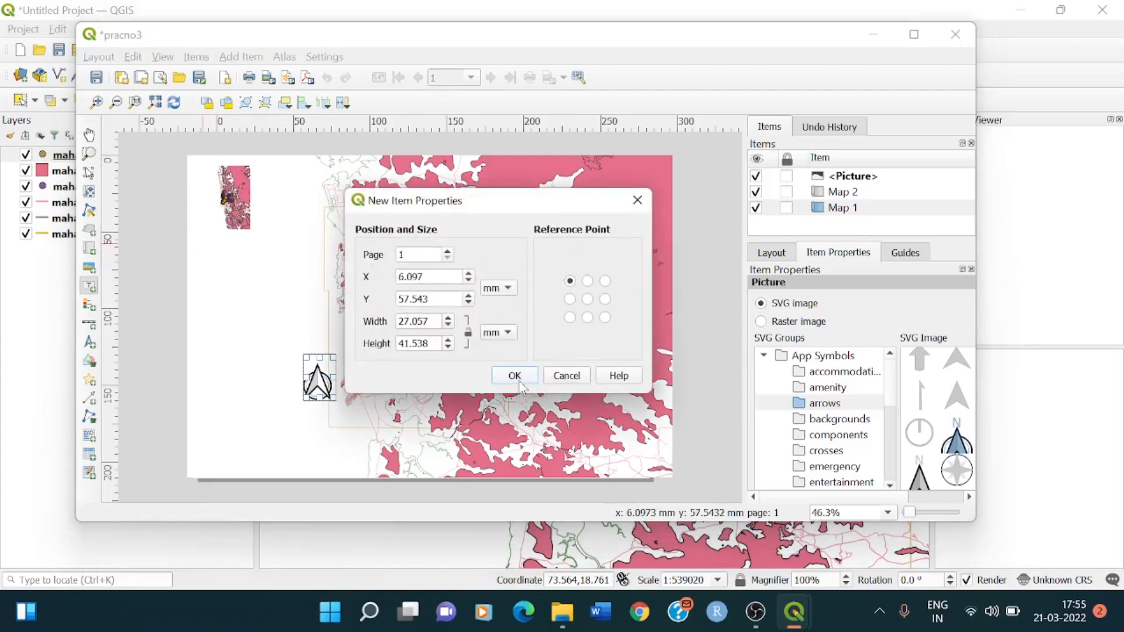
# Step: Place a label below the inset map with the text 'Mumbai Map'
pyautogui.click(514, 375)
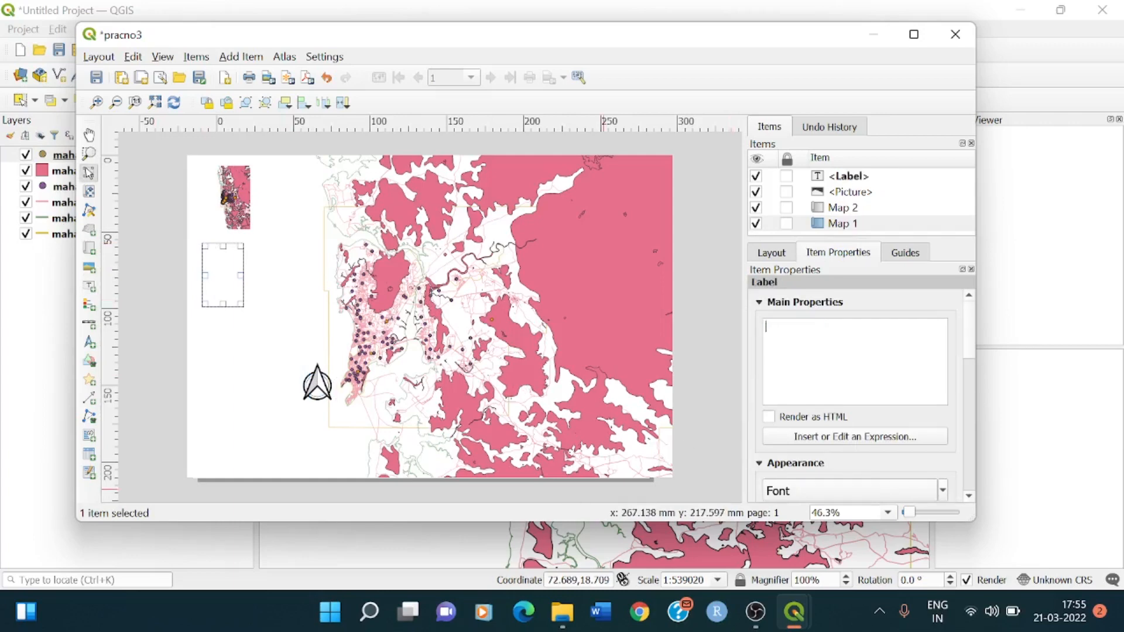
pyautogui.write('Mumbai Map')
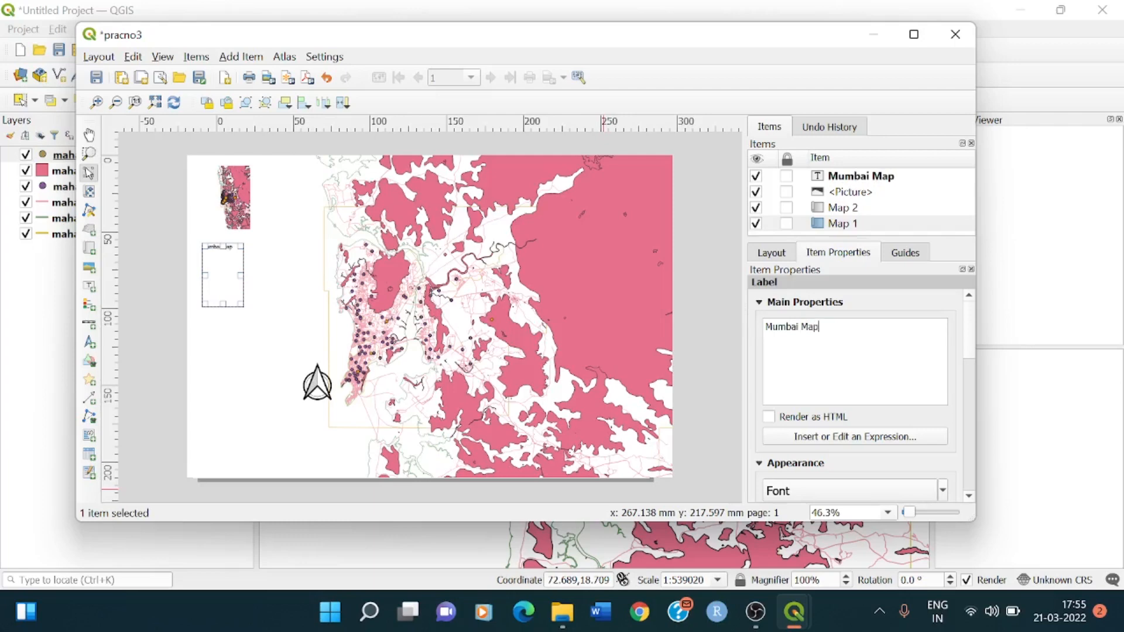
# Step: Format the label in Monotype Corsiva size 48 and widen its box
pyautogui.click(941, 329)
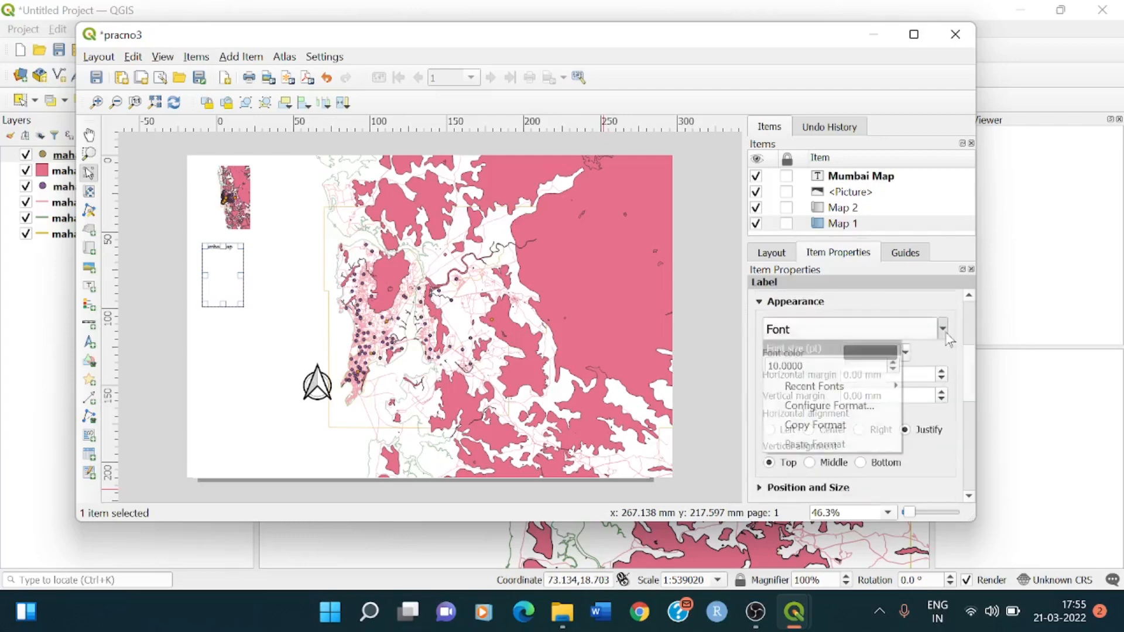
pyautogui.moveTo(814, 386)
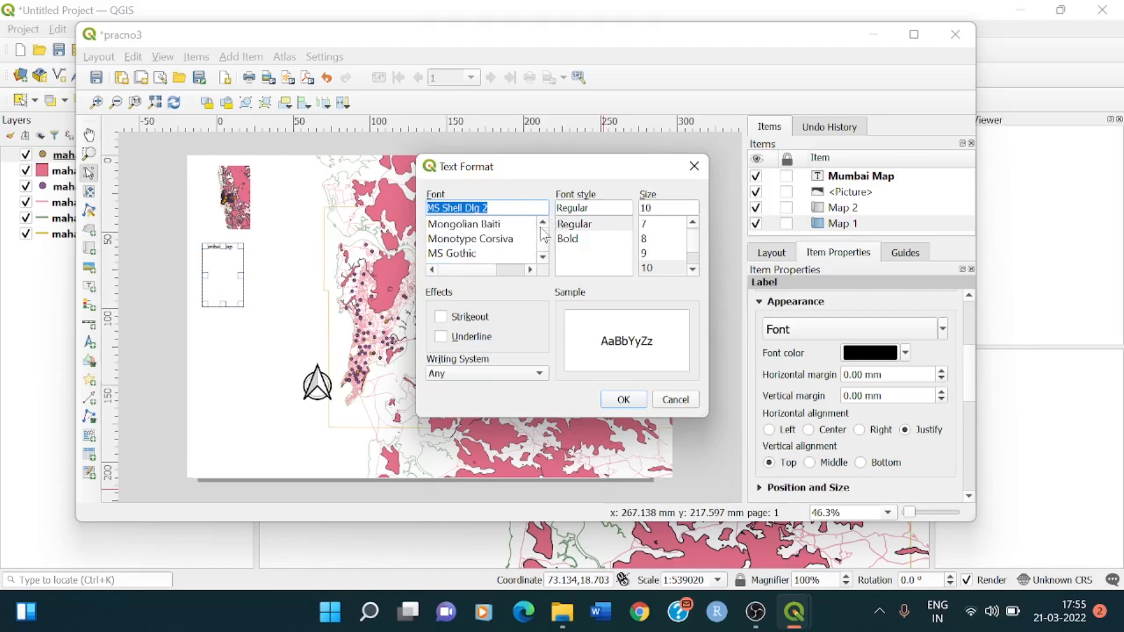
pyautogui.click(471, 238)
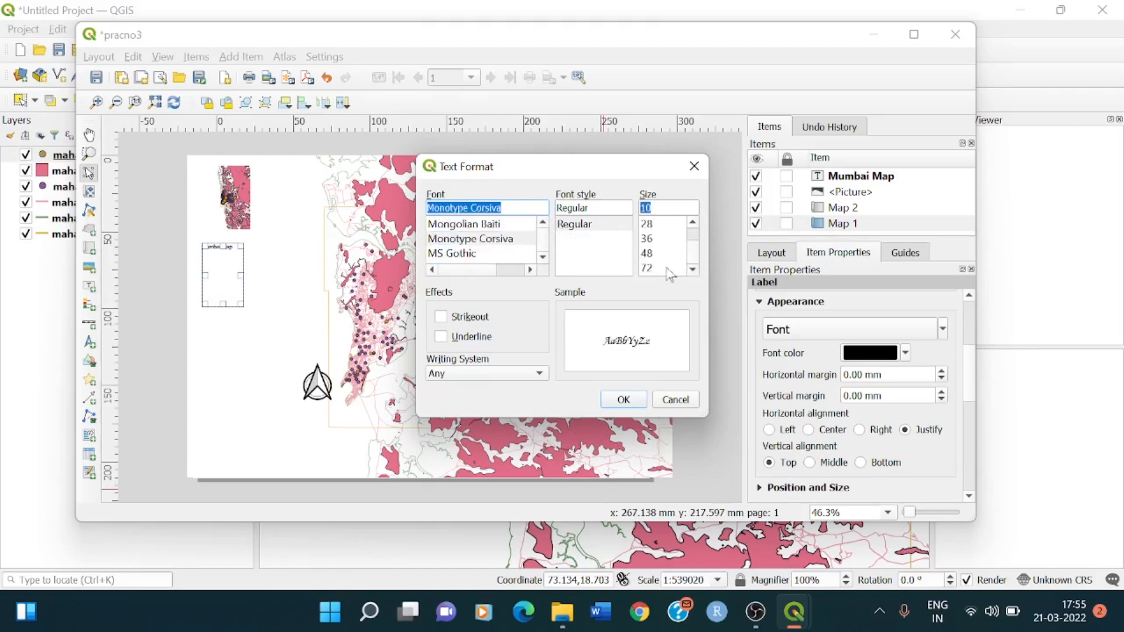
pyautogui.click(660, 253)
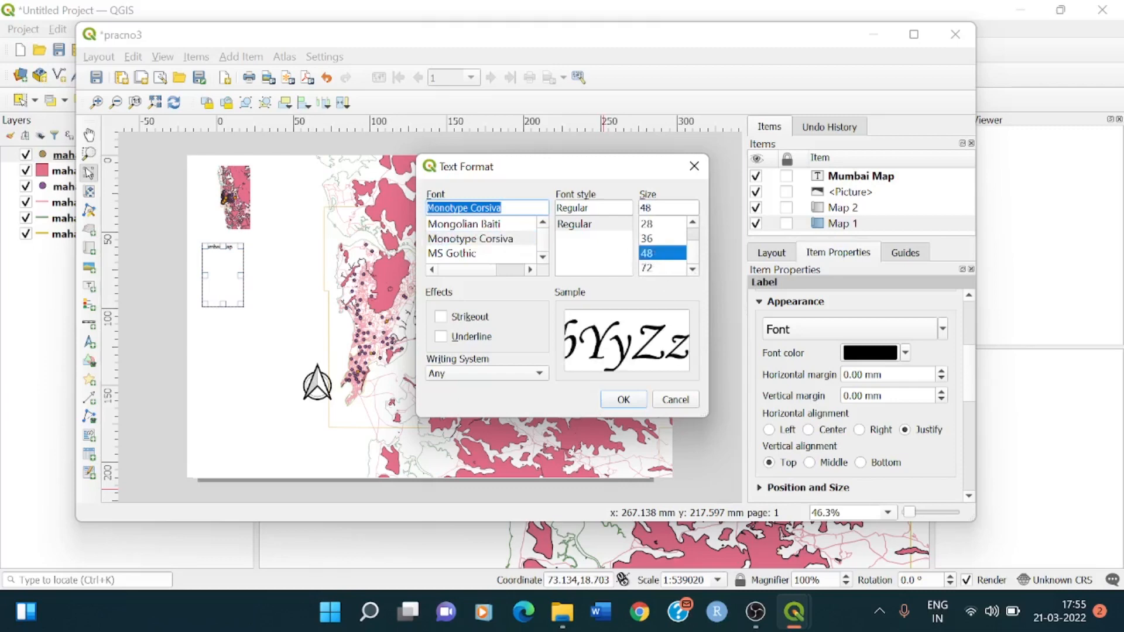
pyautogui.click(620, 399)
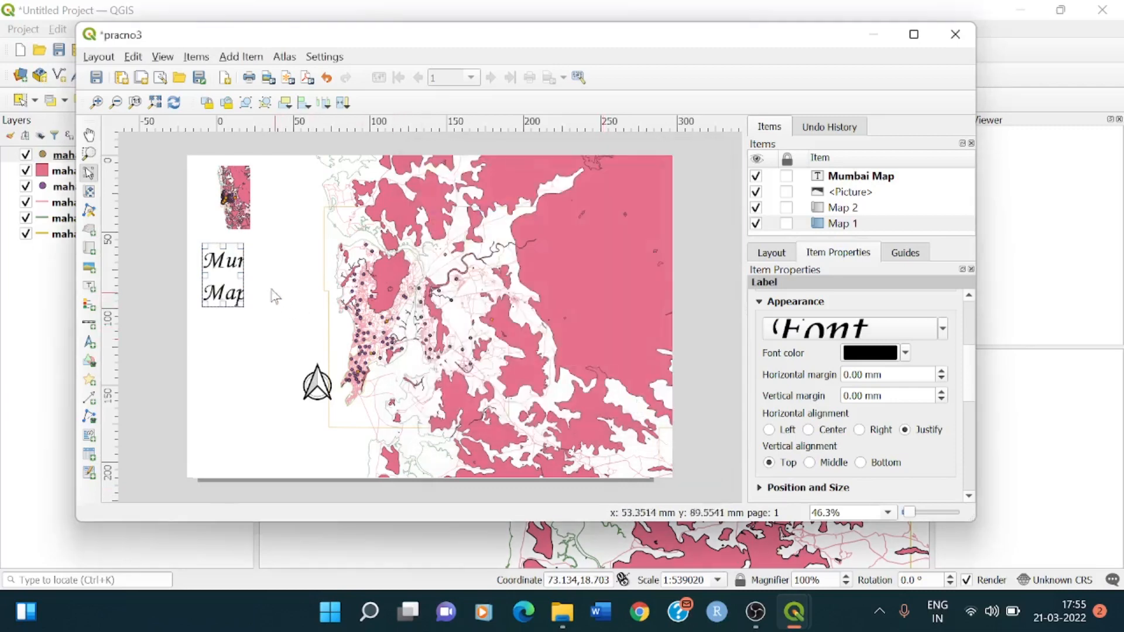
pyautogui.click(223, 276)
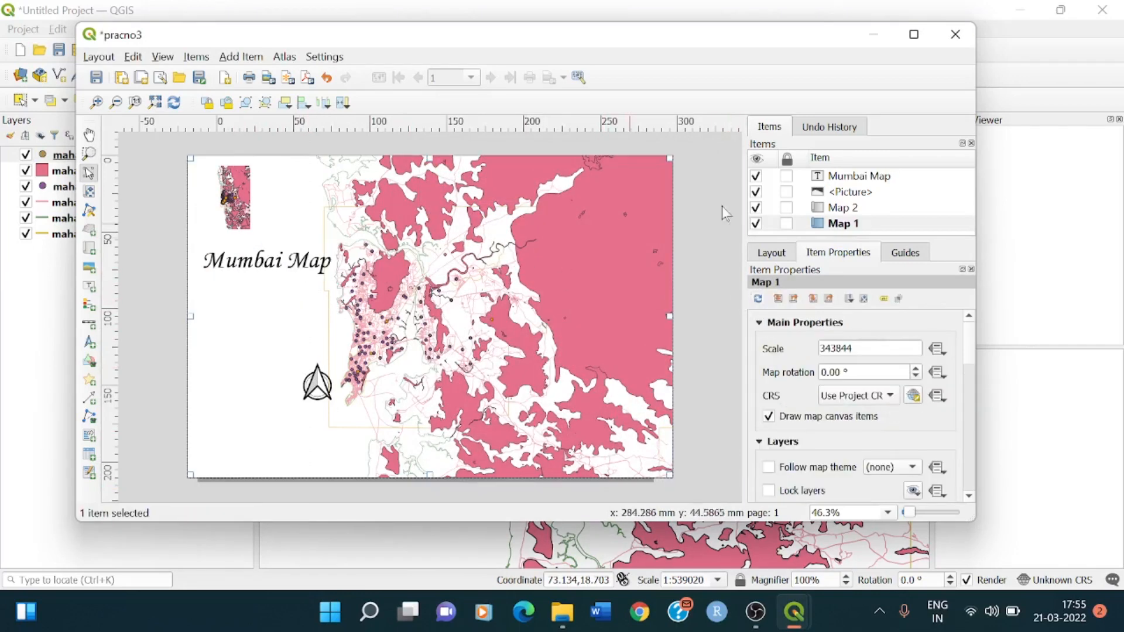
pyautogui.click(860, 175)
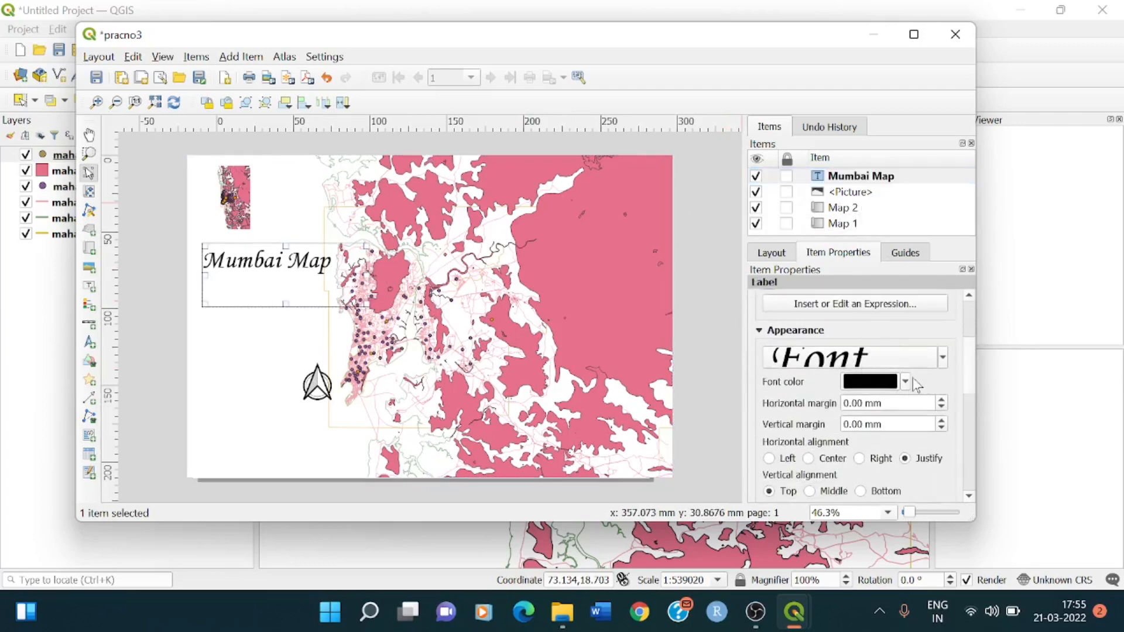
pyautogui.click(904, 381)
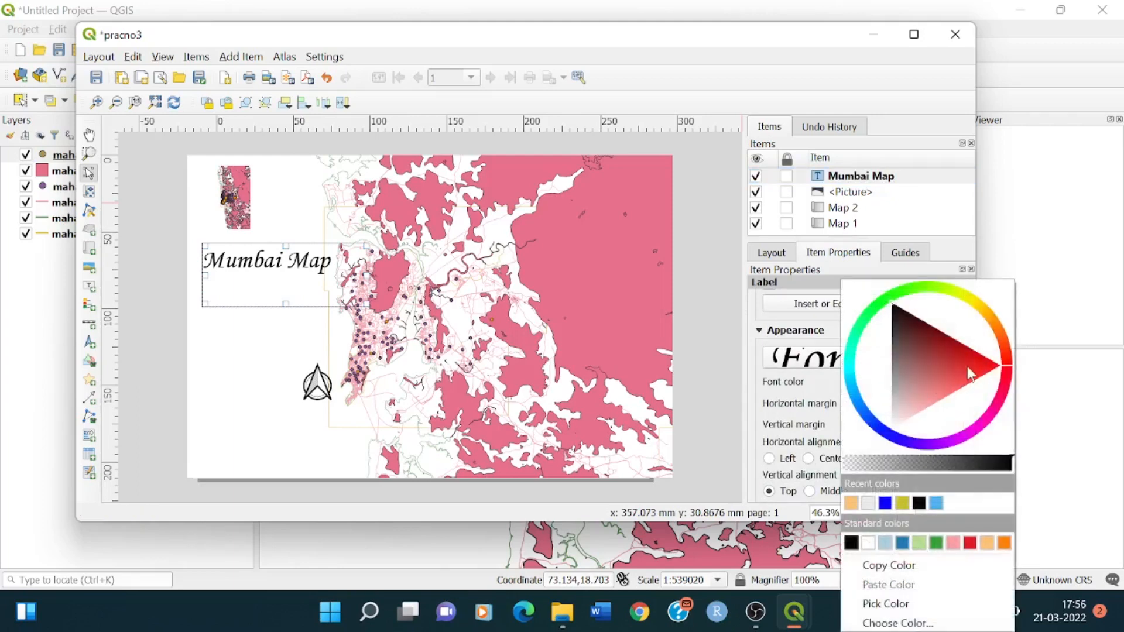
pyautogui.click(965, 365)
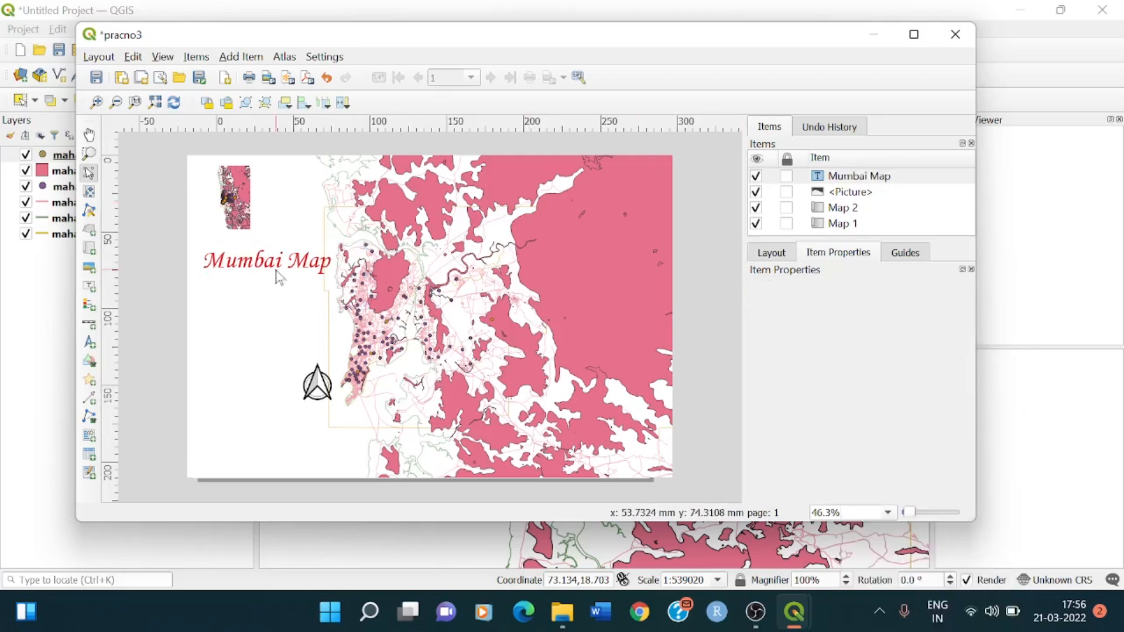
pyautogui.moveTo(319, 274)
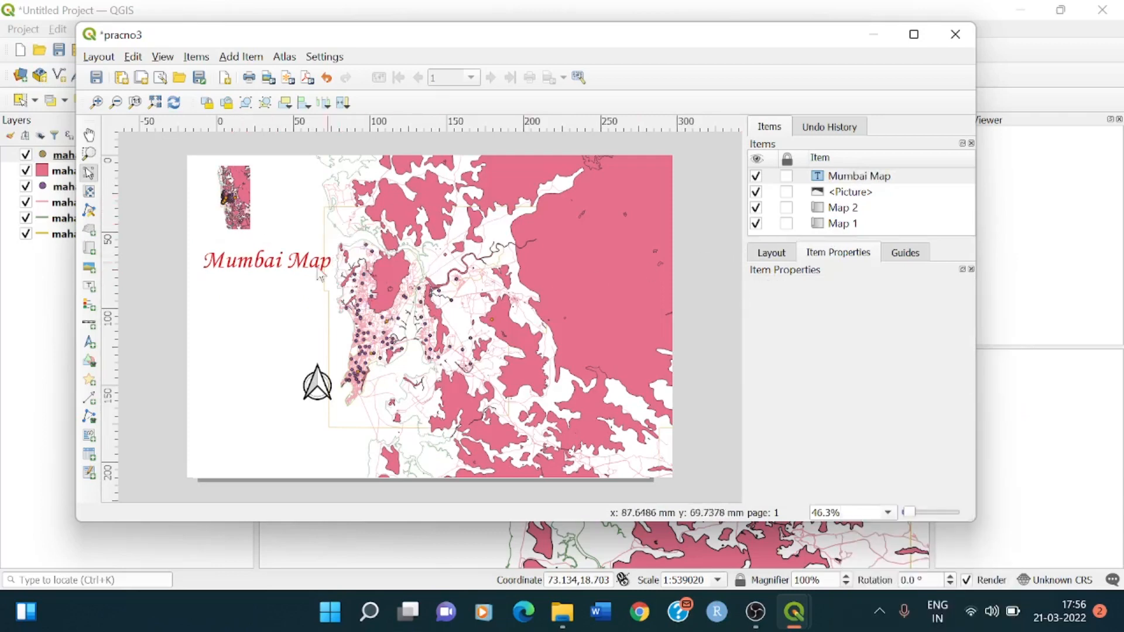
pyautogui.moveTo(220, 224)
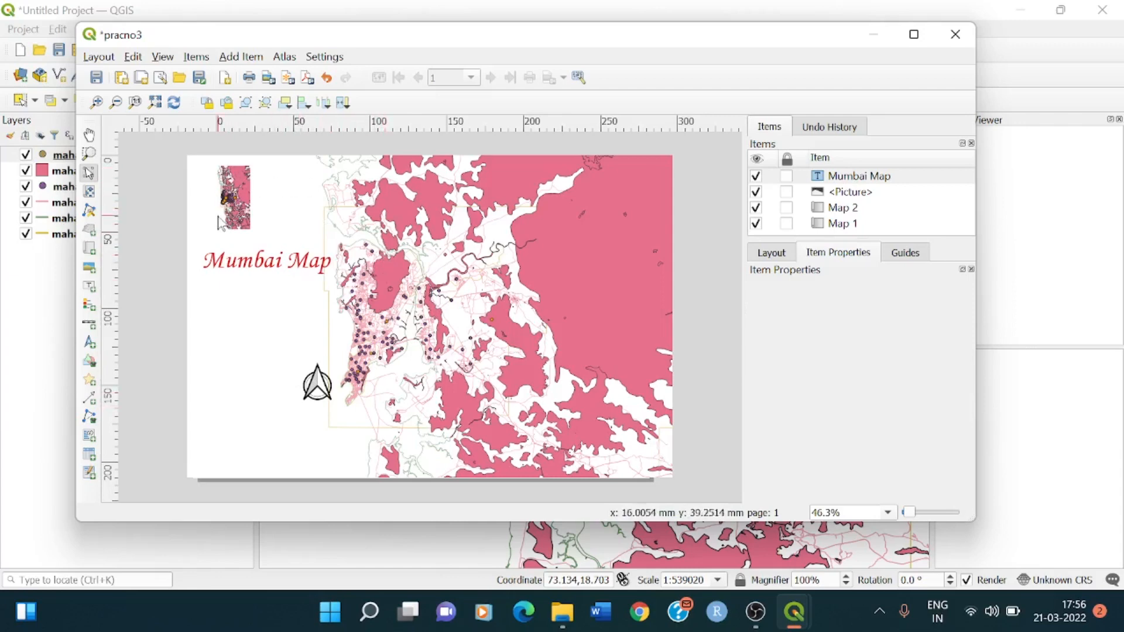
pyautogui.moveTo(268, 272)
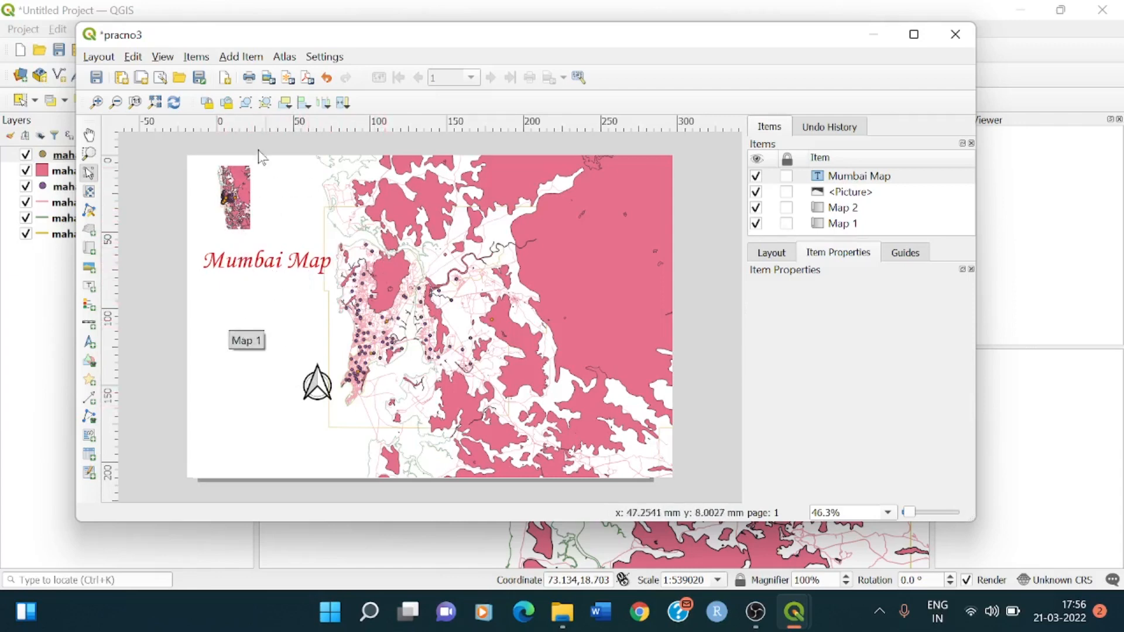
# Step: Place a legend of the six Maharashtra layers and scroll its Item Properties
pyautogui.click(241, 57)
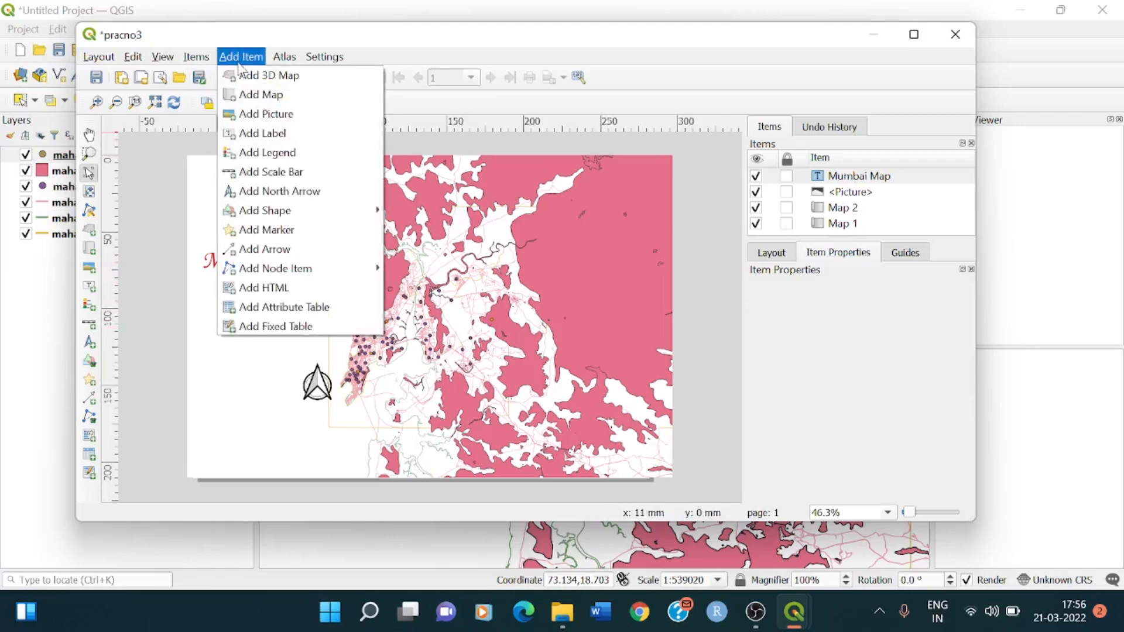
pyautogui.moveTo(265, 152)
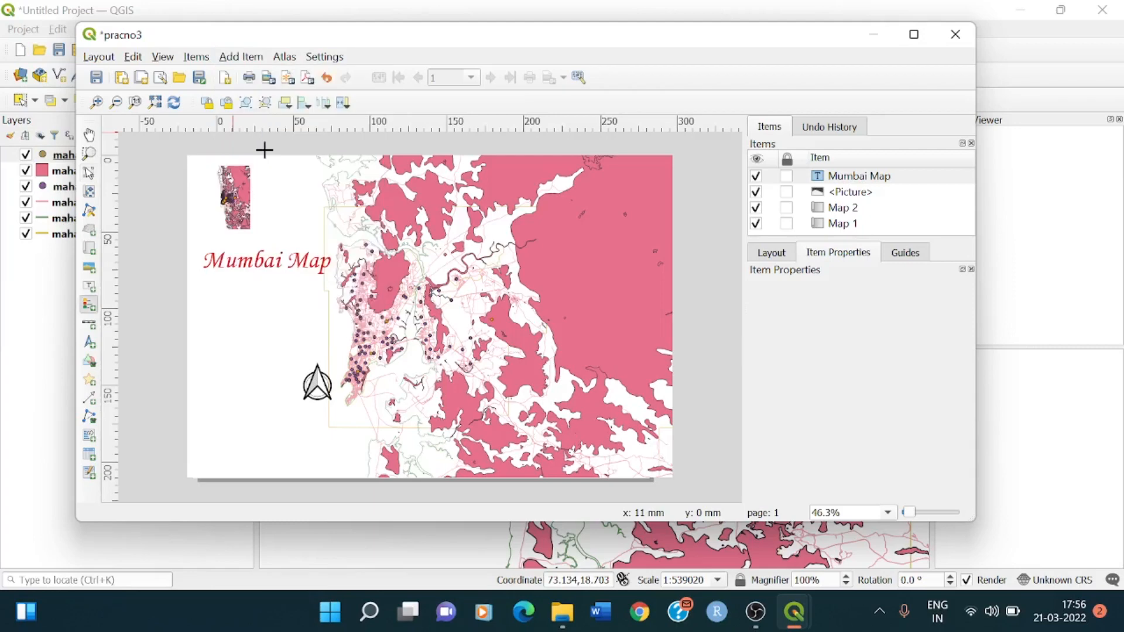
pyautogui.moveTo(214, 285)
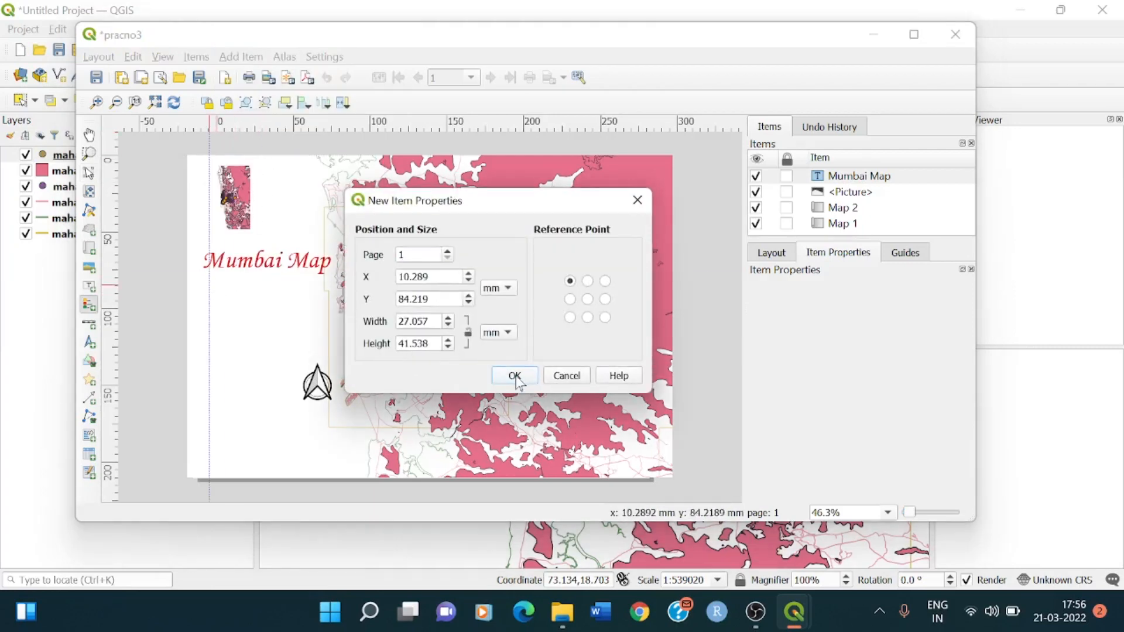
pyautogui.click(514, 376)
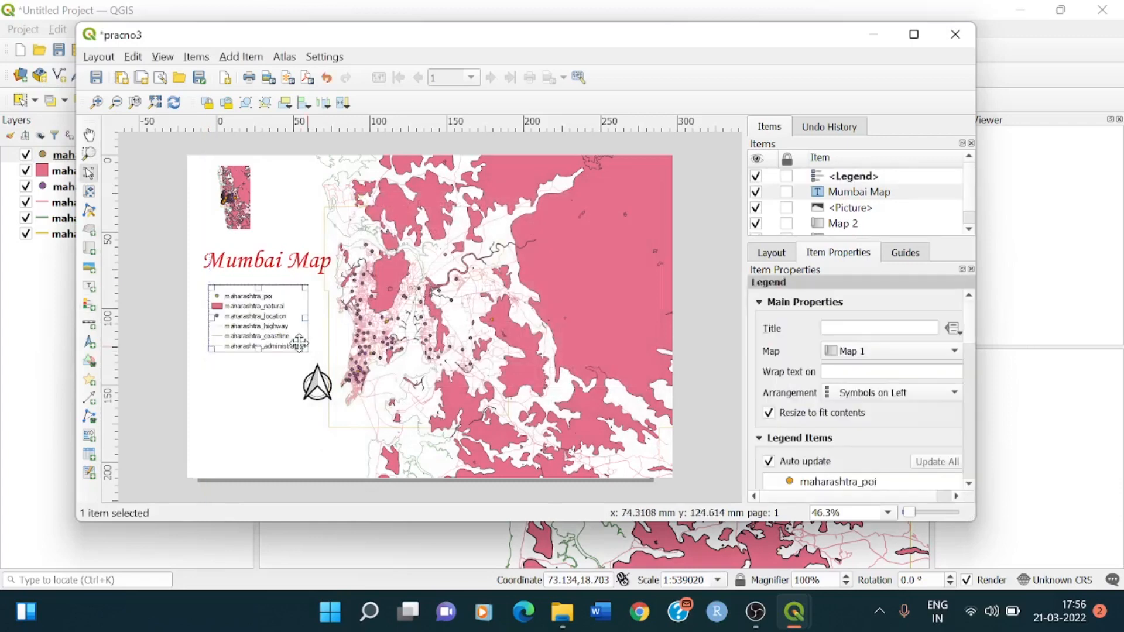
pyautogui.moveTo(79, 251)
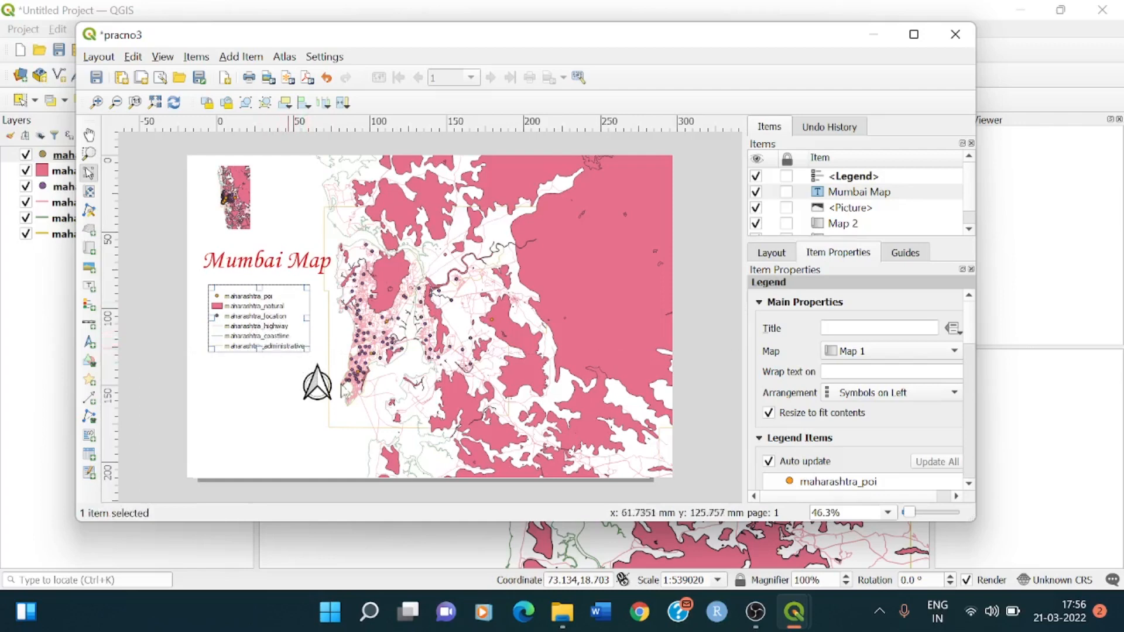
pyautogui.scroll(-3)
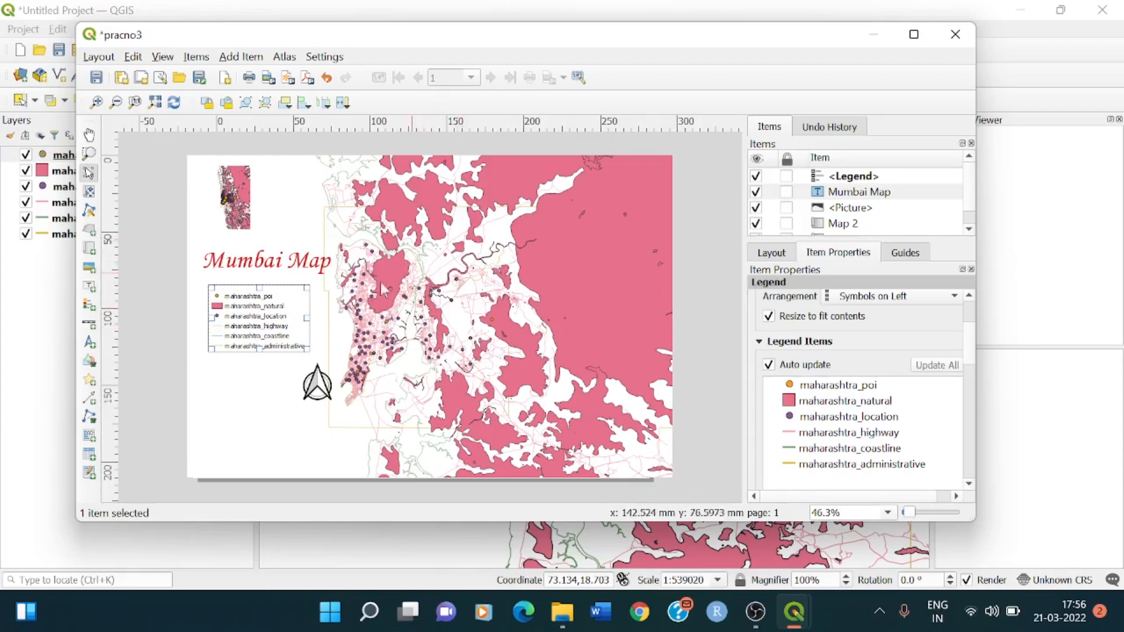
pyautogui.moveTo(923, 351)
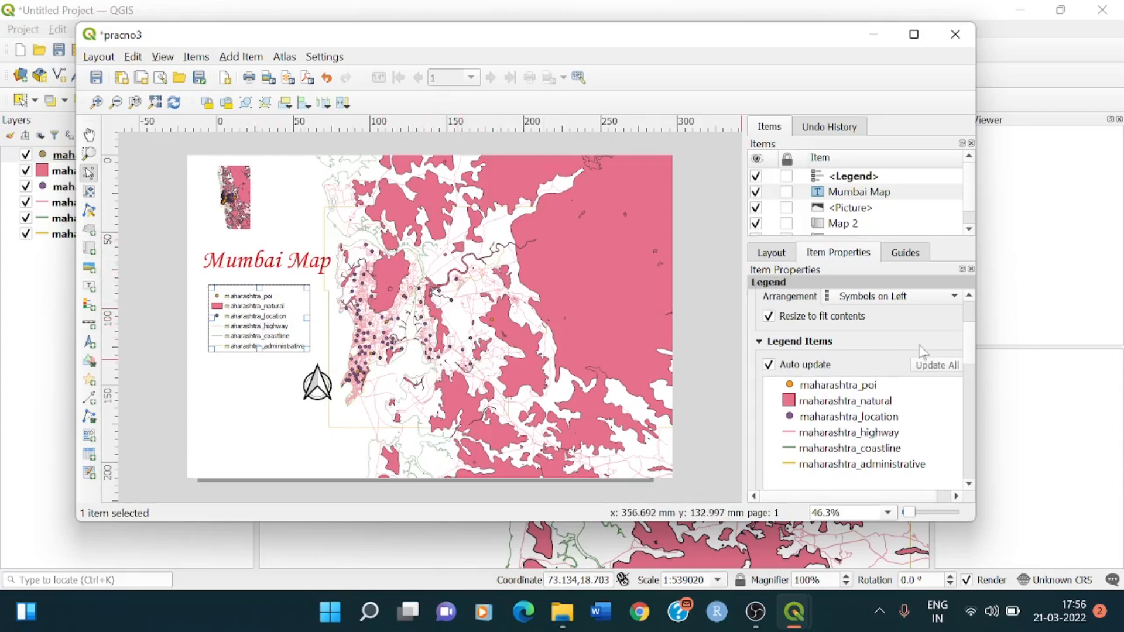
pyautogui.scroll(-3)
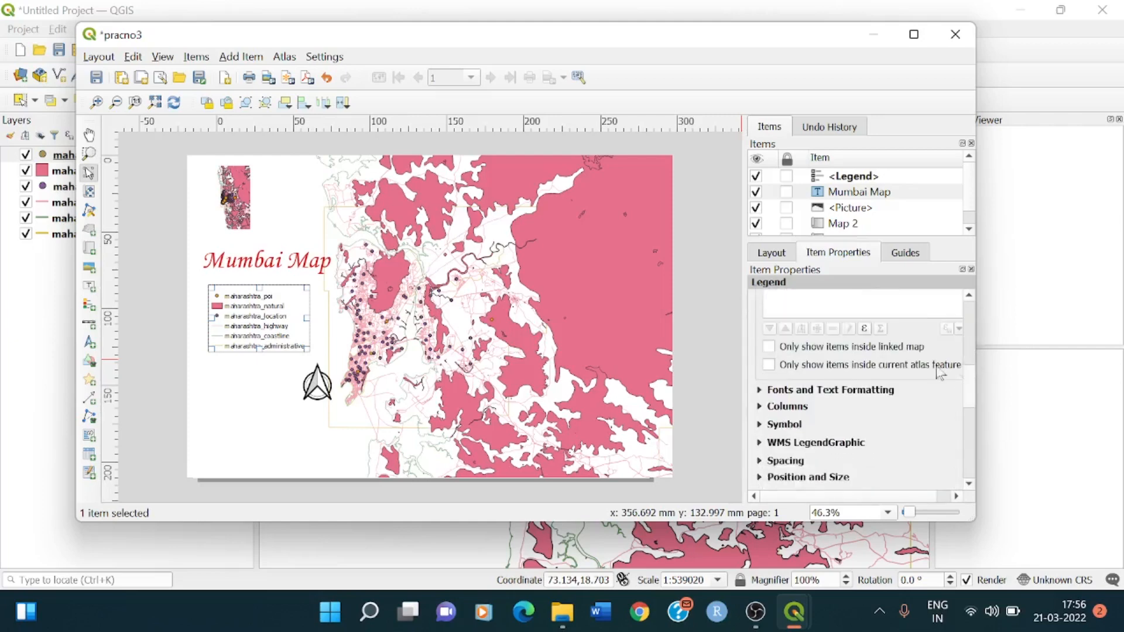
pyautogui.moveTo(817, 347)
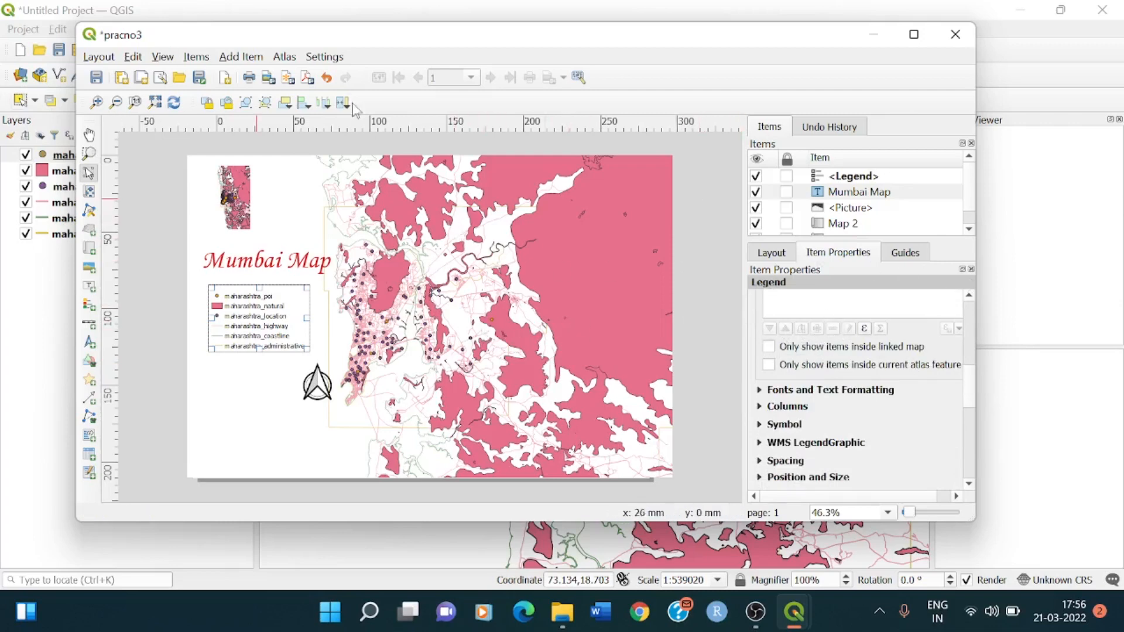
# Step: Place a kilometre scale bar linked to Map 1 at the page's lower left
pyautogui.click(242, 56)
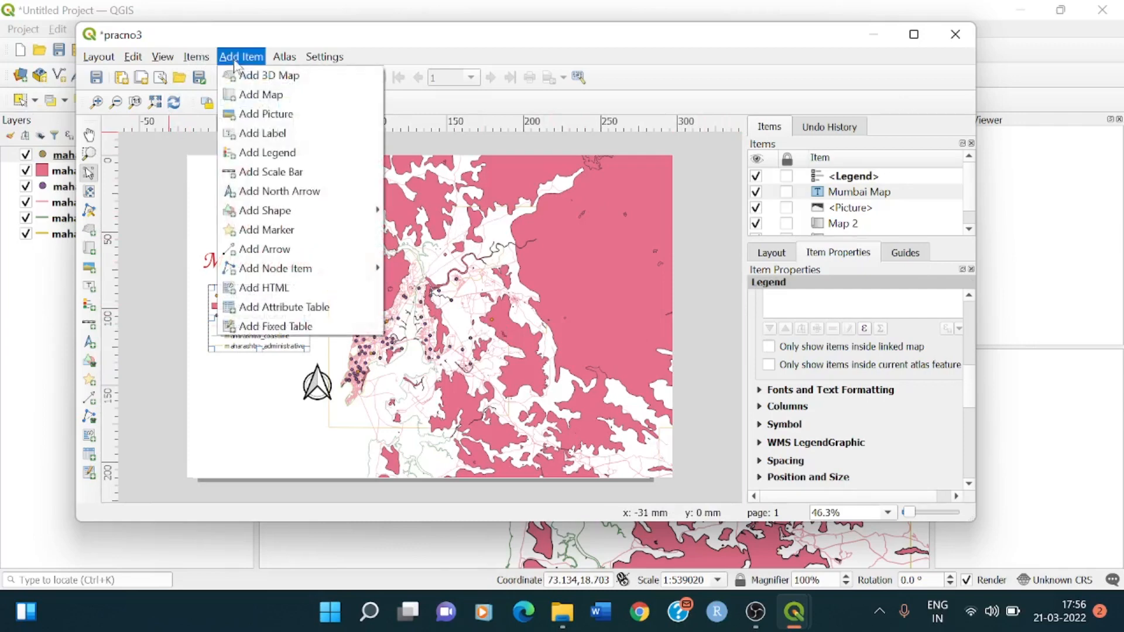
pyautogui.moveTo(280, 172)
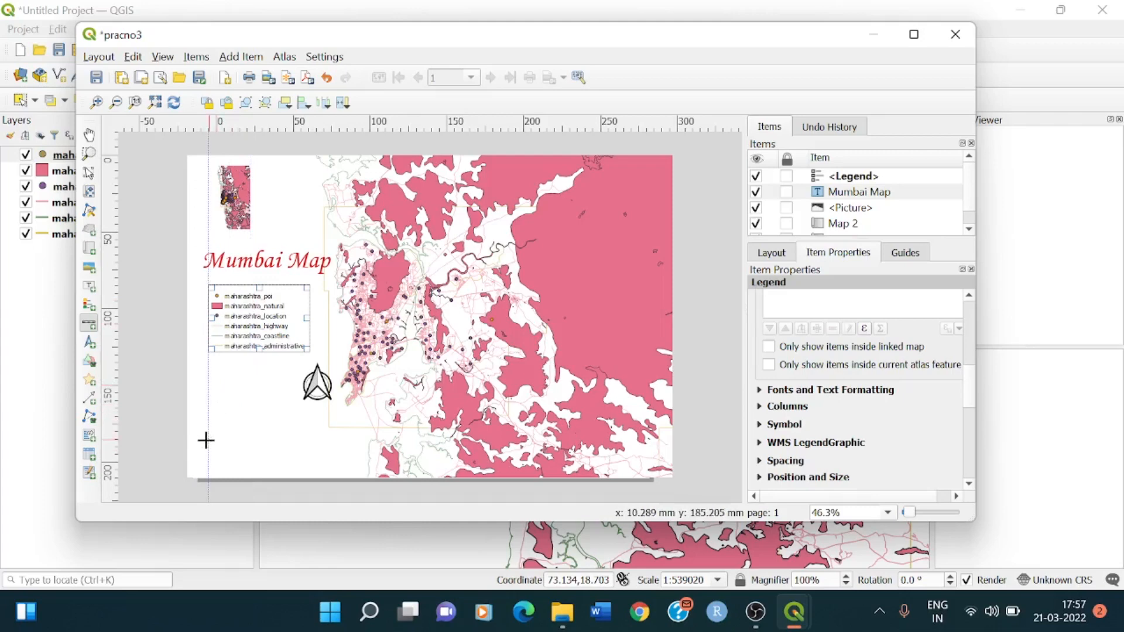
pyautogui.click(205, 440)
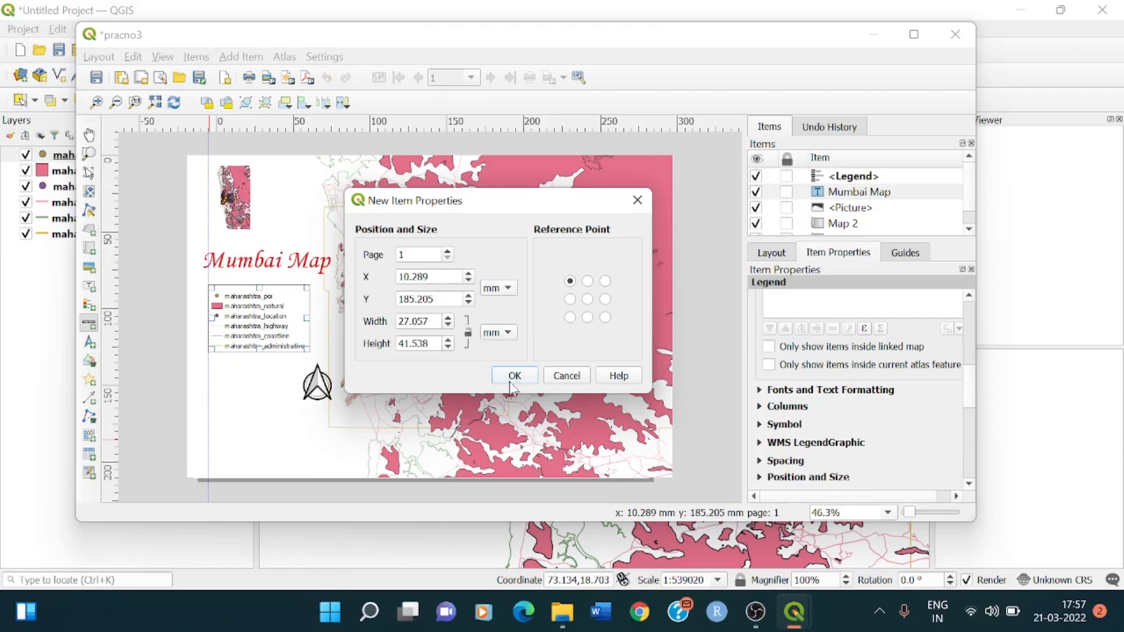
pyautogui.click(514, 375)
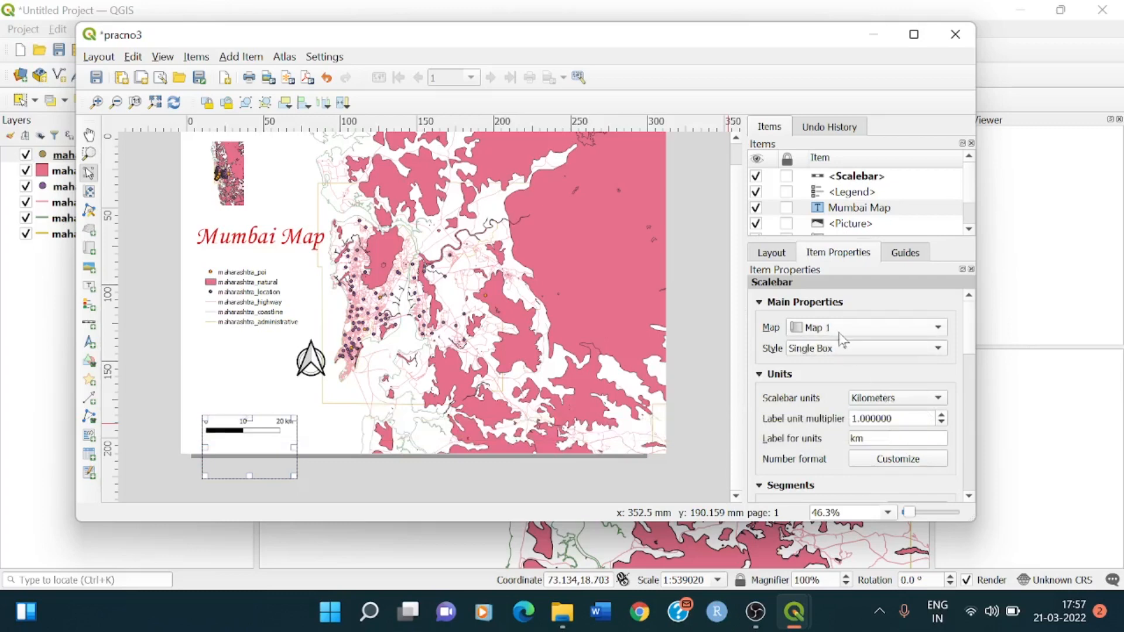
pyautogui.moveTo(930, 355)
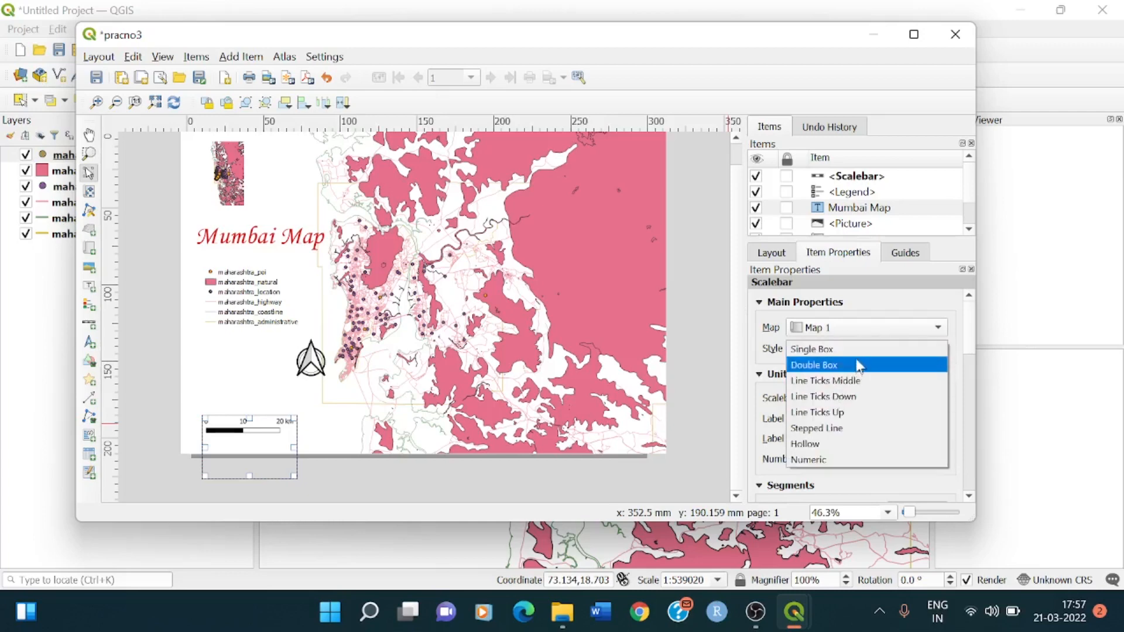
# Step: Keep the Single Box style and set the scale bar's label unit multiplier to 2
pyautogui.click(811, 348)
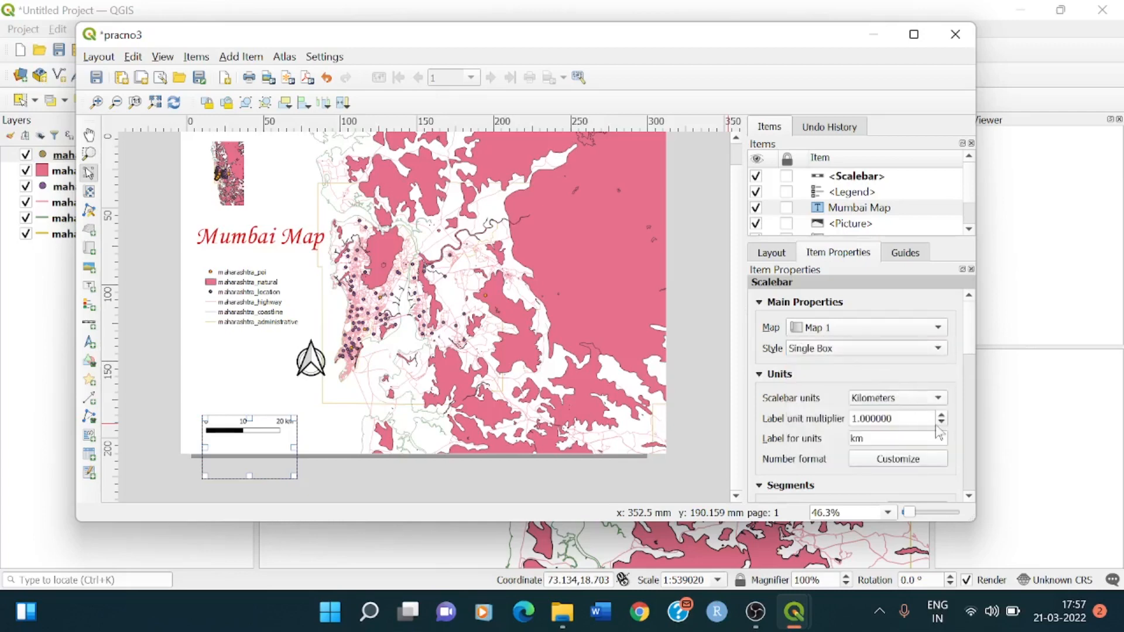
pyautogui.click(940, 414)
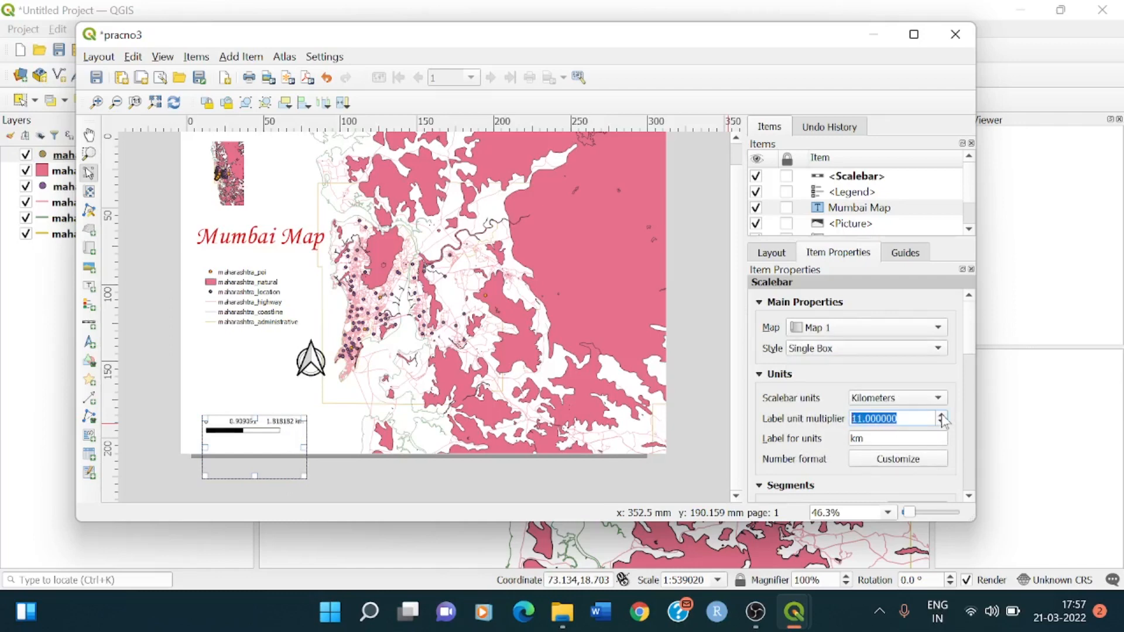
pyautogui.click(941, 414)
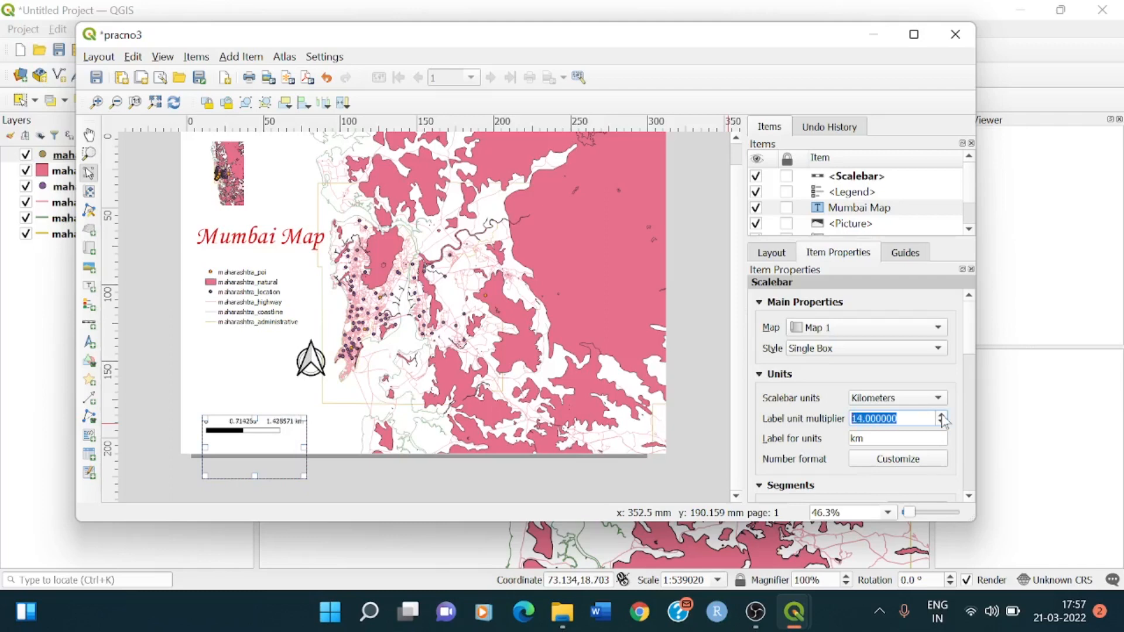
pyautogui.click(941, 415)
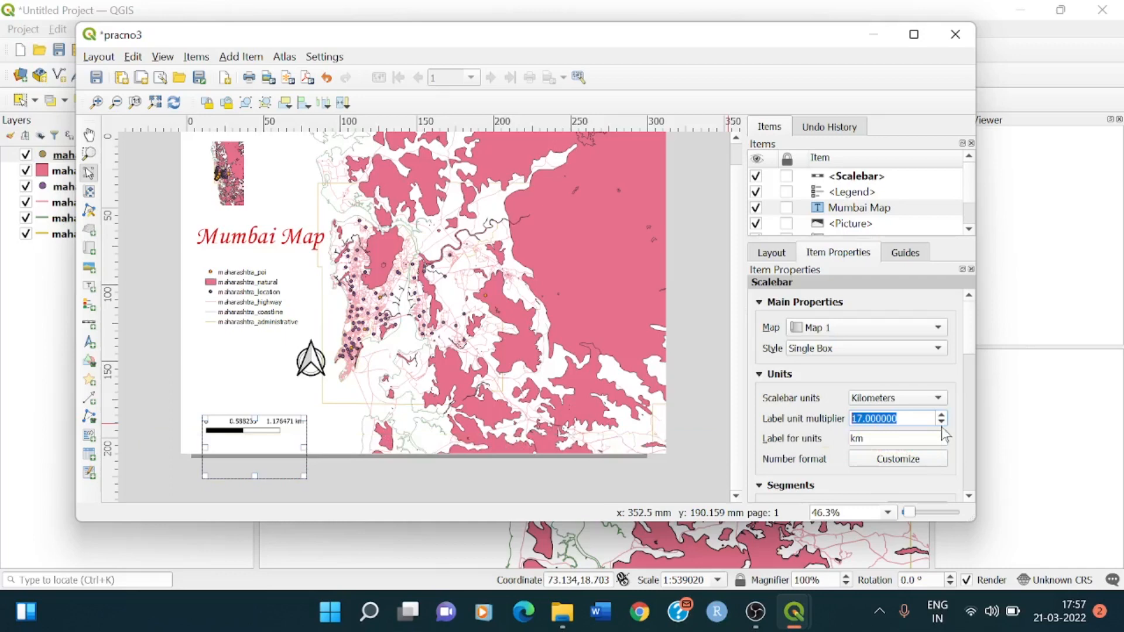
pyautogui.click(941, 422)
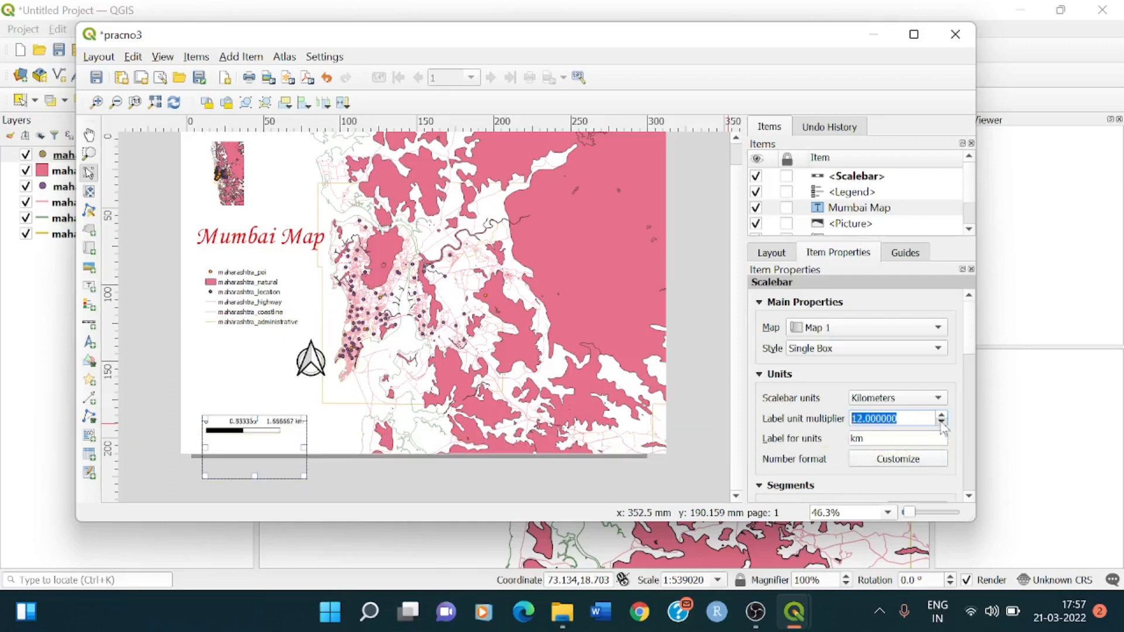
pyautogui.click(941, 423)
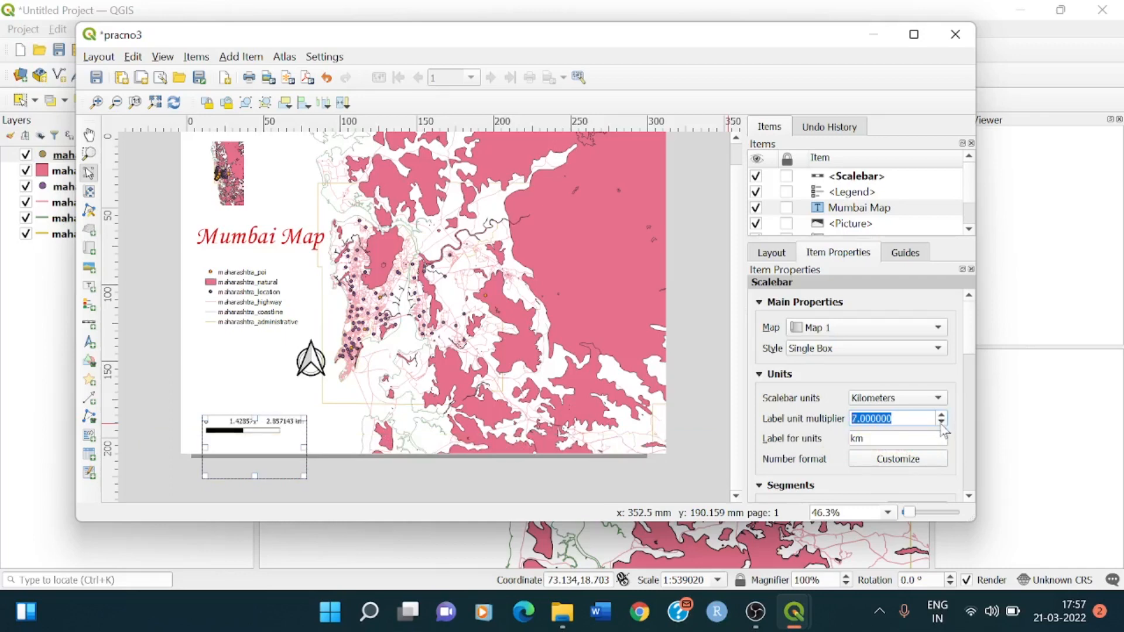
pyautogui.click(941, 422)
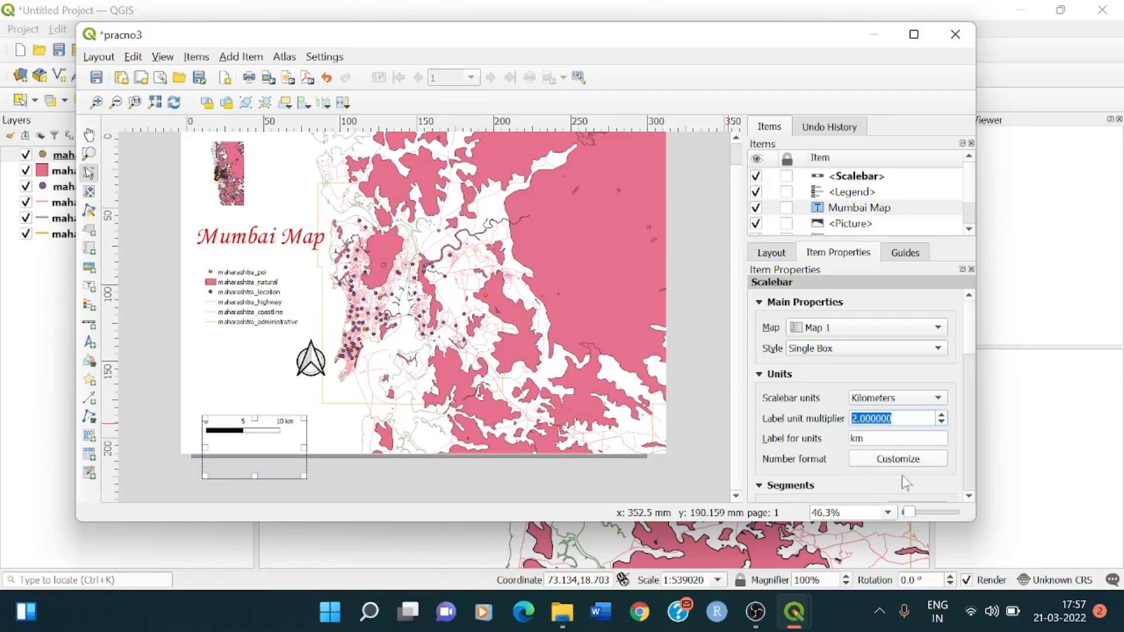
pyautogui.moveTo(967, 353)
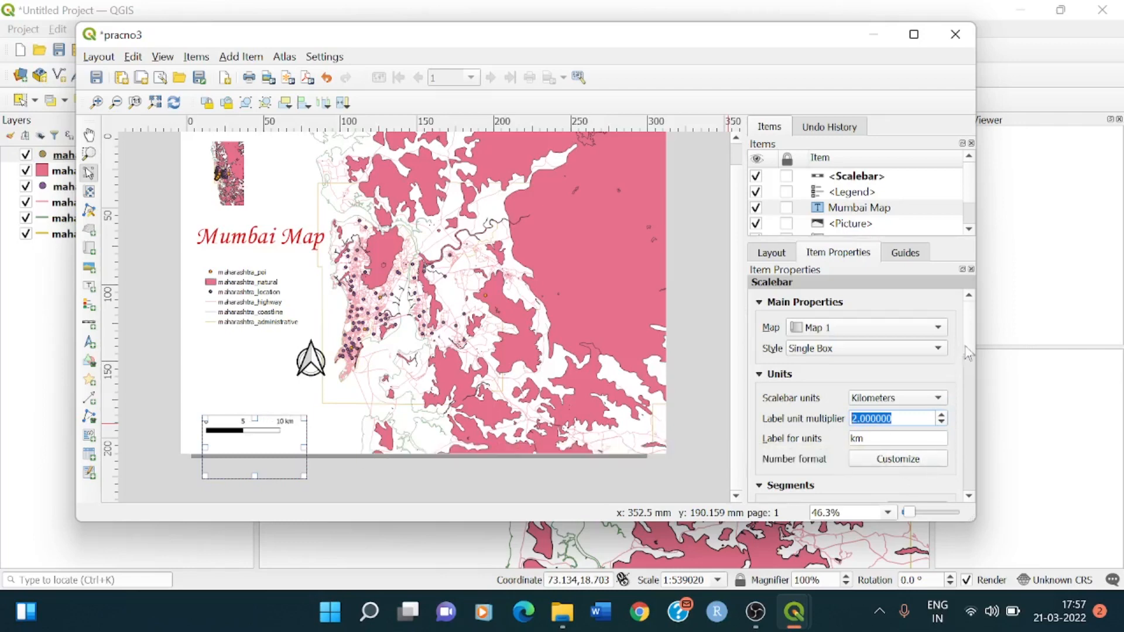
# Step: Set the scale bar's fixed segment width to 10 and height 4, then drag it onto the page
pyautogui.scroll(-3)
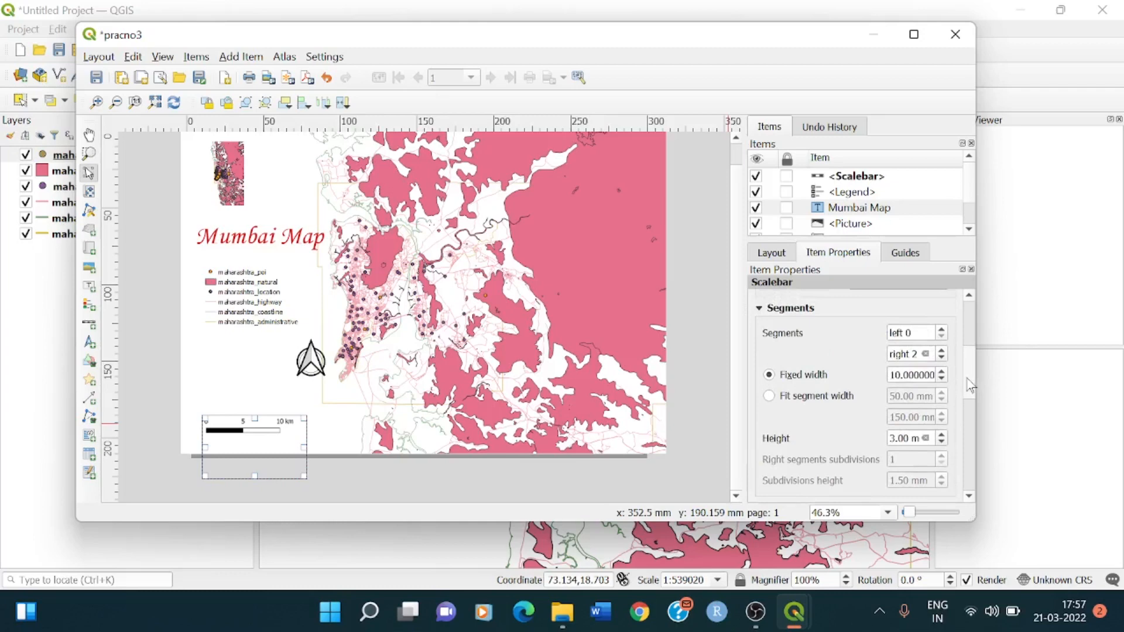
pyautogui.click(942, 370)
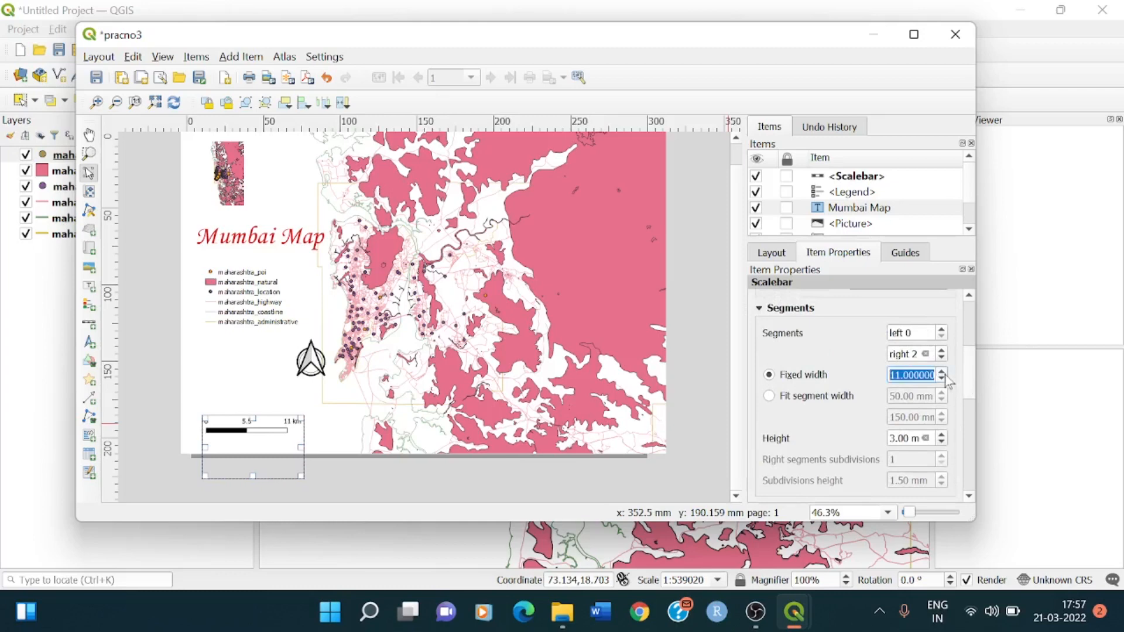
pyautogui.click(941, 371)
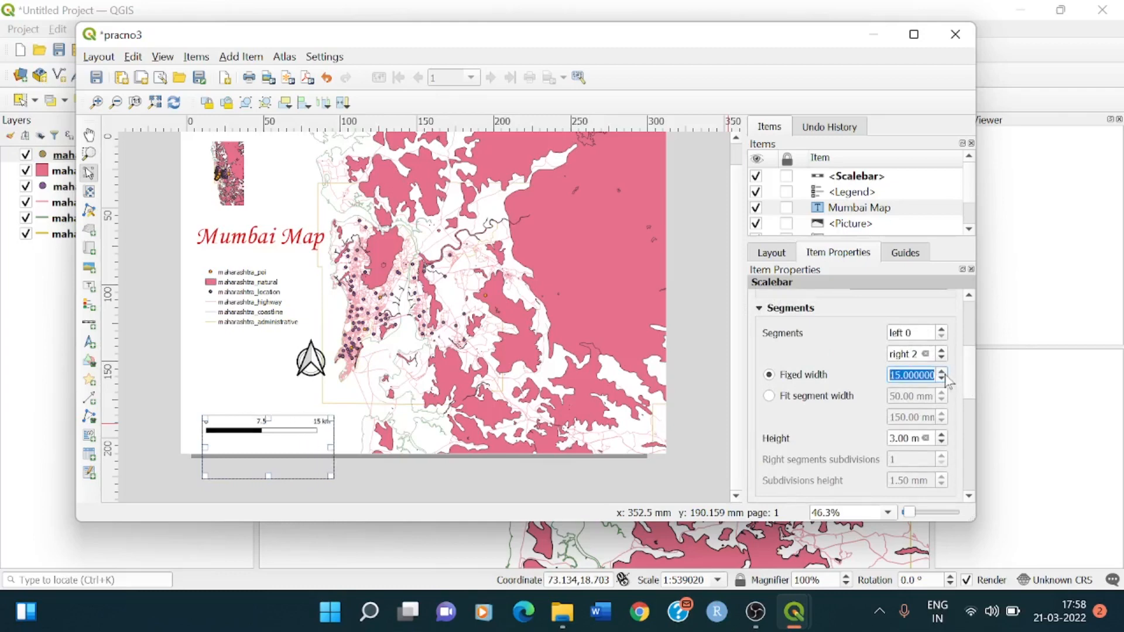
pyautogui.click(941, 371)
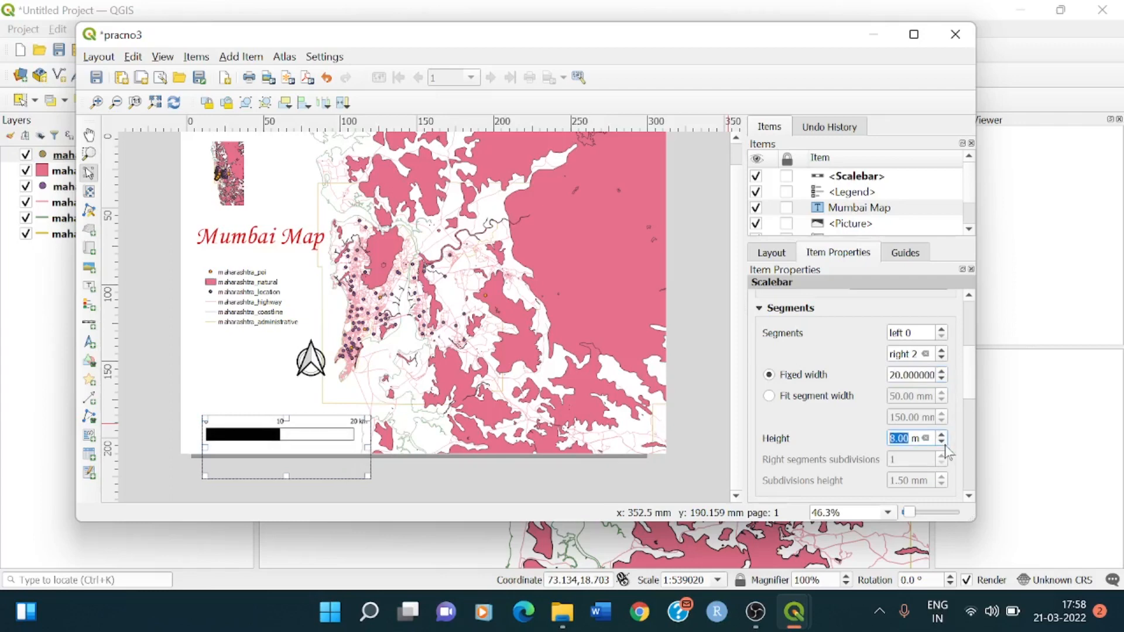
pyautogui.click(941, 433)
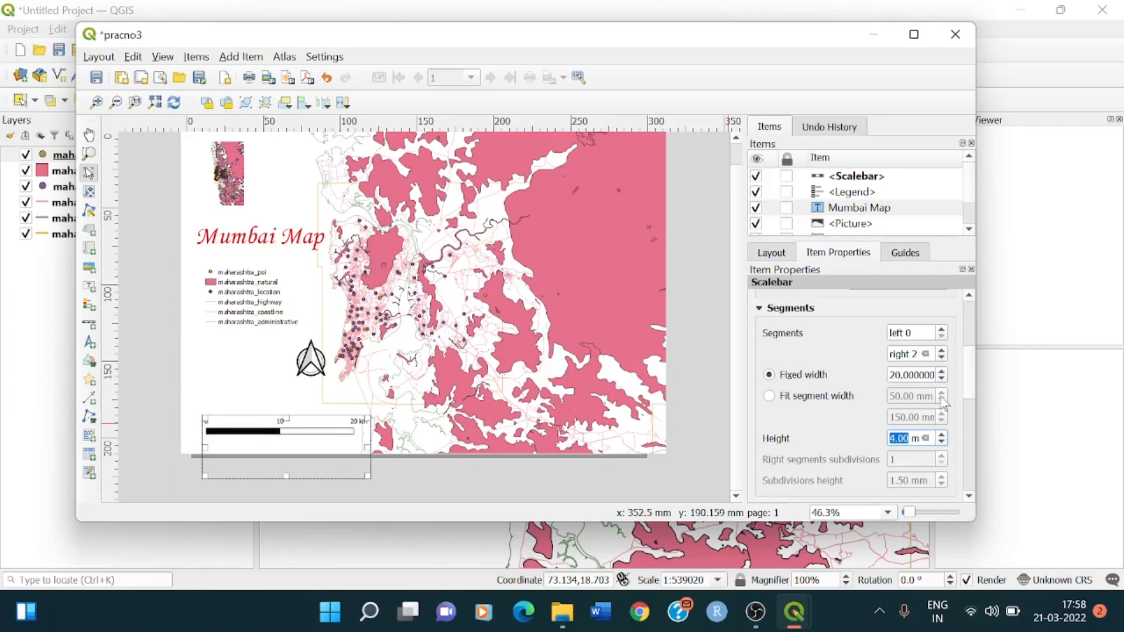
pyautogui.click(942, 379)
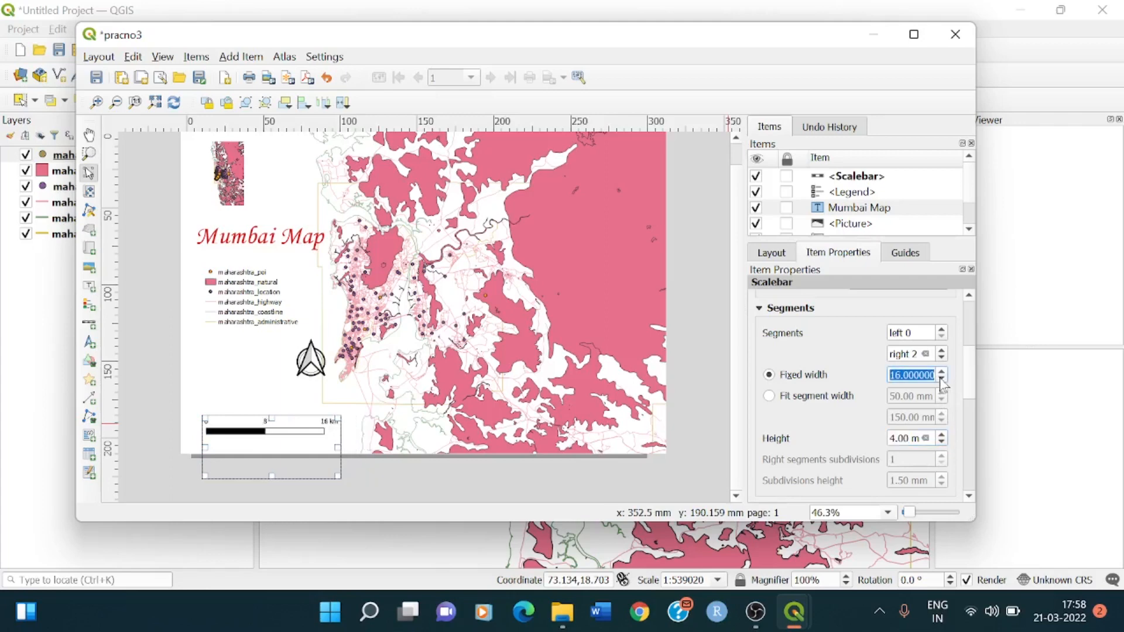
pyautogui.click(942, 378)
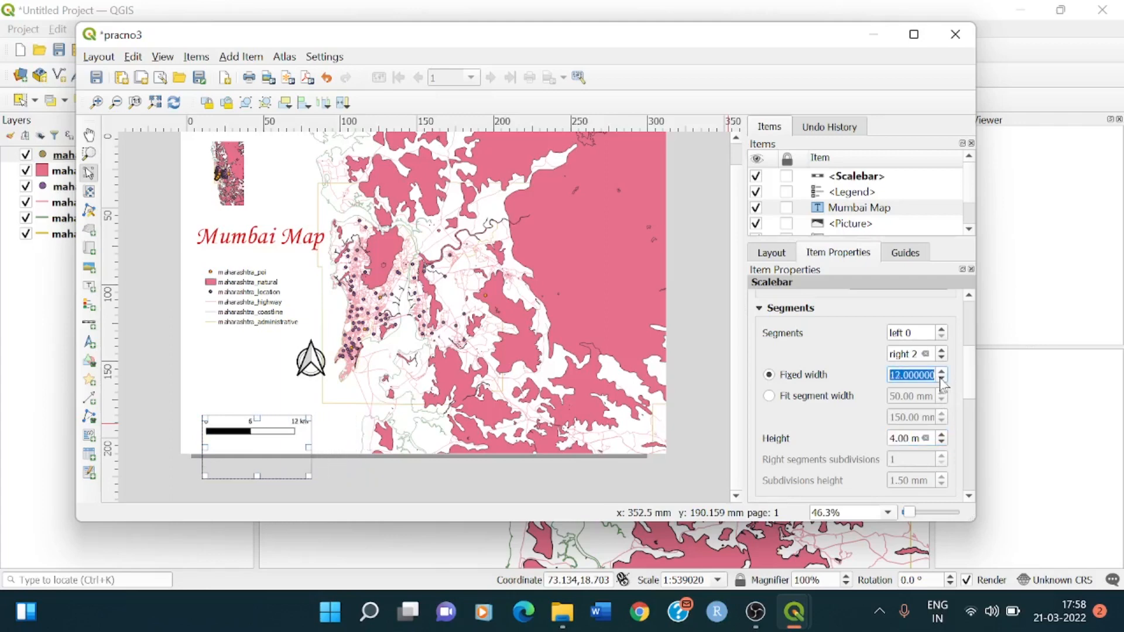
pyautogui.click(941, 379)
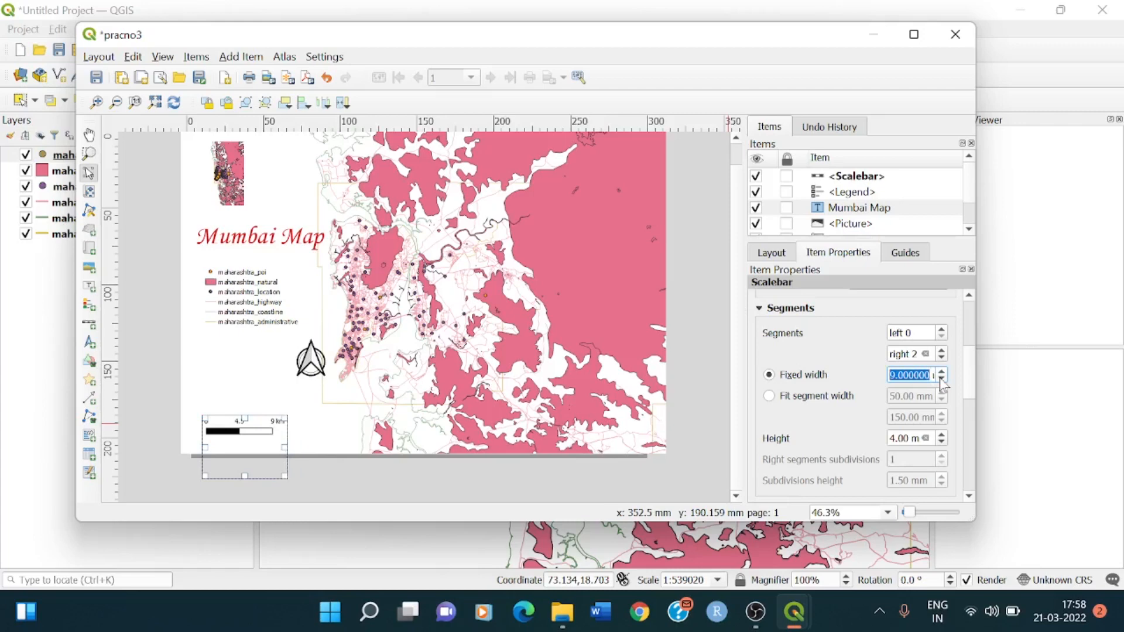
pyautogui.click(941, 371)
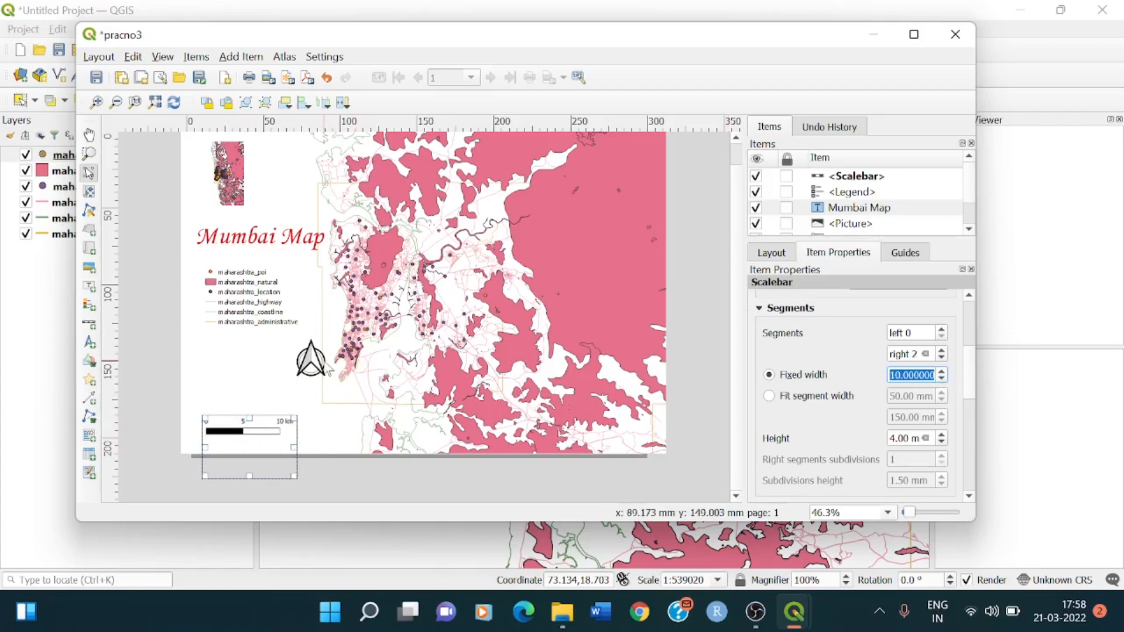
pyautogui.moveTo(247, 445); pyautogui.dragTo(252, 417)
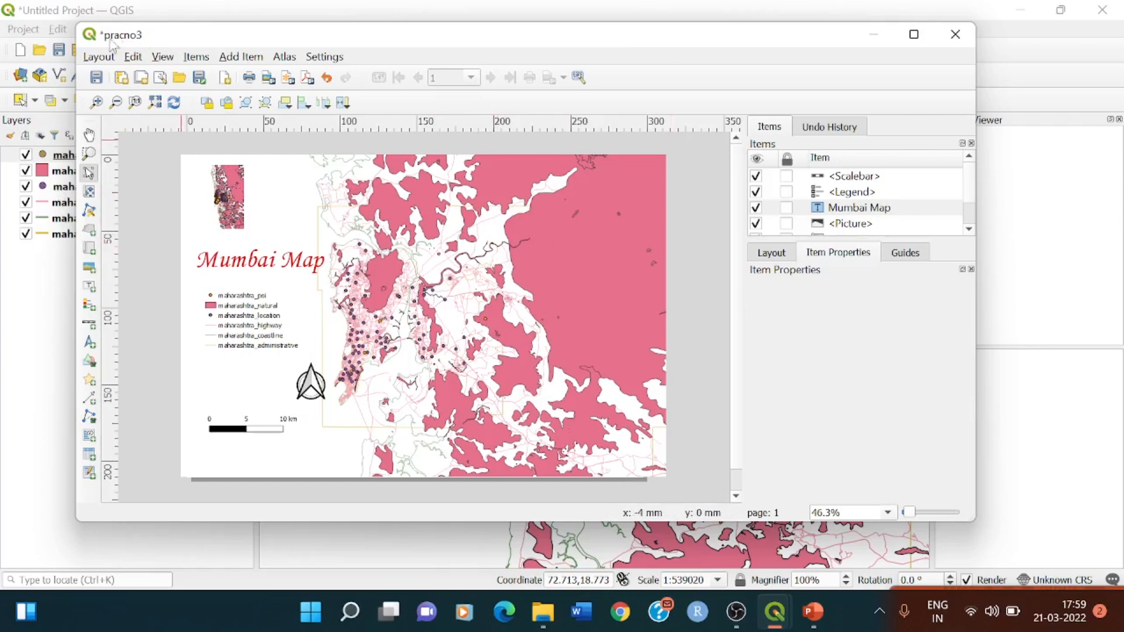
# Step: Export the layout as a 300 dpi JPG image named pracno3
pyautogui.click(99, 57)
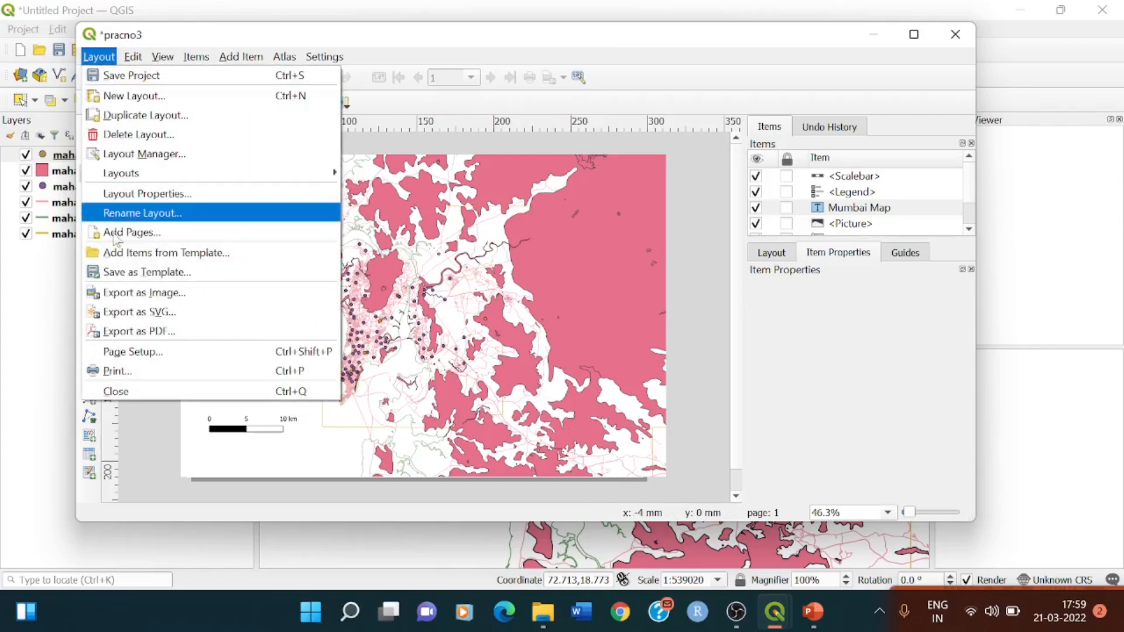
pyautogui.moveTo(158, 292)
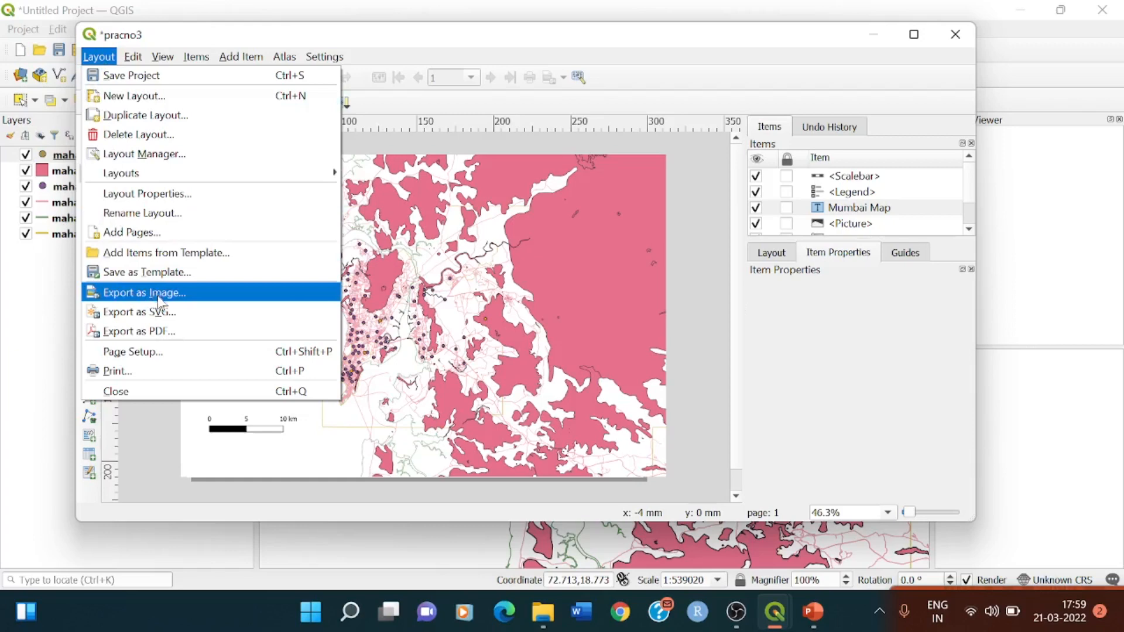
pyautogui.moveTo(159, 330)
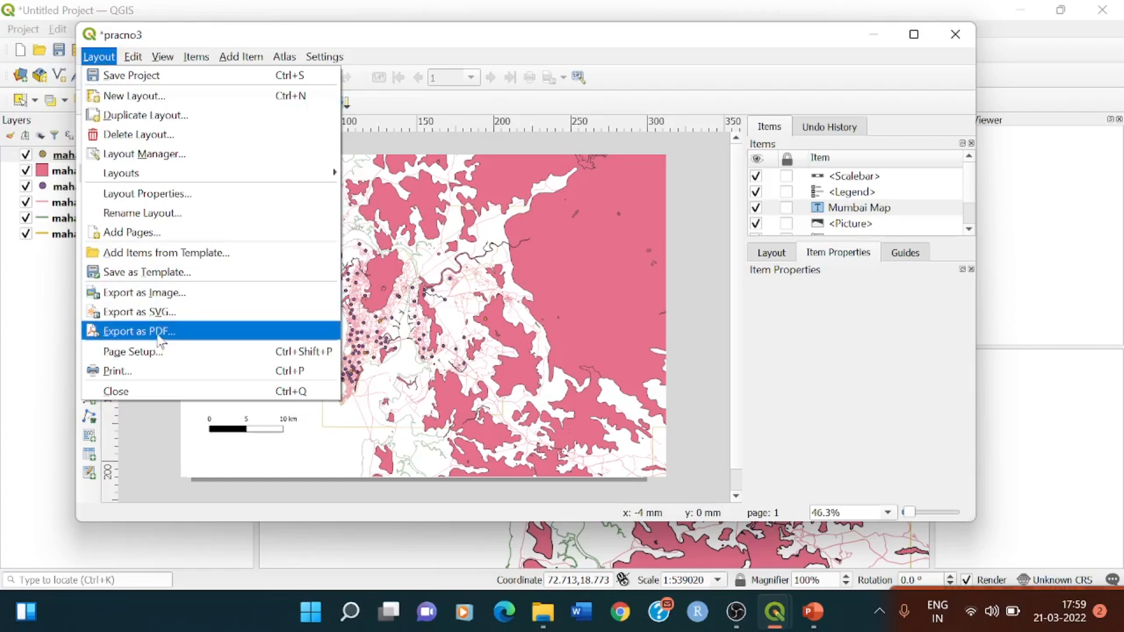
pyautogui.click(138, 330)
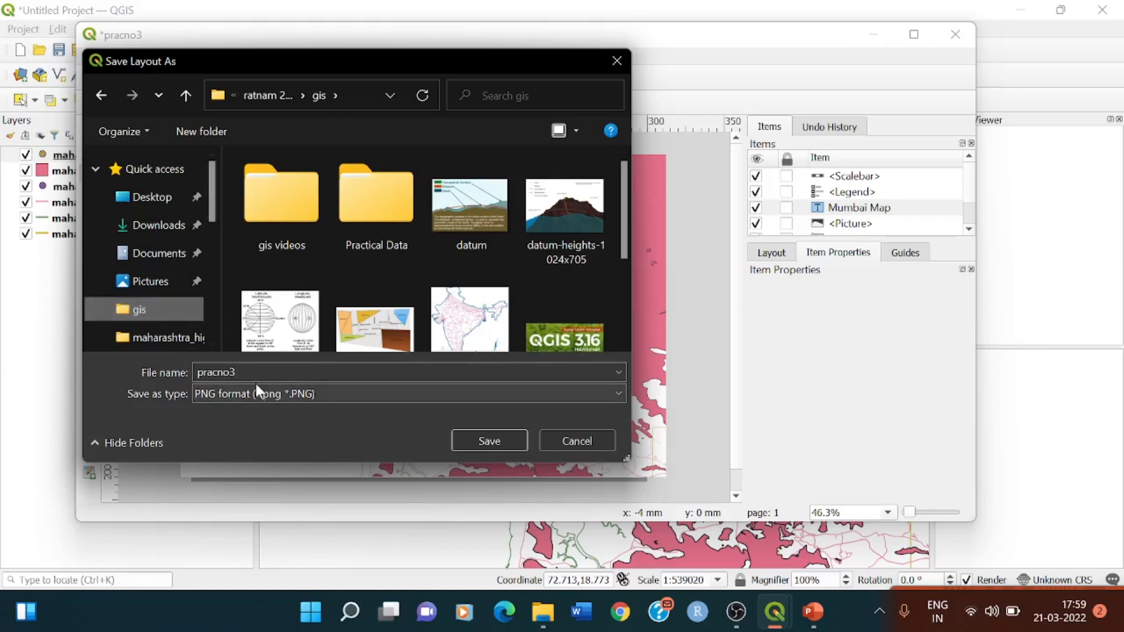
pyautogui.click(405, 394)
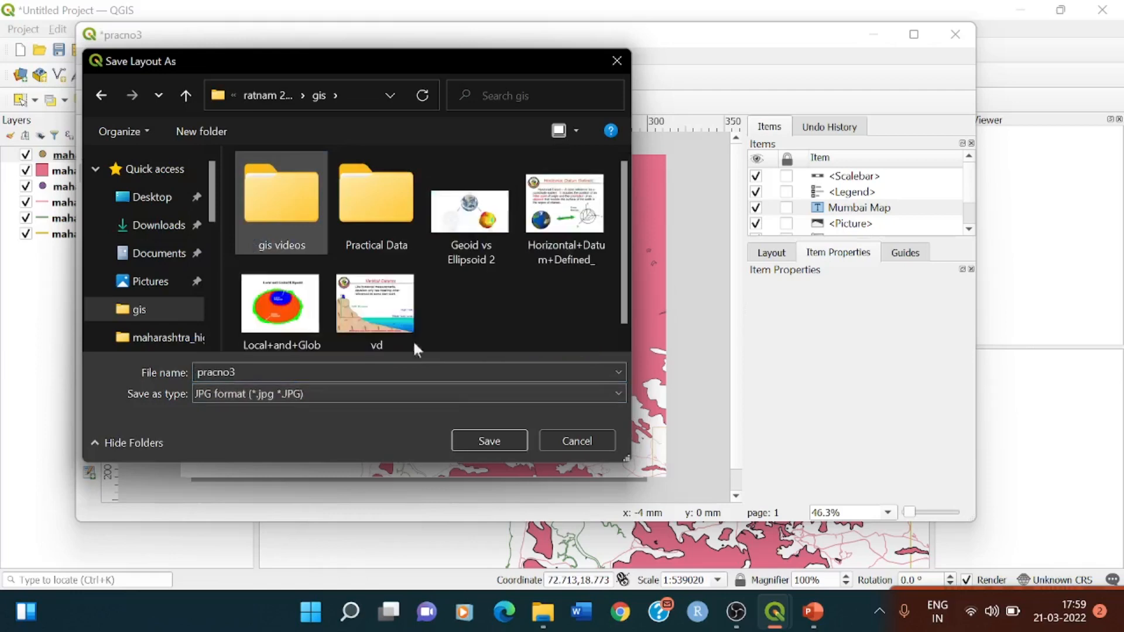
pyautogui.click(488, 441)
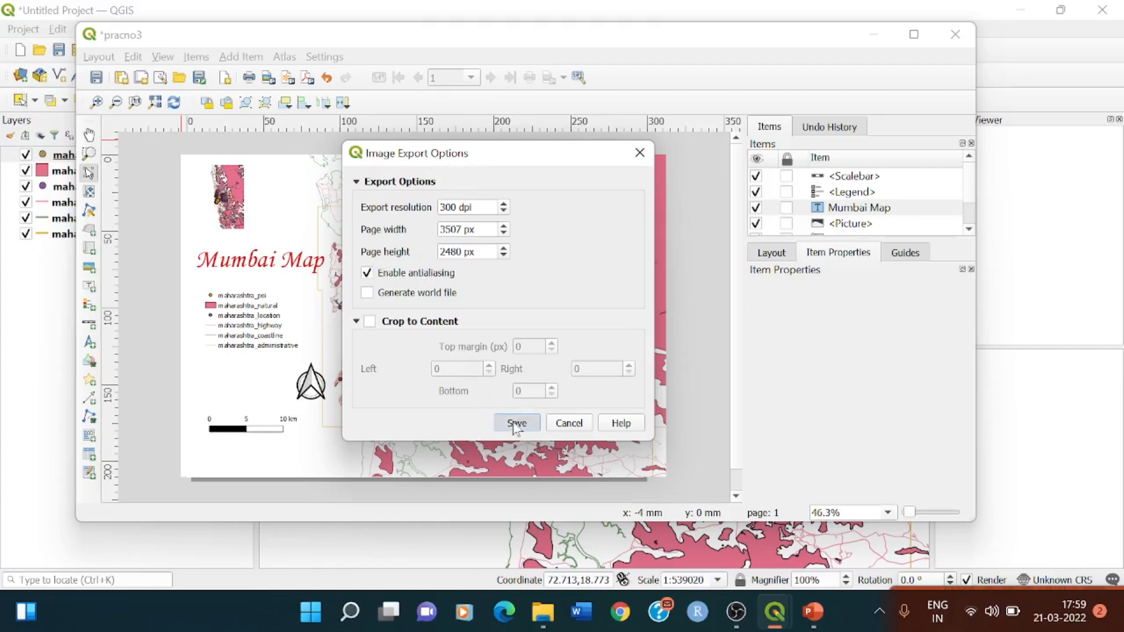
pyautogui.click(515, 423)
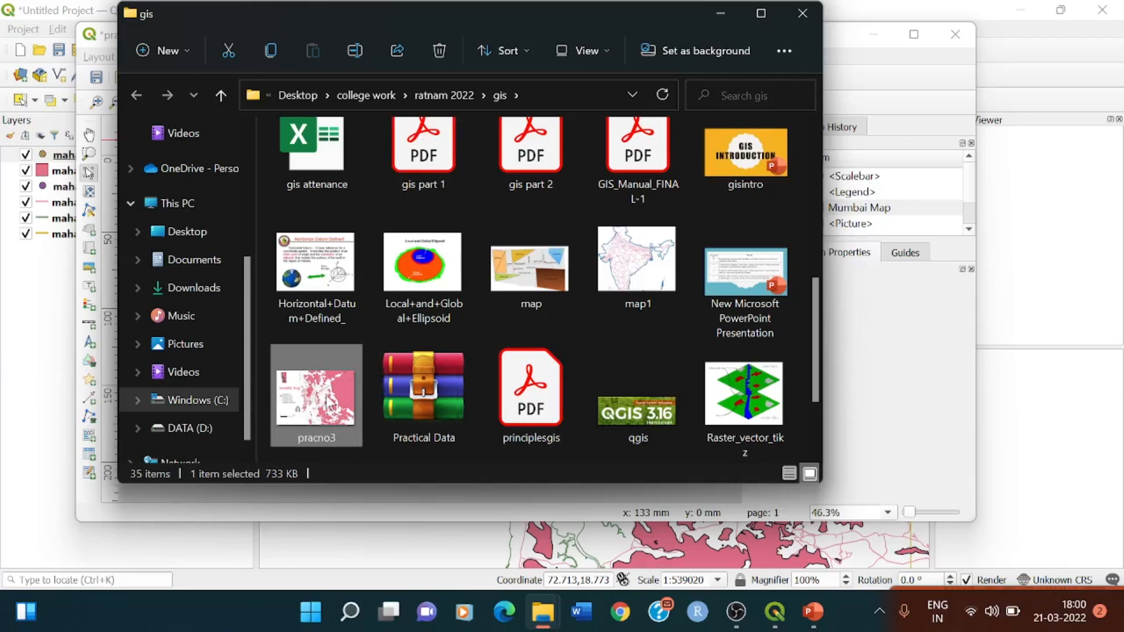
# Step: Open the exported pracno3 image from the gis folder
pyautogui.doubleClick(316, 393)
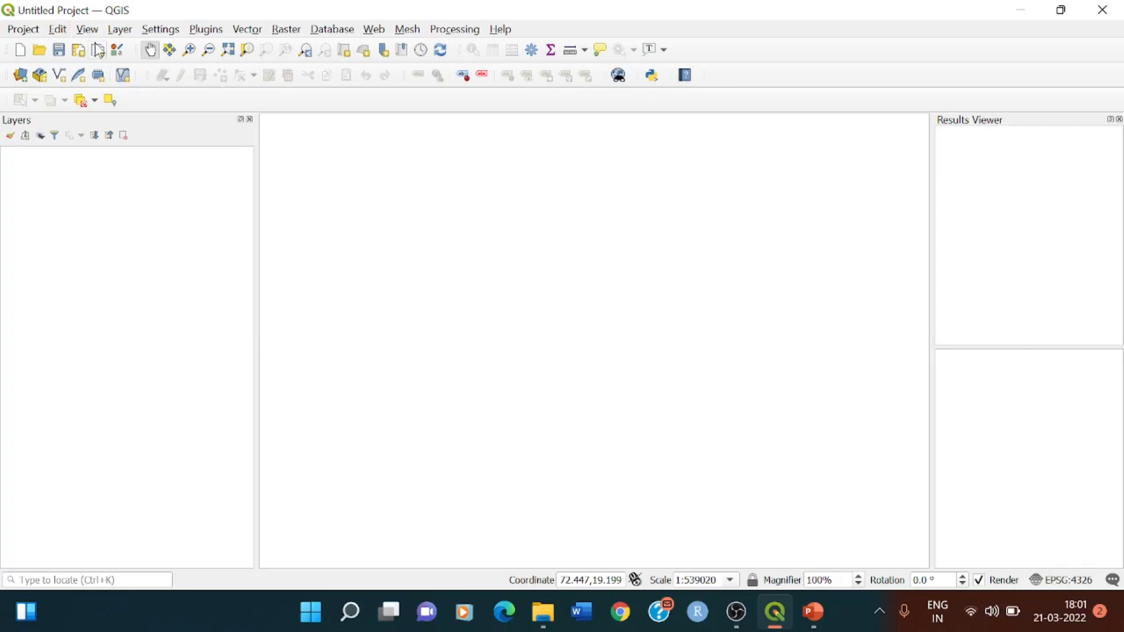
pyautogui.moveTo(97, 50)
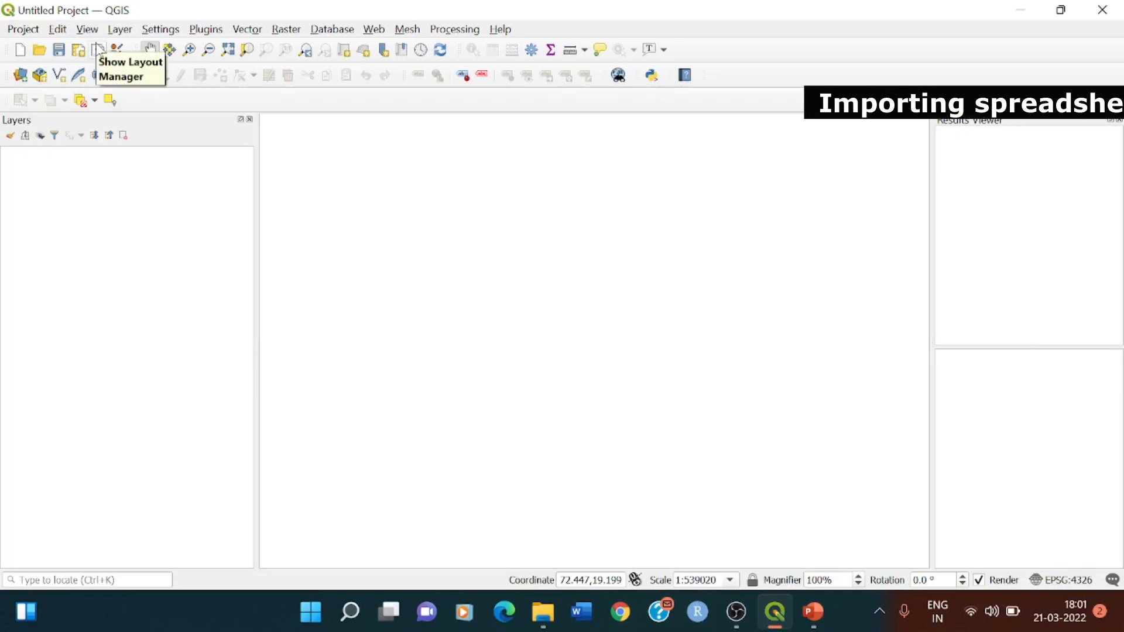
# Step: Open the Add Delimited Text Layer window from the Layer menu
pyautogui.click(119, 29)
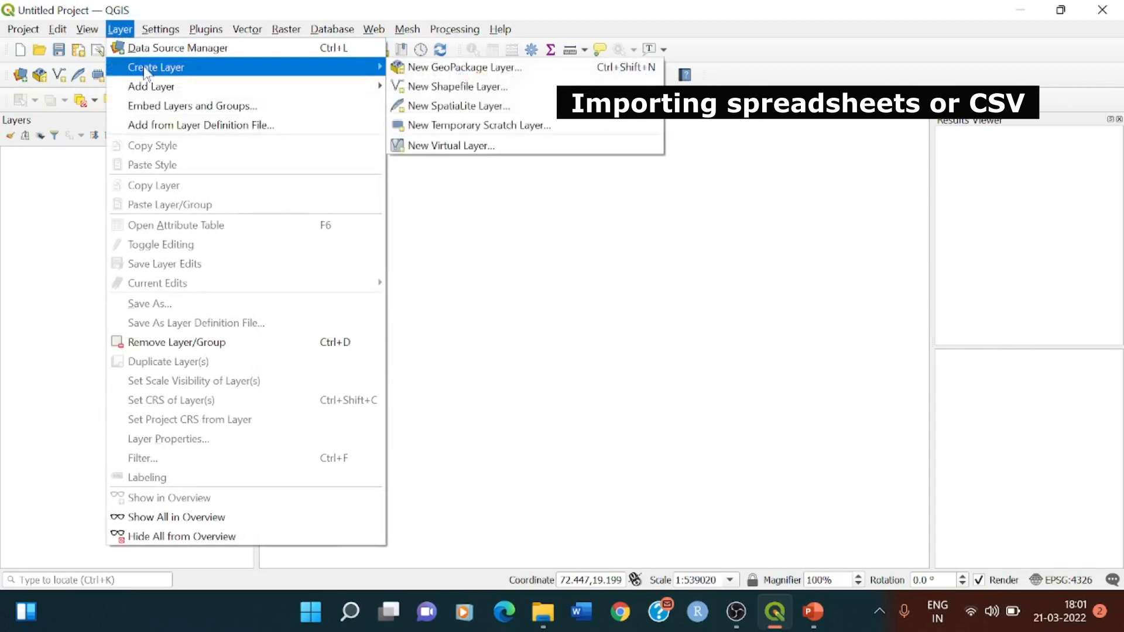
pyautogui.moveTo(151, 86)
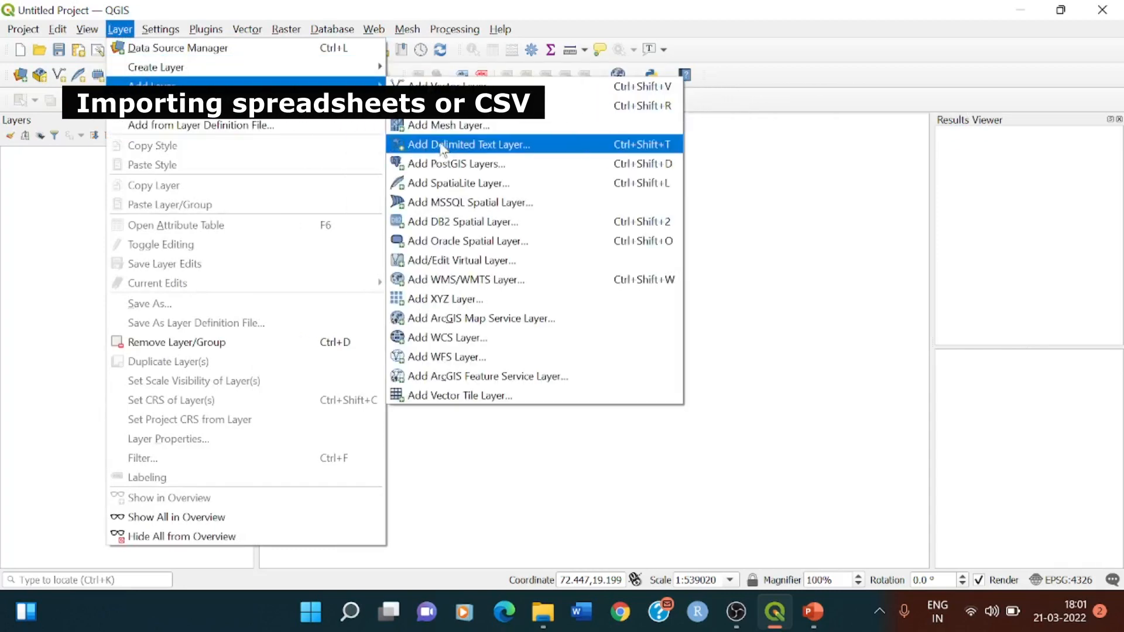
pyautogui.click(472, 144)
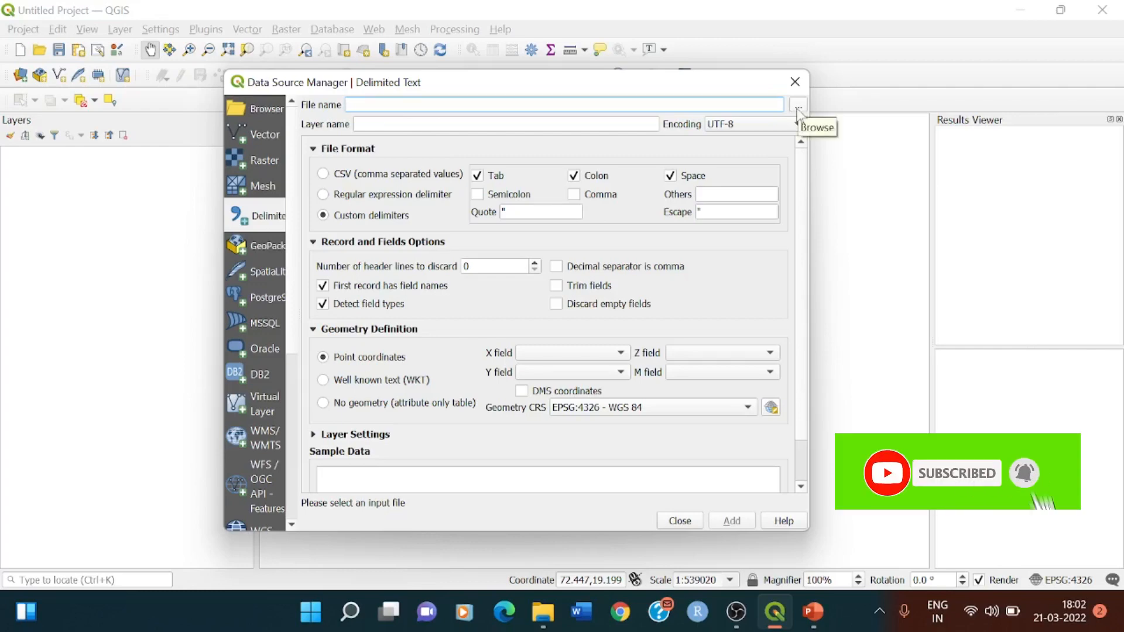
# Step: Browse to the Practical 3 folder and load Sample.csv into the import window
pyautogui.click(798, 104)
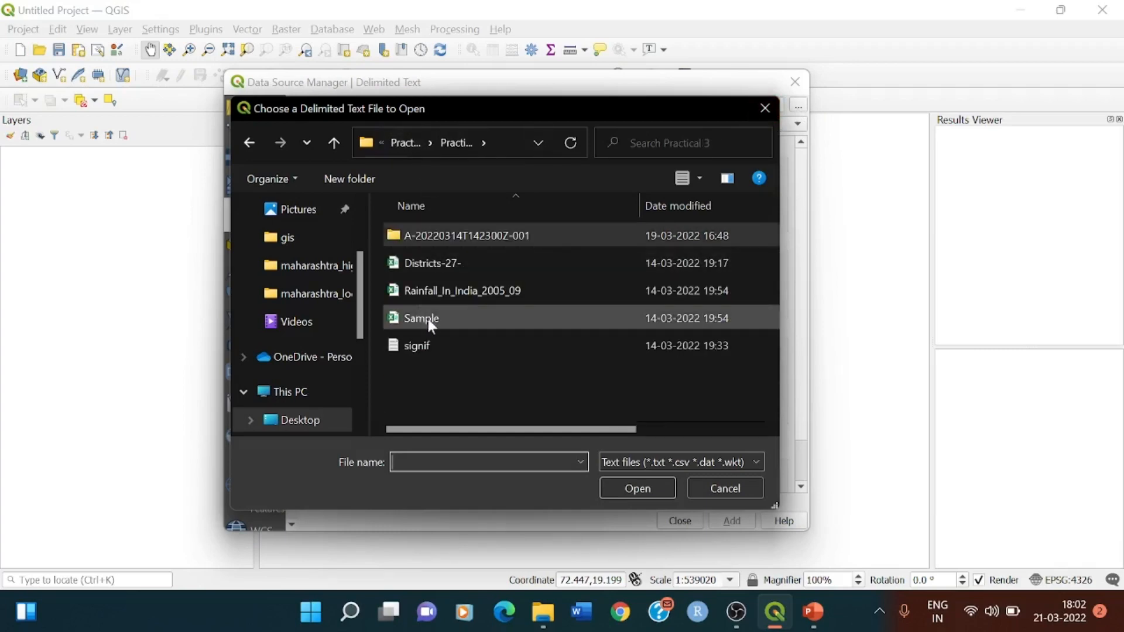
pyautogui.moveTo(440, 328)
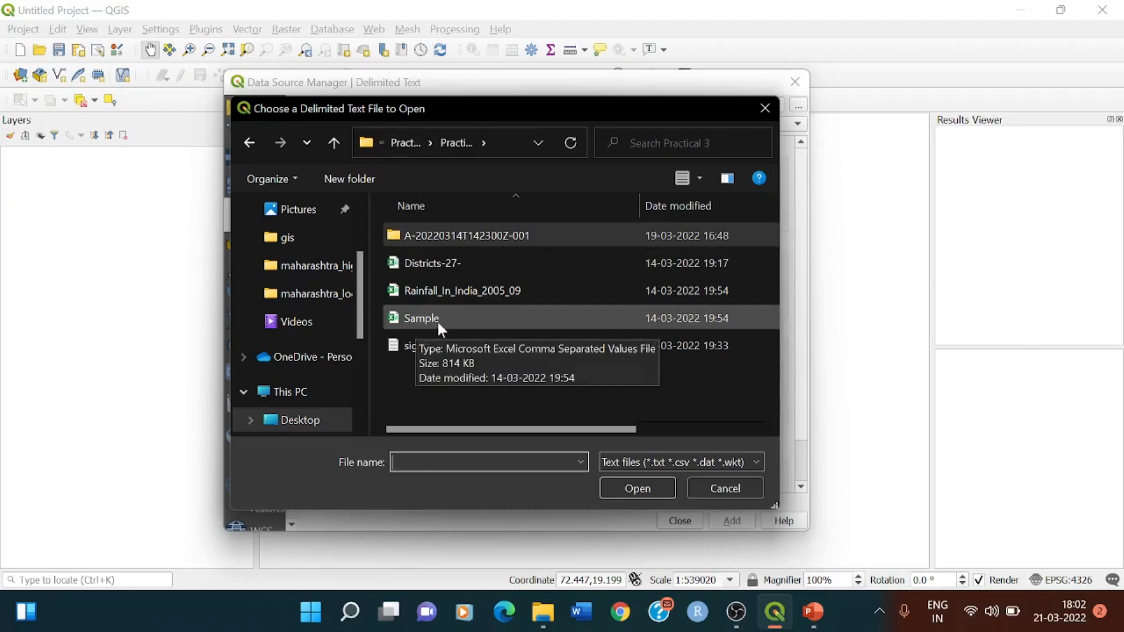
pyautogui.click(420, 317)
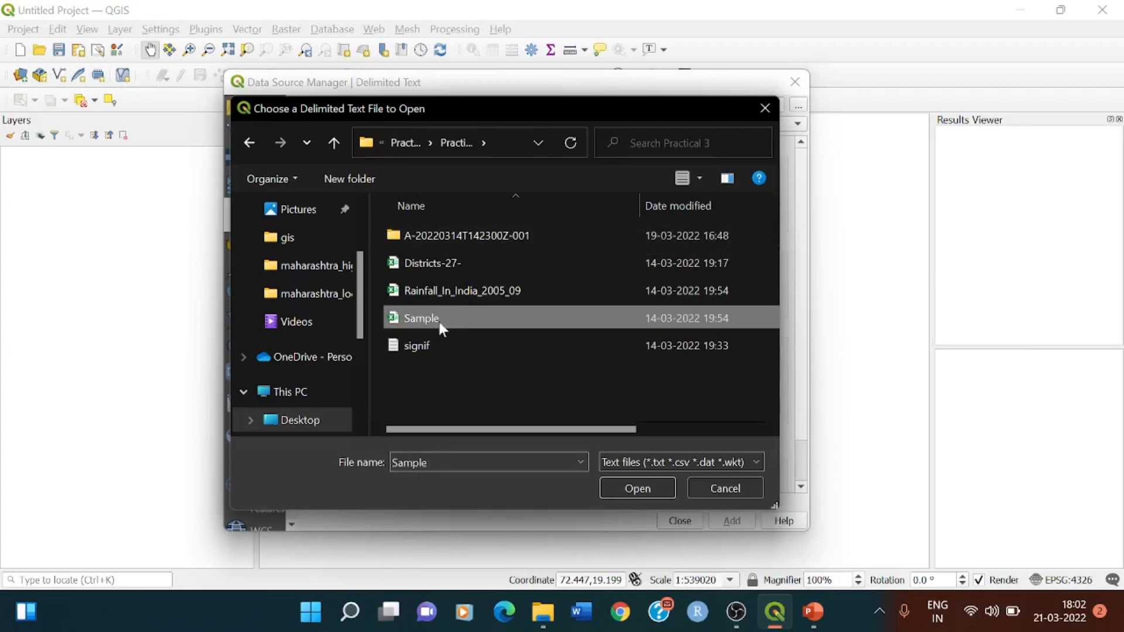
pyautogui.click(635, 488)
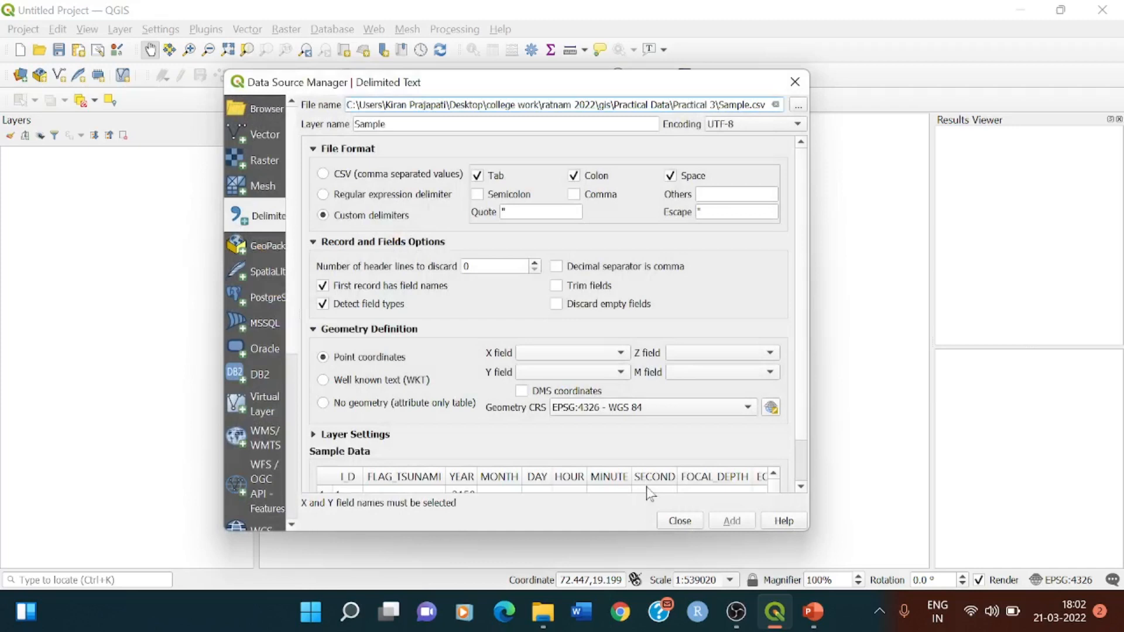
pyautogui.moveTo(598, 166)
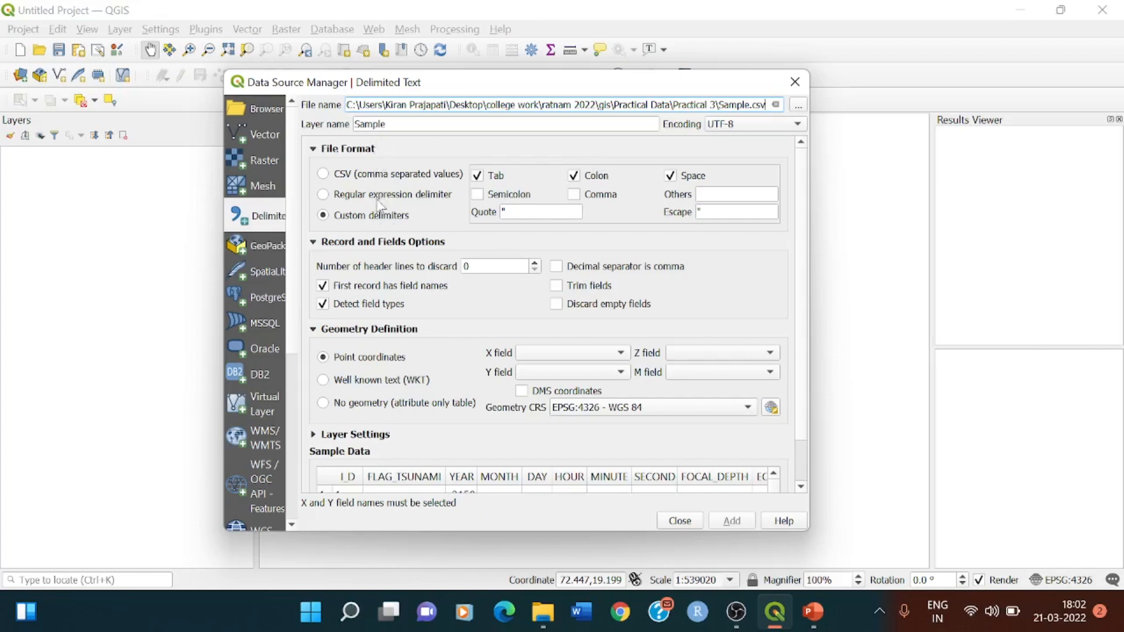
pyautogui.moveTo(405, 208)
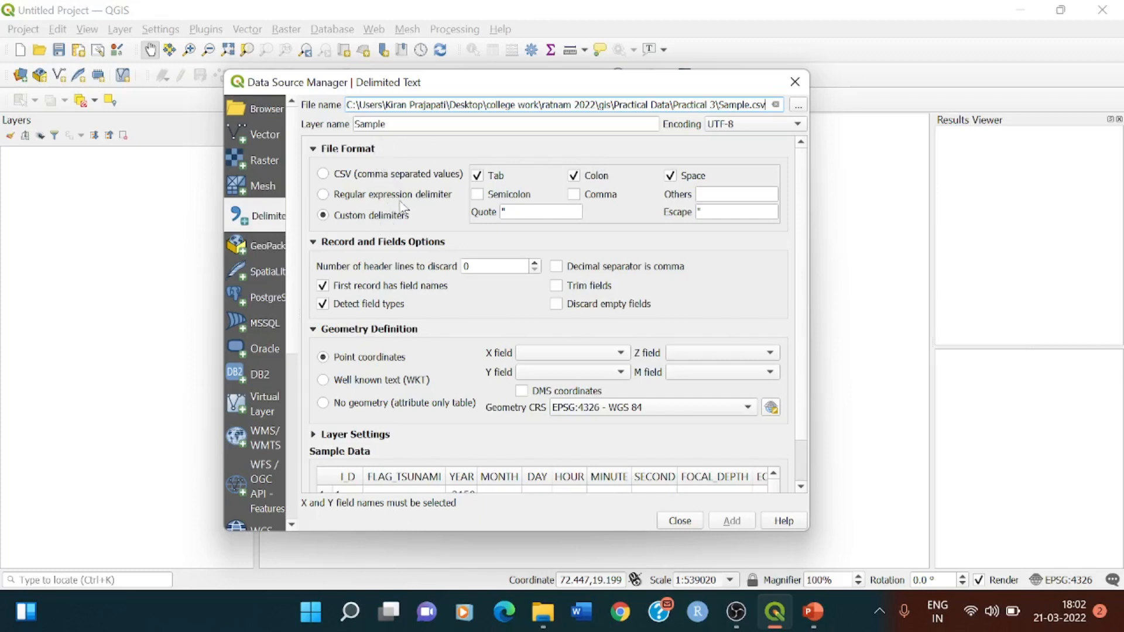
pyautogui.moveTo(411, 229)
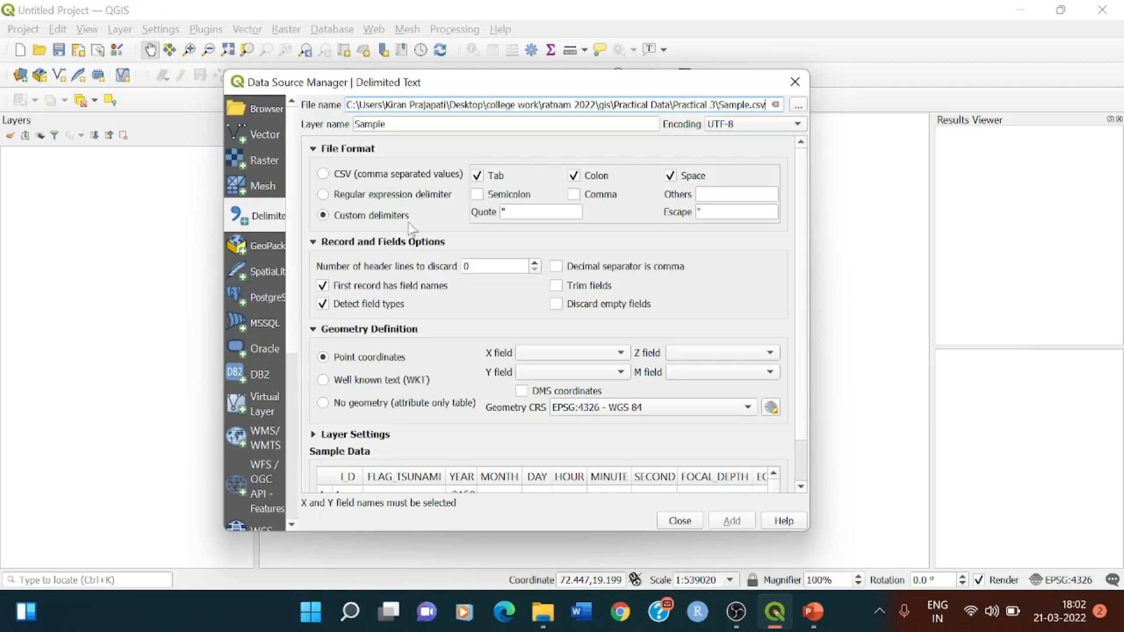
pyautogui.moveTo(370, 228)
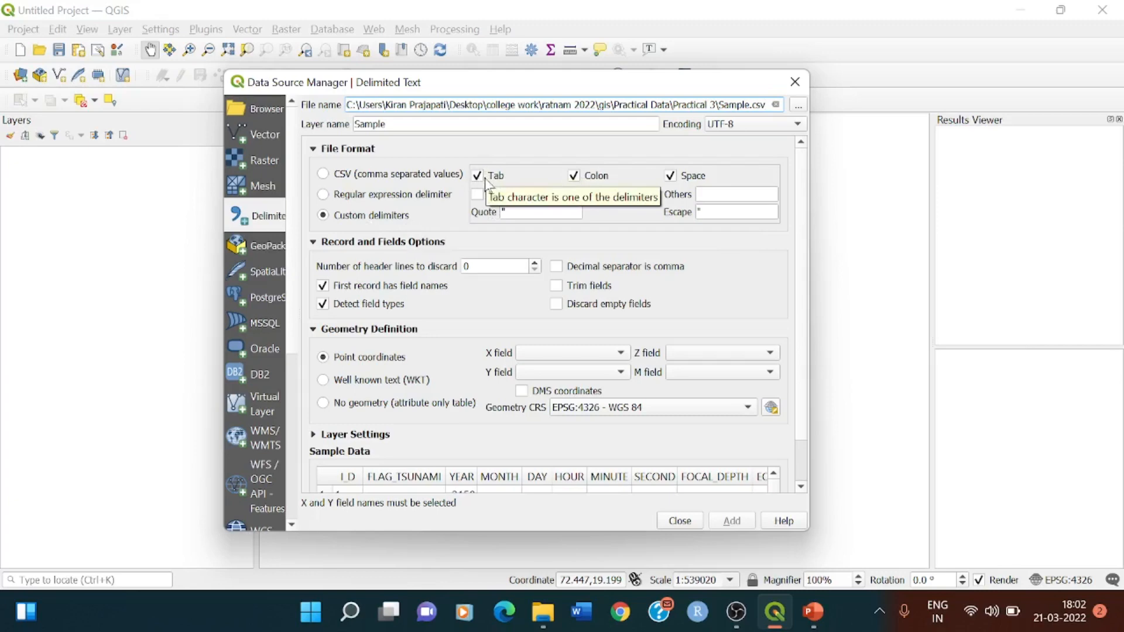
pyautogui.moveTo(669, 176)
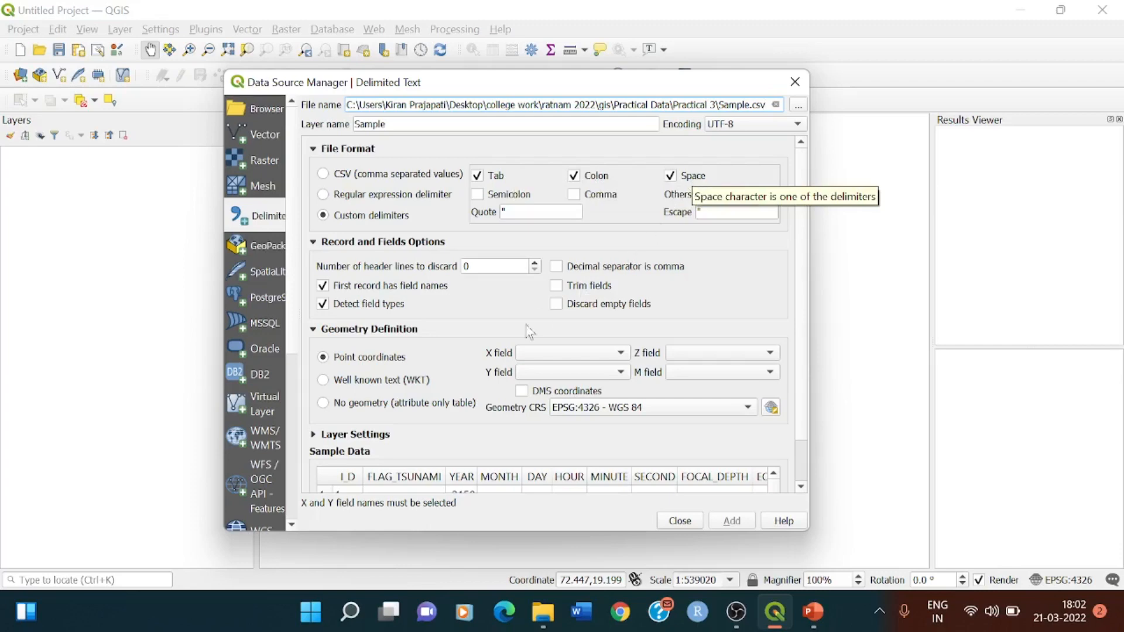
# Step: Use LONGITUDE as X and LATITUDE as Y, then add the Sample point layer
pyautogui.click(633, 352)
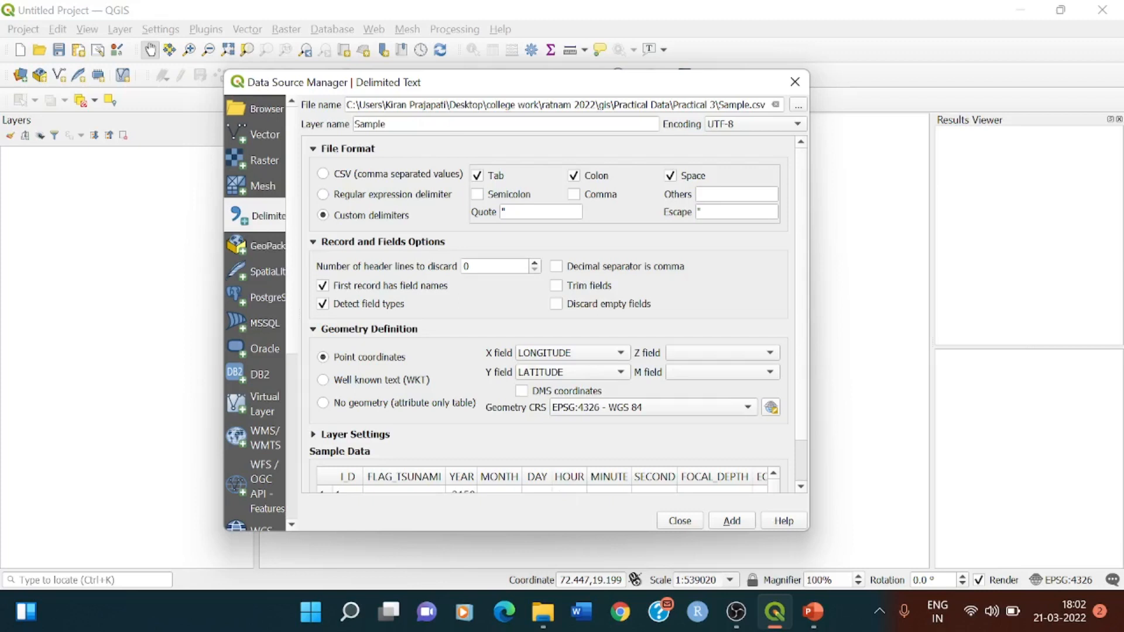
pyautogui.moveTo(728, 127)
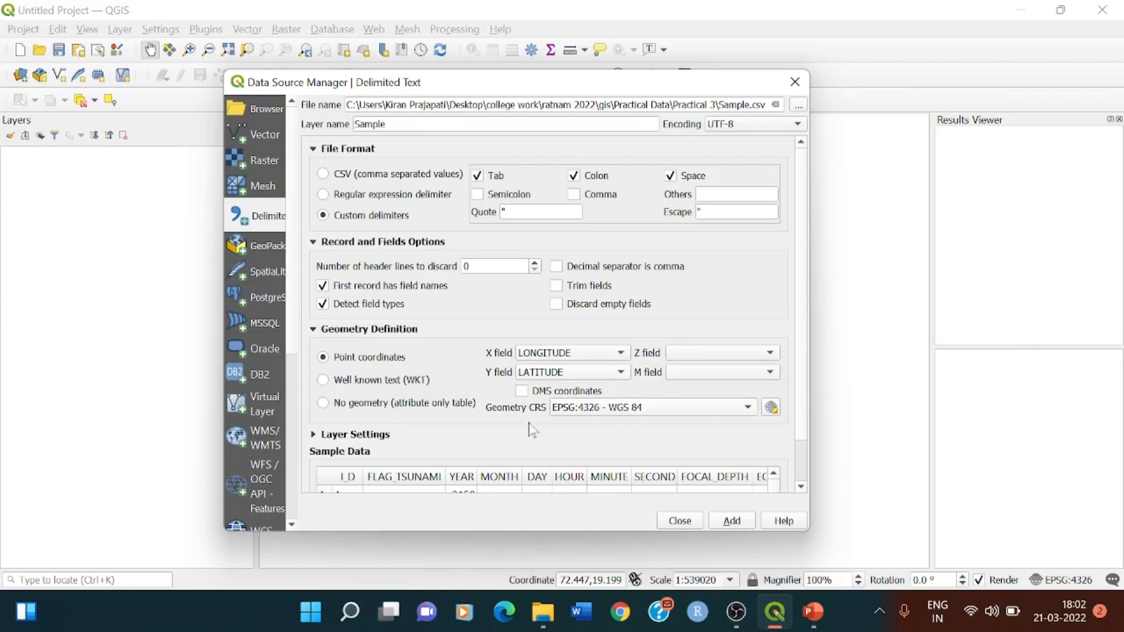
pyautogui.moveTo(630, 418)
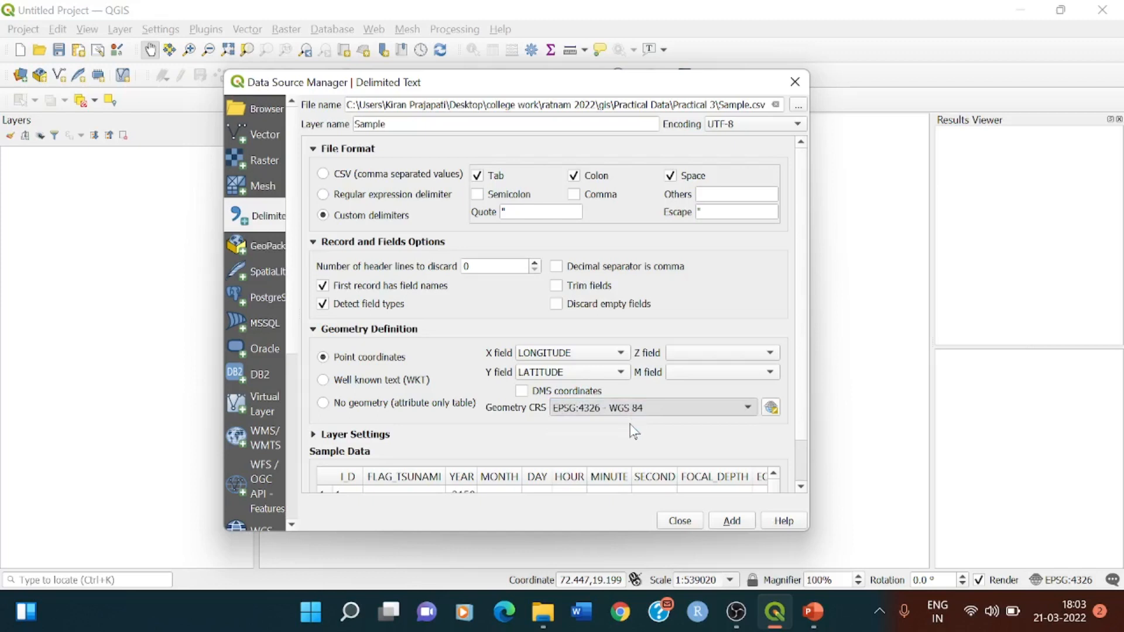
pyautogui.click(746, 407)
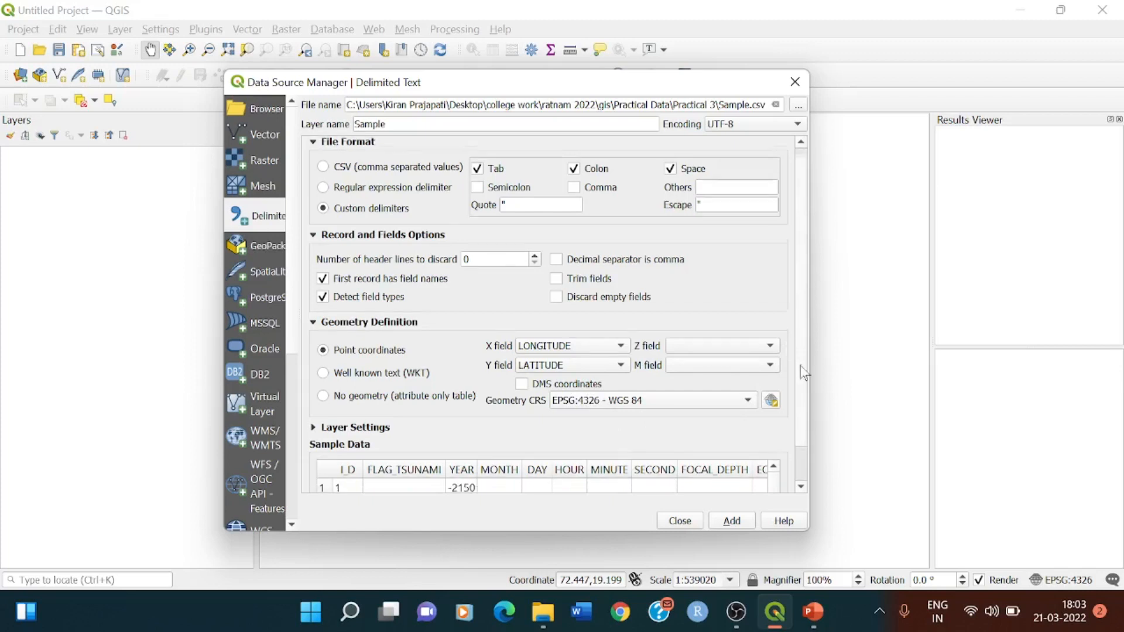
pyautogui.scroll(-3)
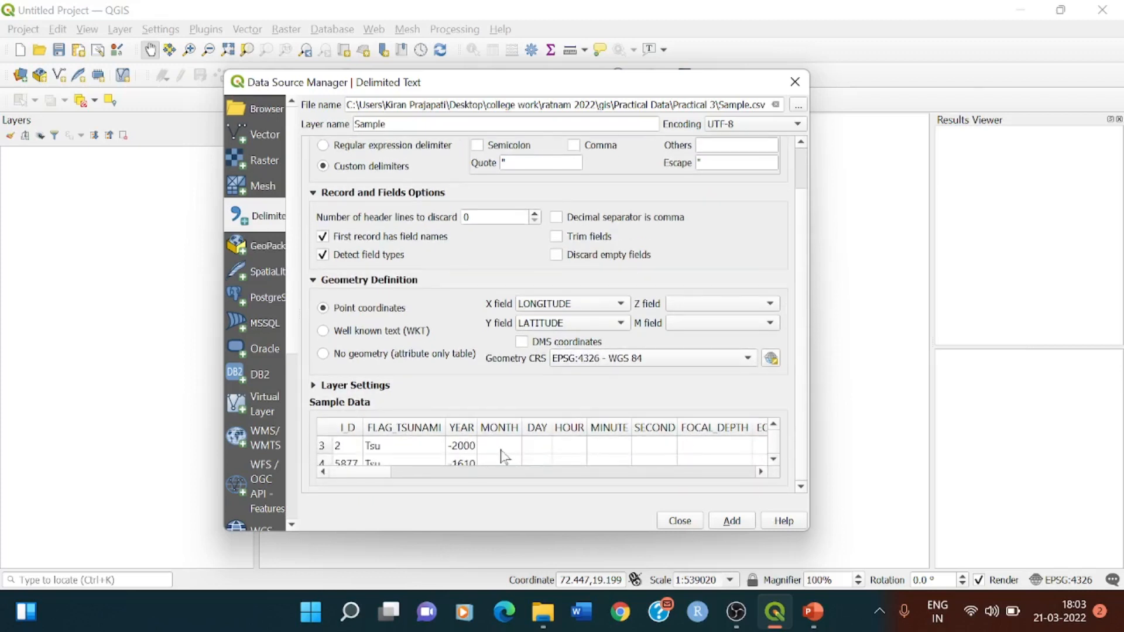
pyautogui.scroll(-3)
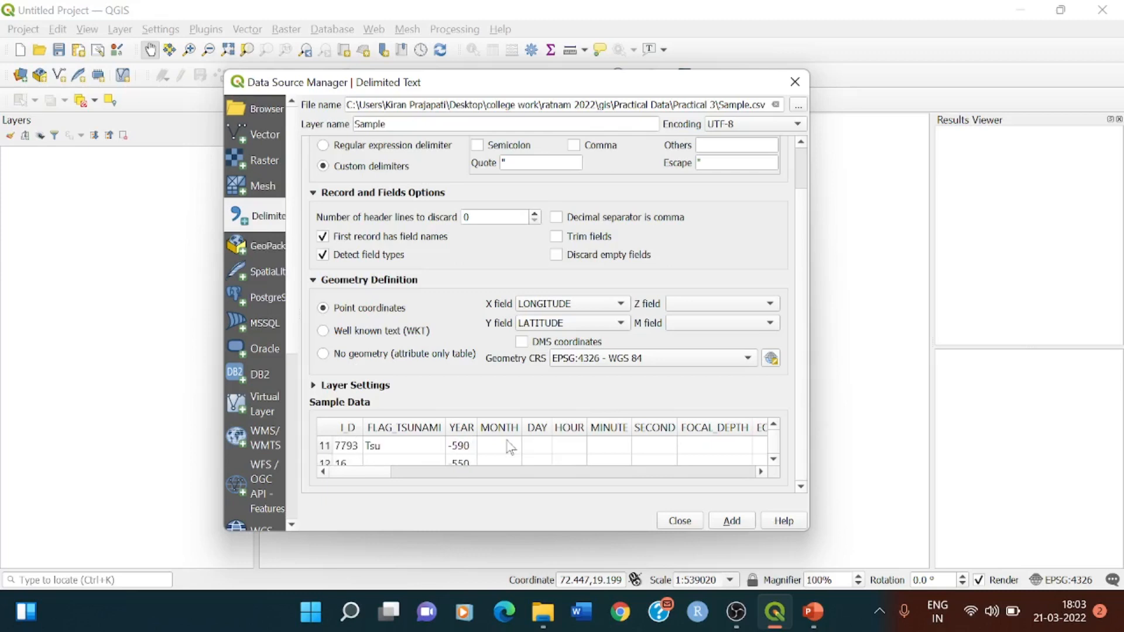
pyautogui.scroll(-3)
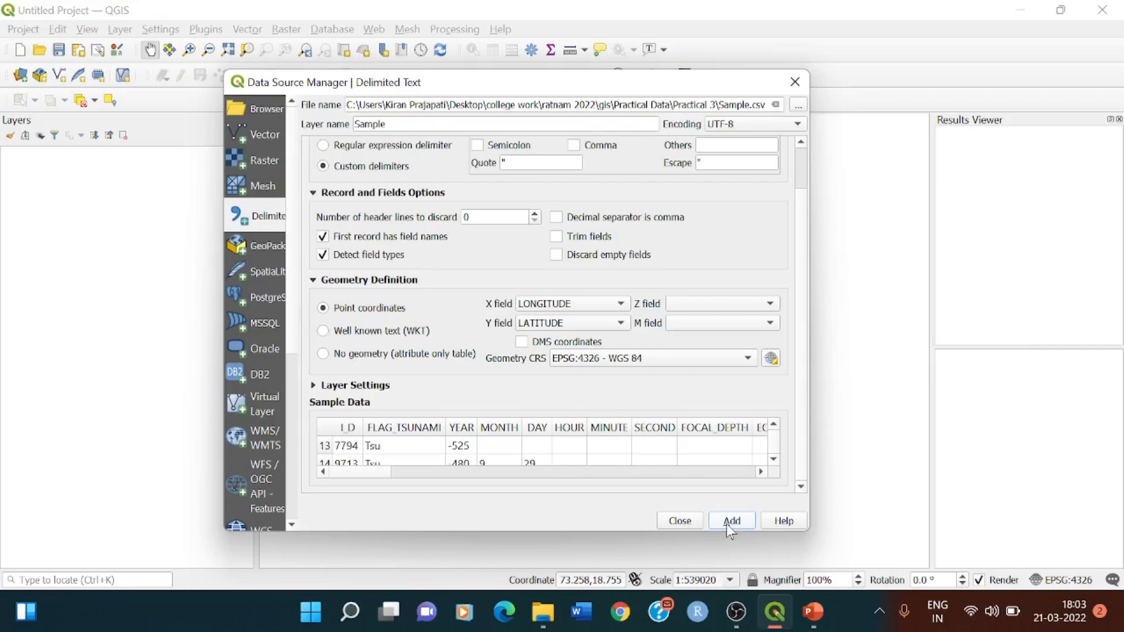
pyautogui.click(731, 520)
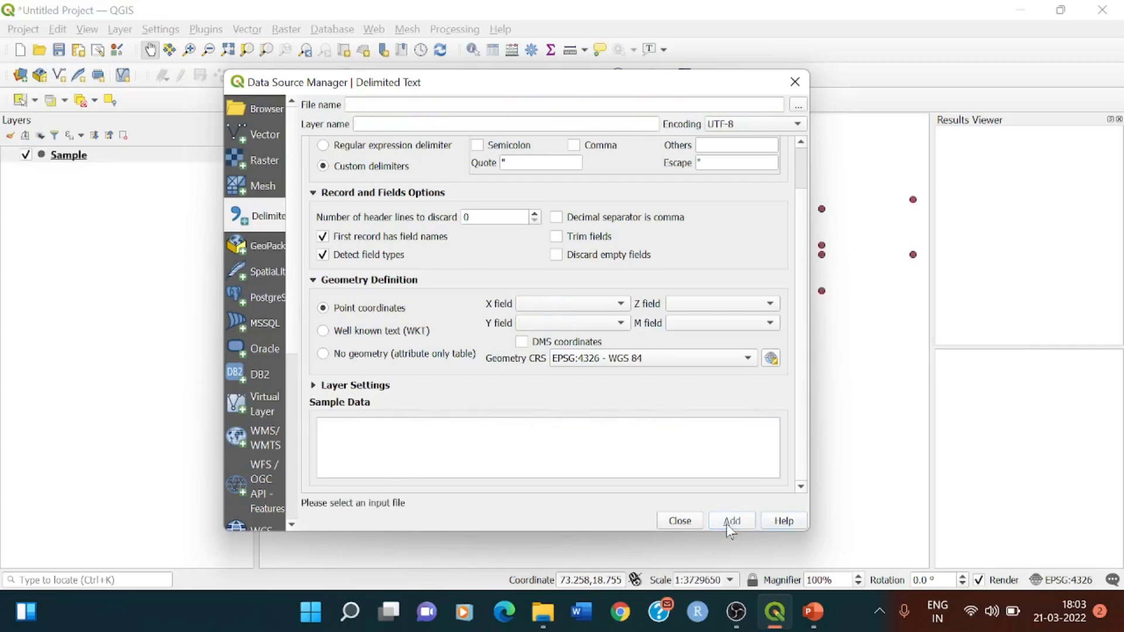
# Step: Close the import window and open Manage and Install Plugins from the Plugins menu
pyautogui.click(678, 520)
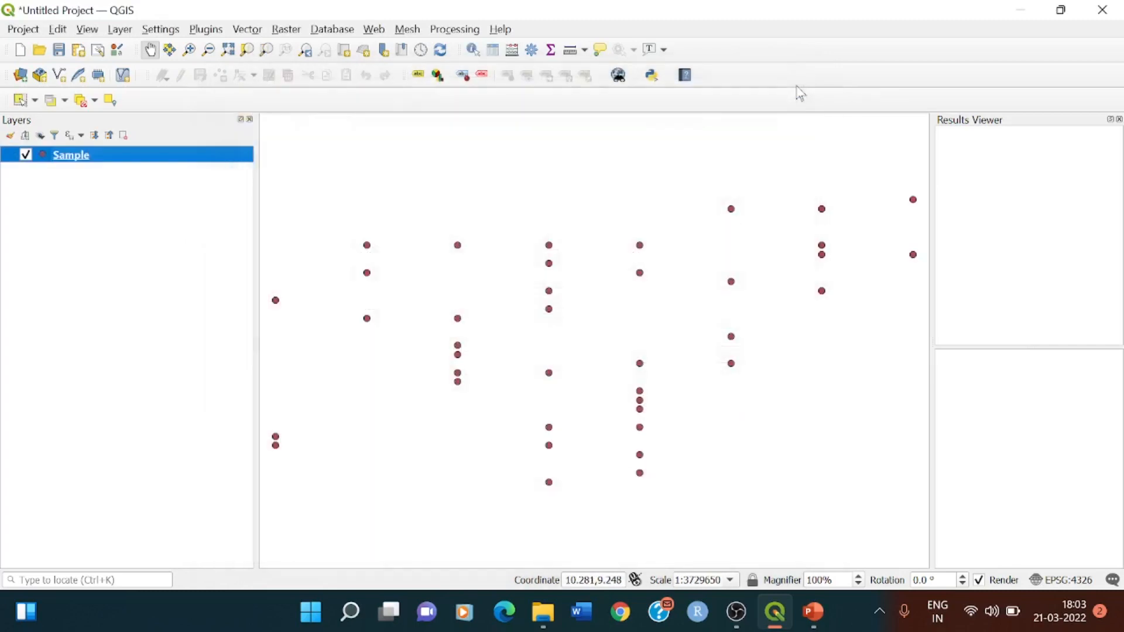
pyautogui.moveTo(799, 91)
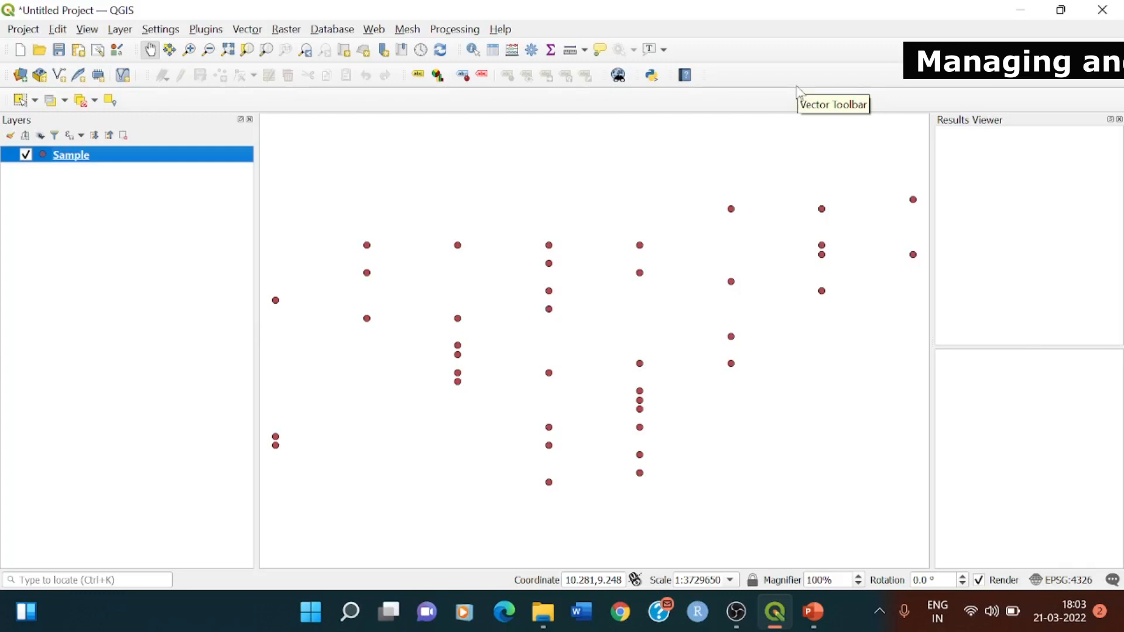
pyautogui.click(205, 28)
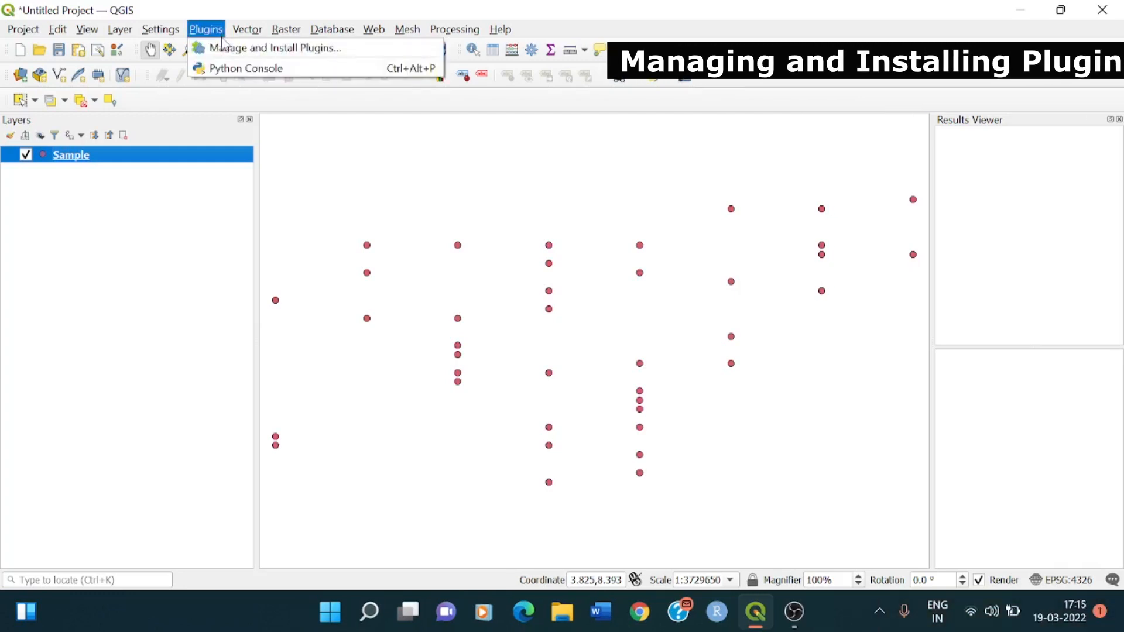
pyautogui.click(276, 48)
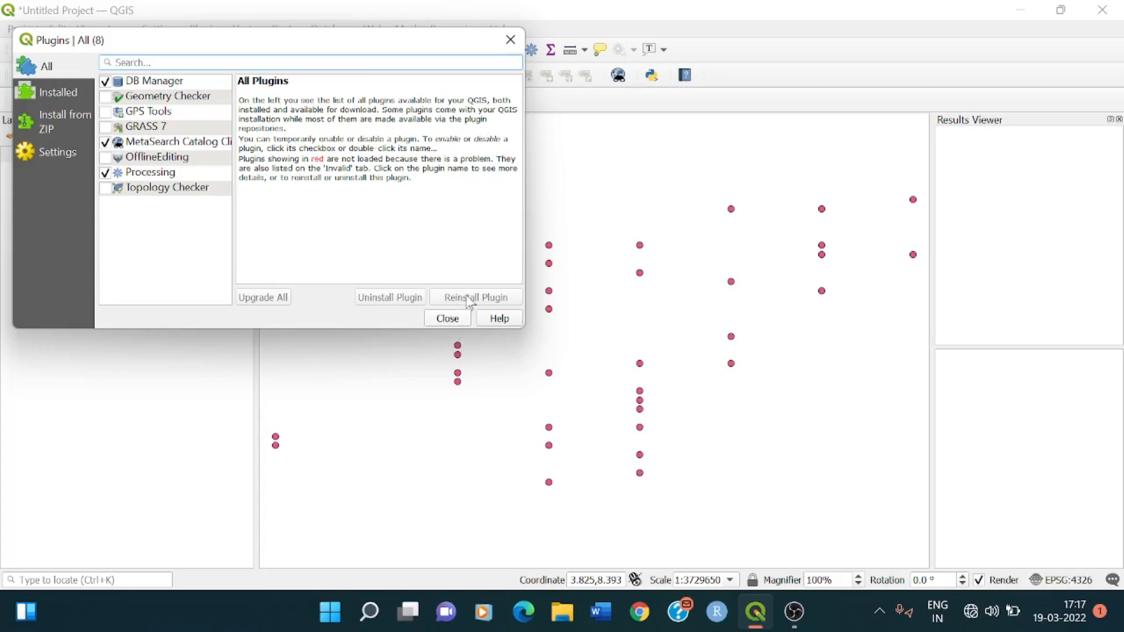
pyautogui.moveTo(362, 316)
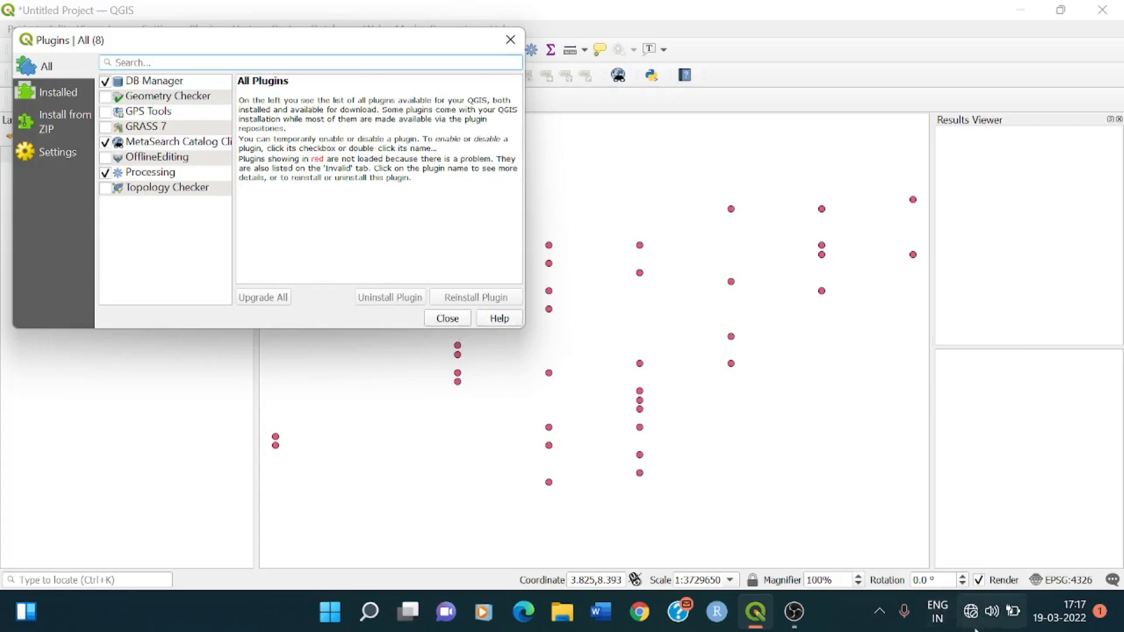
# Step: Raise the volume to full, view the Wi-Fi networks, and close quick settings
pyautogui.click(971, 611)
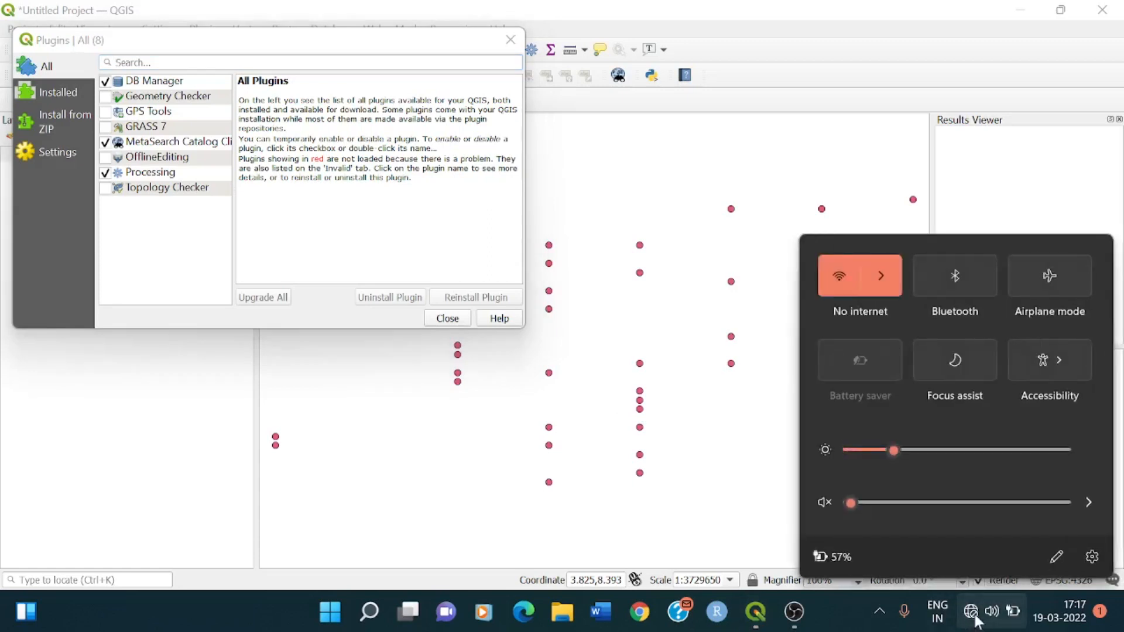
pyautogui.moveTo(849, 502); pyautogui.dragTo(1063, 503)
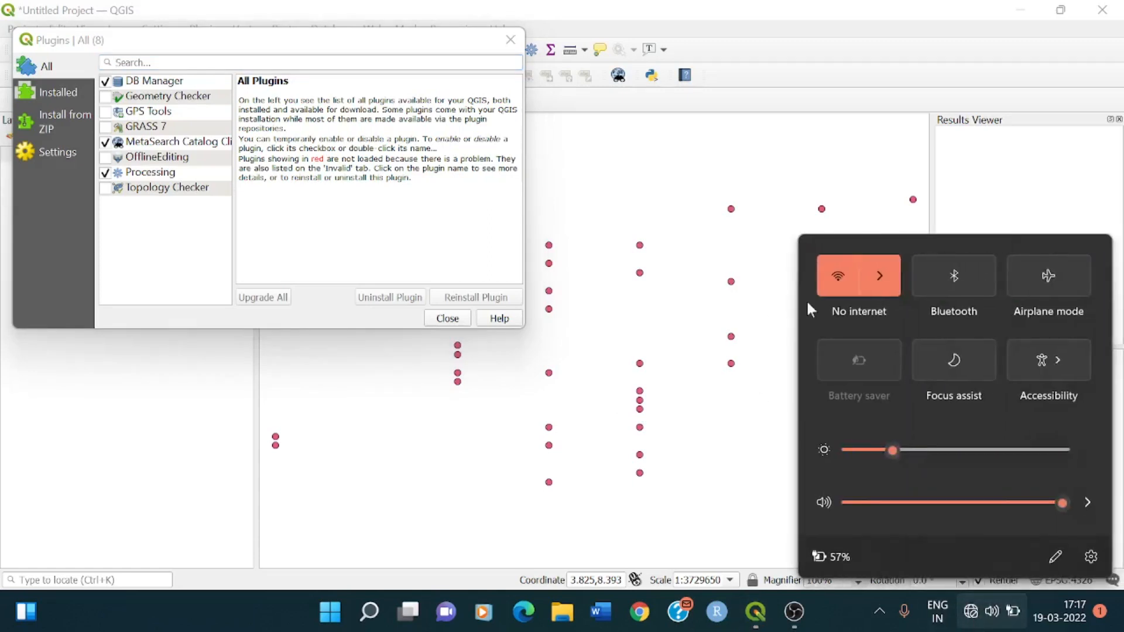
pyautogui.click(879, 276)
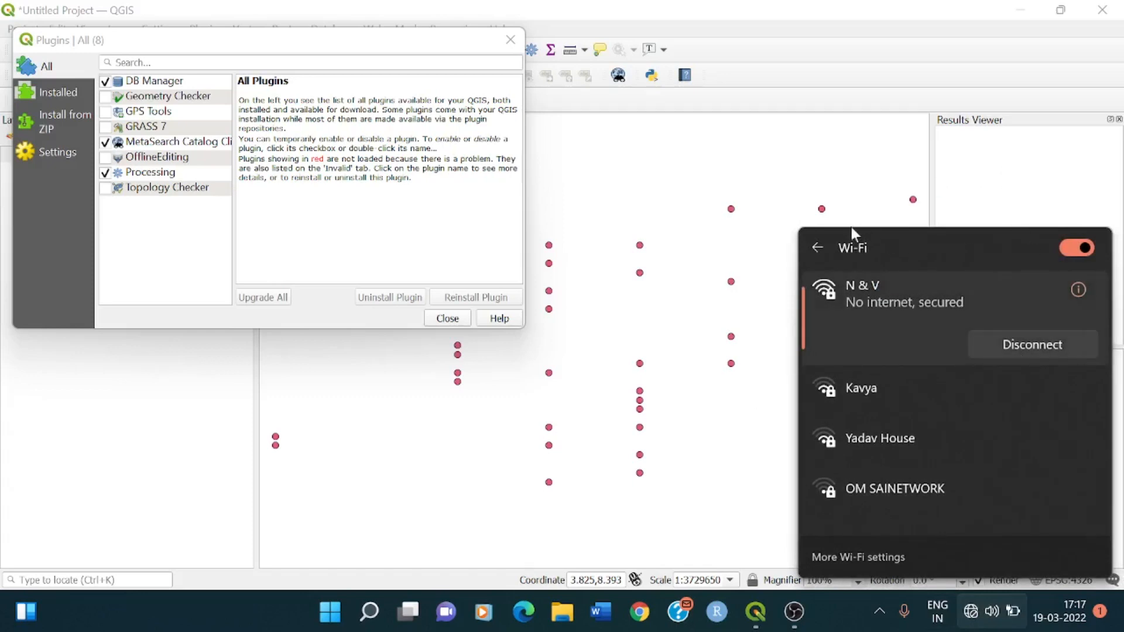
pyautogui.click(817, 247)
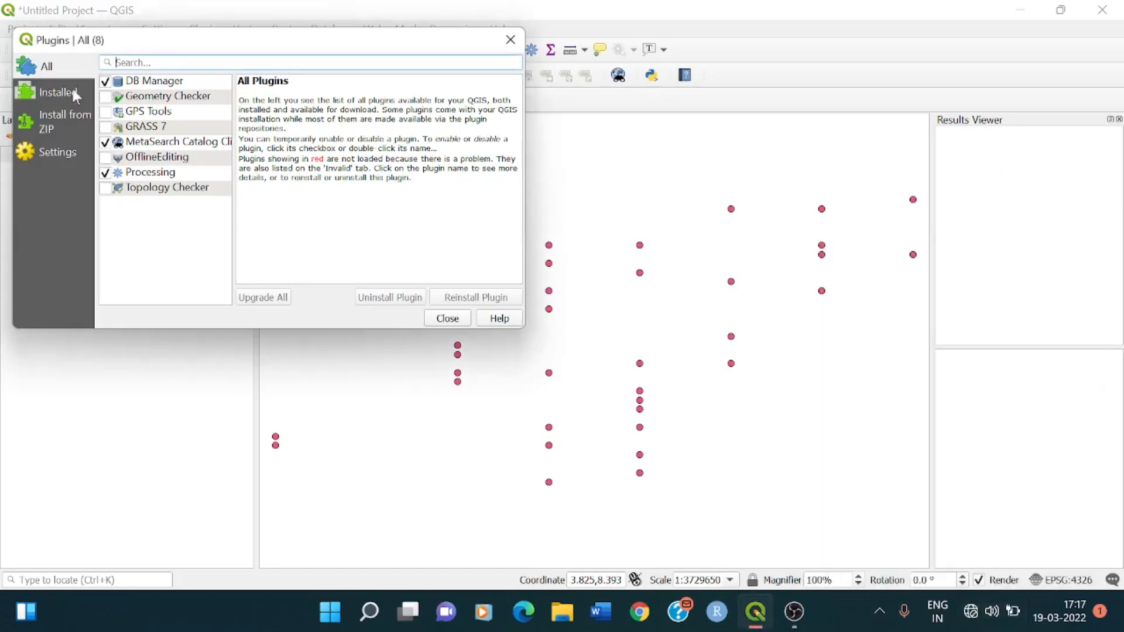
# Step: Browse the Installed and Install from ZIP pages, then enable showing experimental plugins in Settings
pyautogui.click(54, 91)
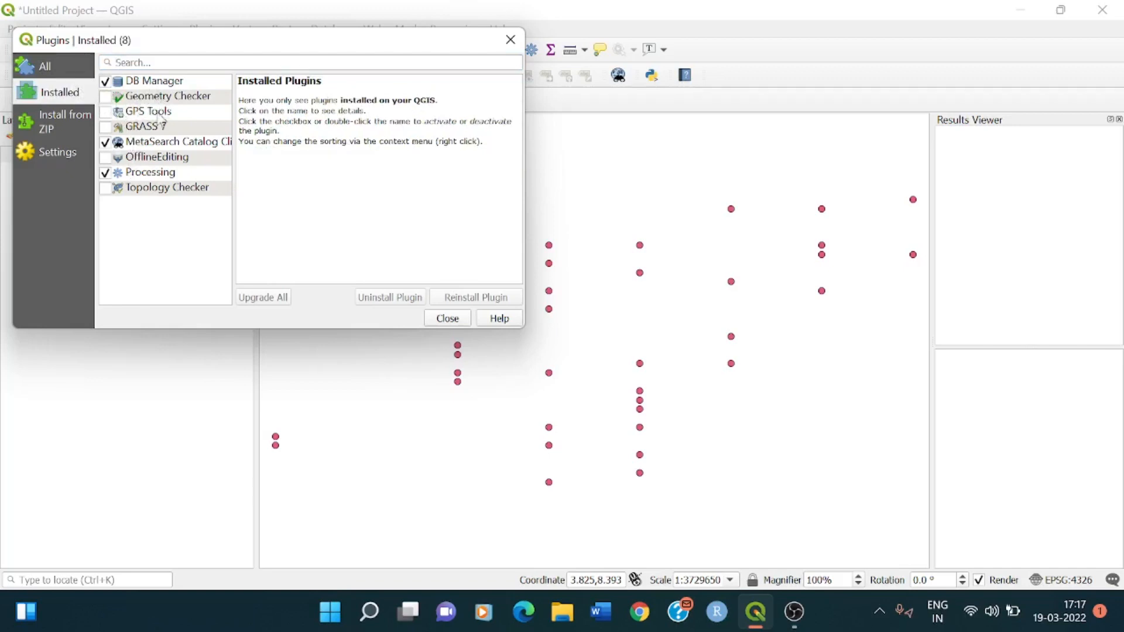
pyautogui.moveTo(369, 304)
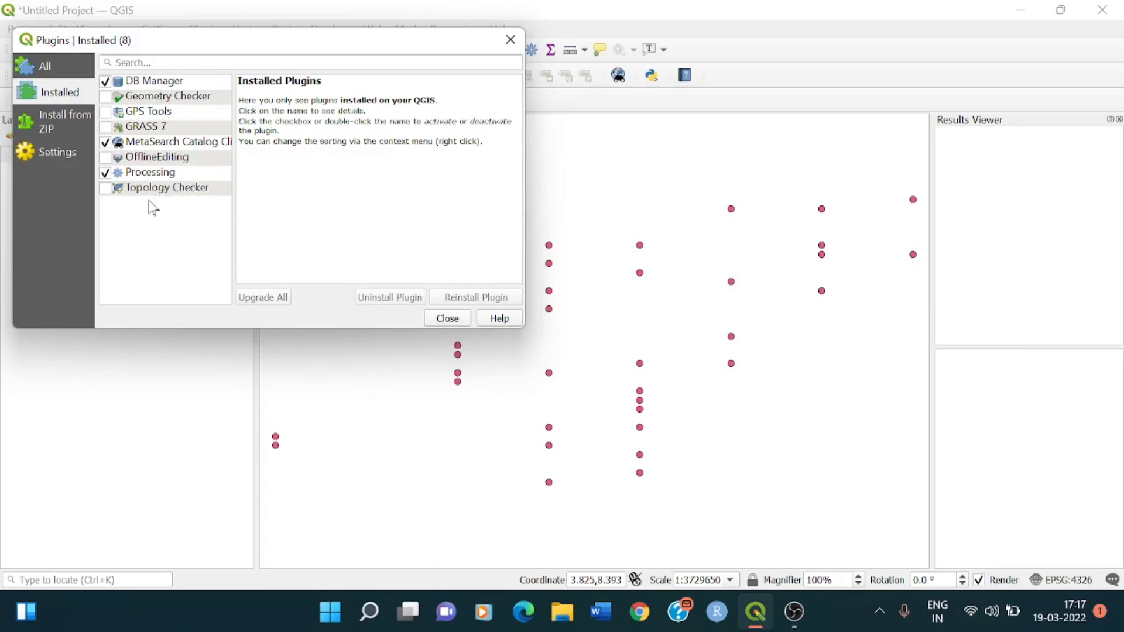
pyautogui.click(54, 121)
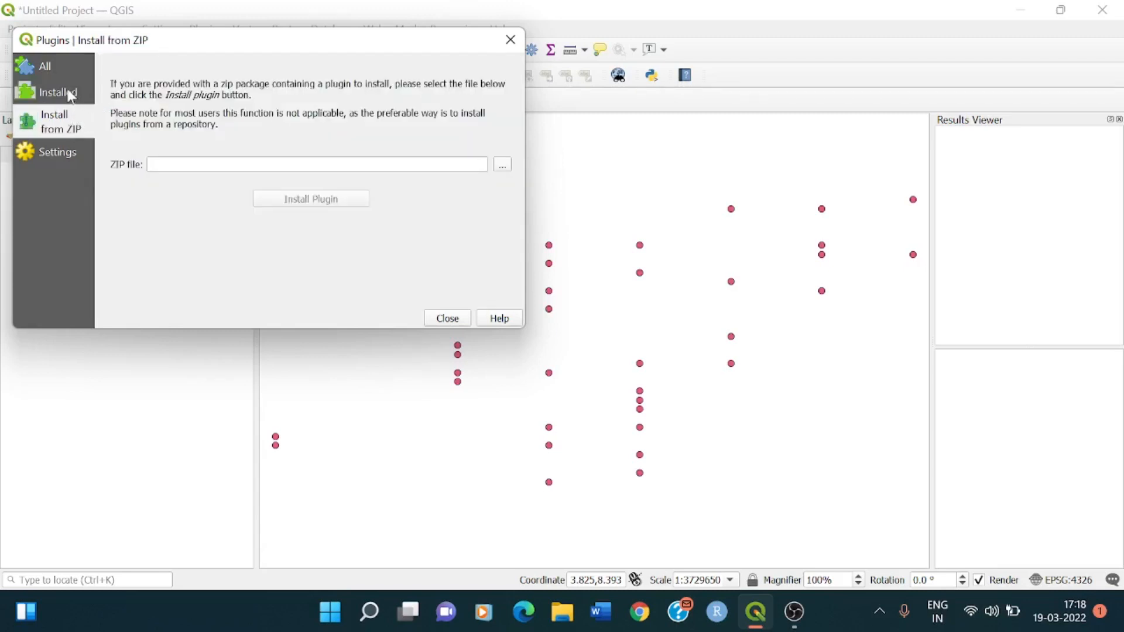
pyautogui.click(59, 152)
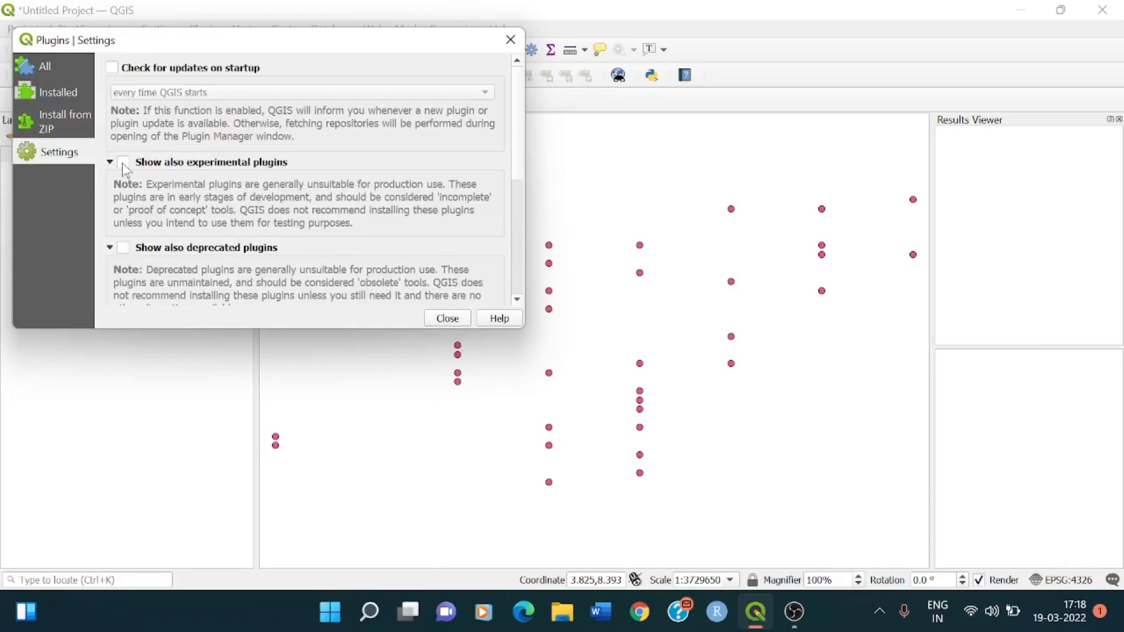
pyautogui.click(122, 162)
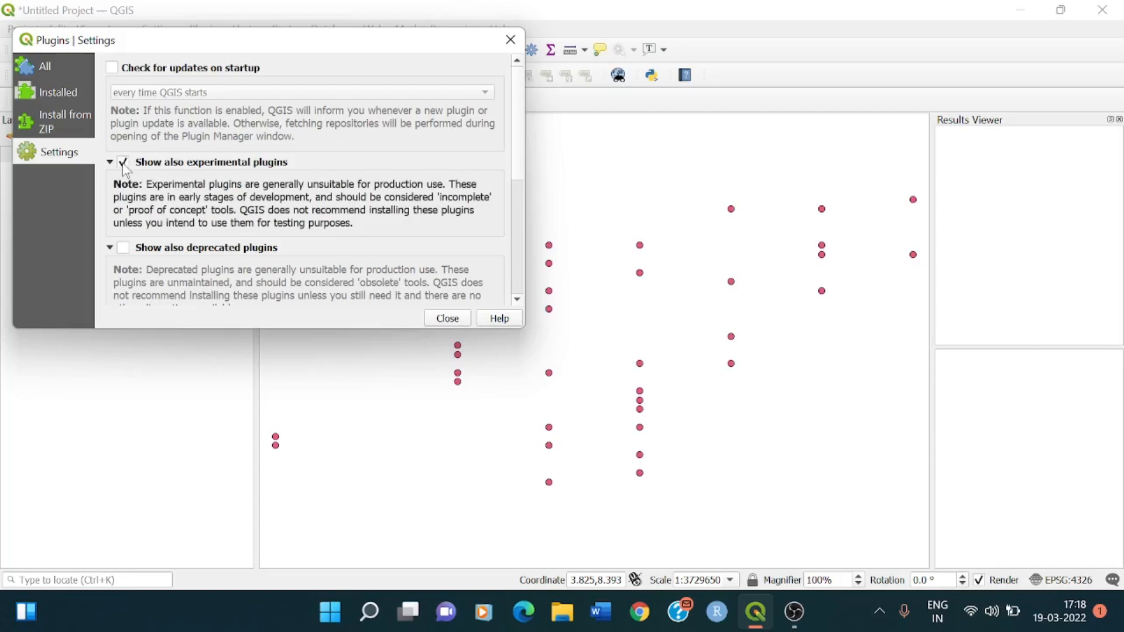
pyautogui.click(122, 162)
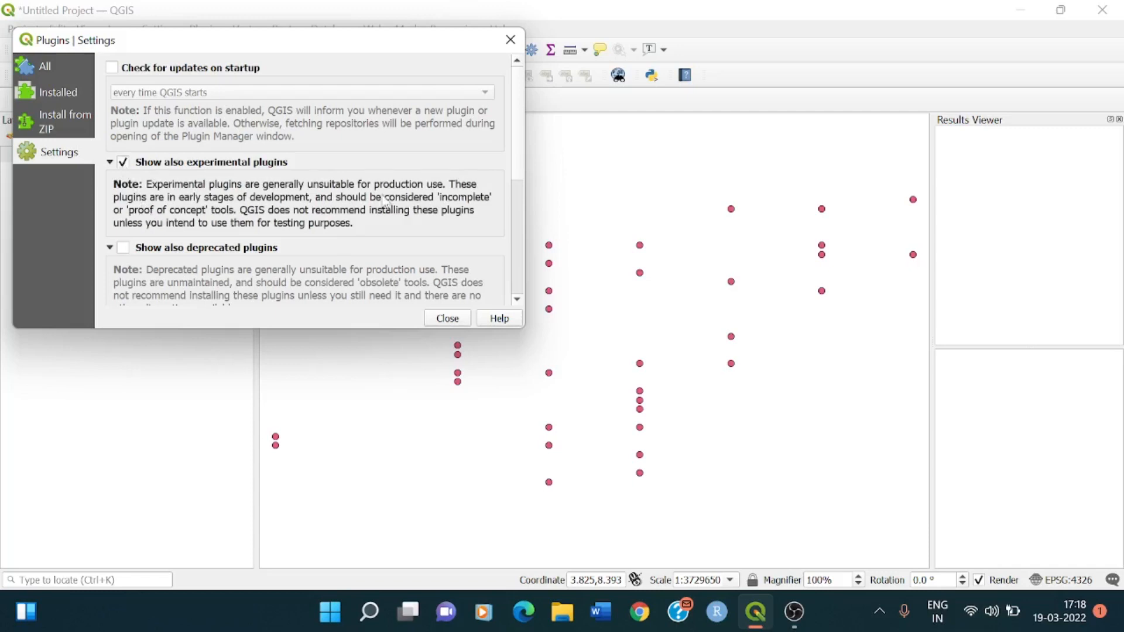
# Step: Scroll to the Plugin Repositories list and start adding a new repository
pyautogui.scroll(-3)
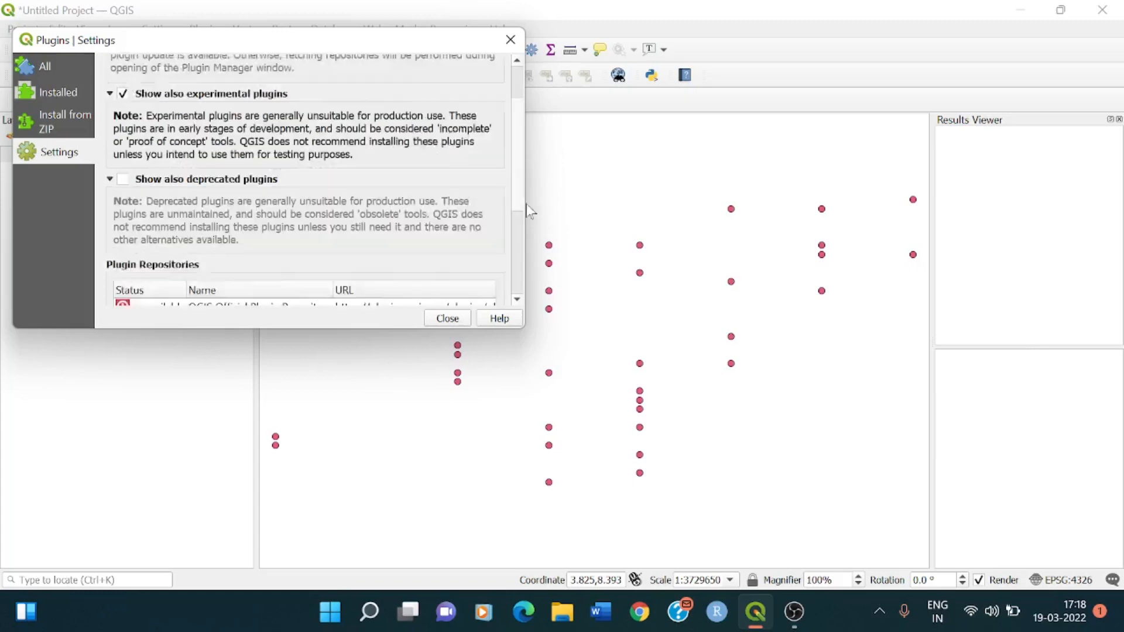
pyautogui.scroll(-3)
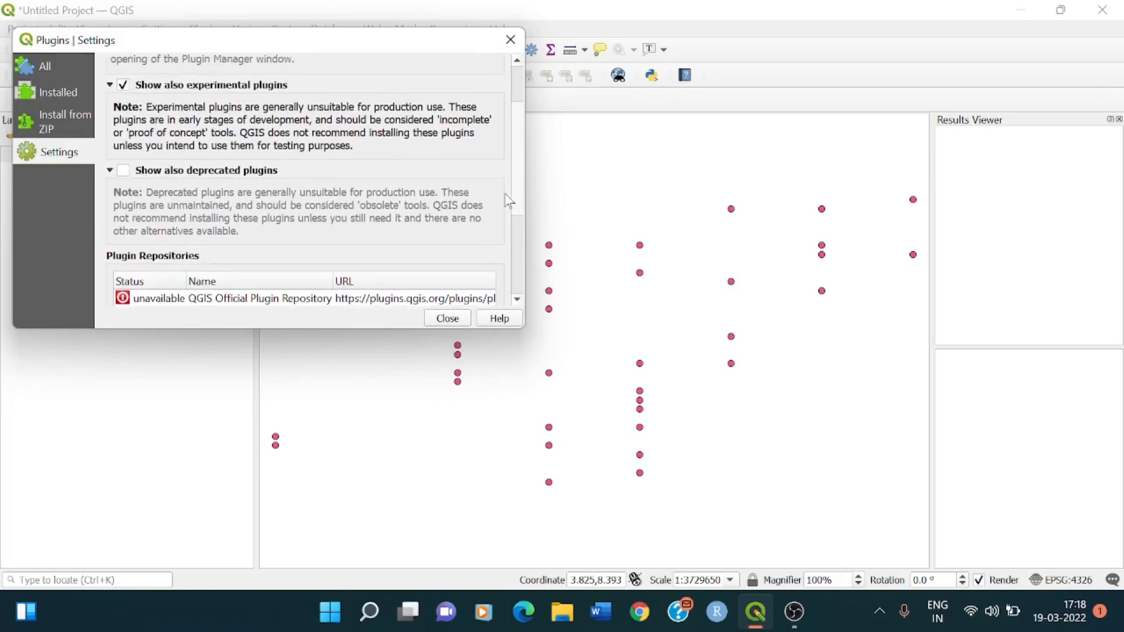
pyautogui.scroll(-3)
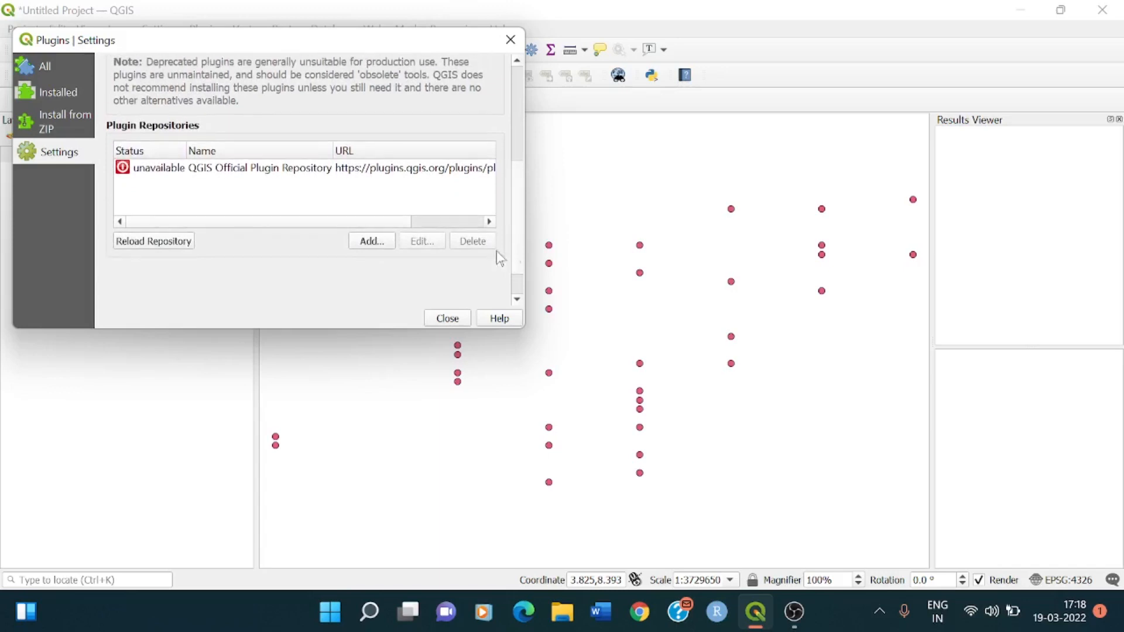
pyautogui.moveTo(287, 166)
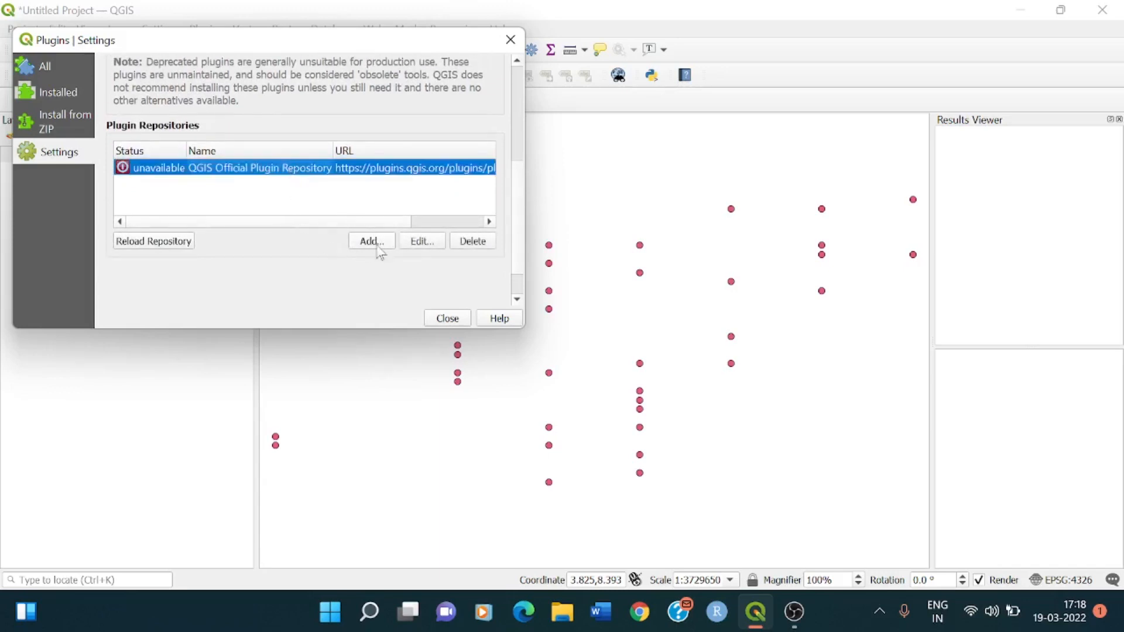
pyautogui.click(371, 240)
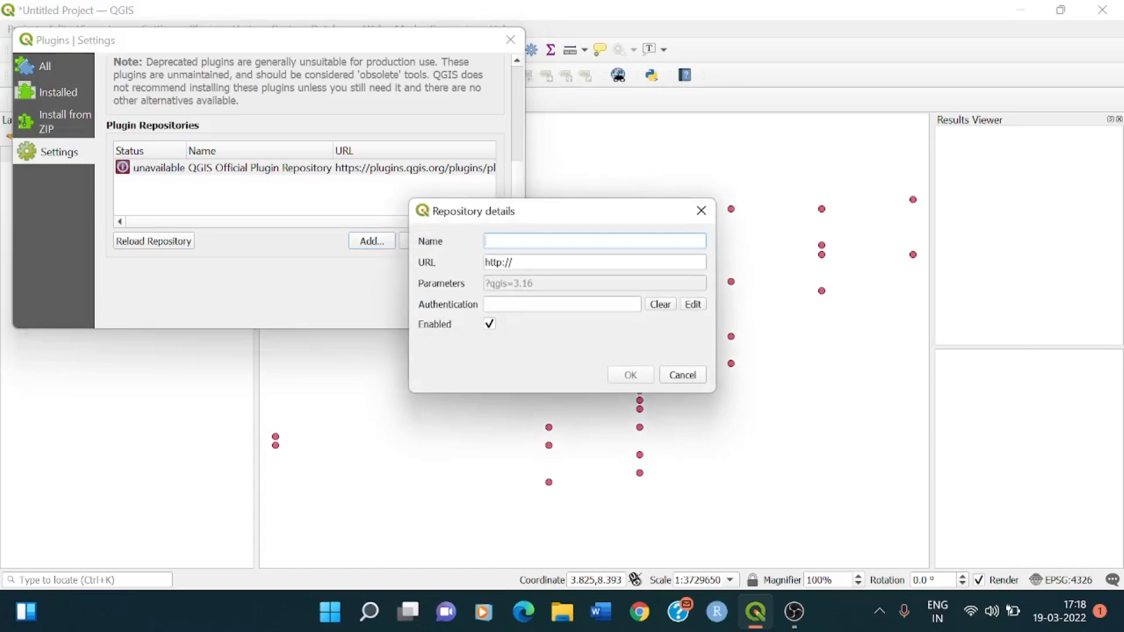
pyautogui.moveTo(594, 240)
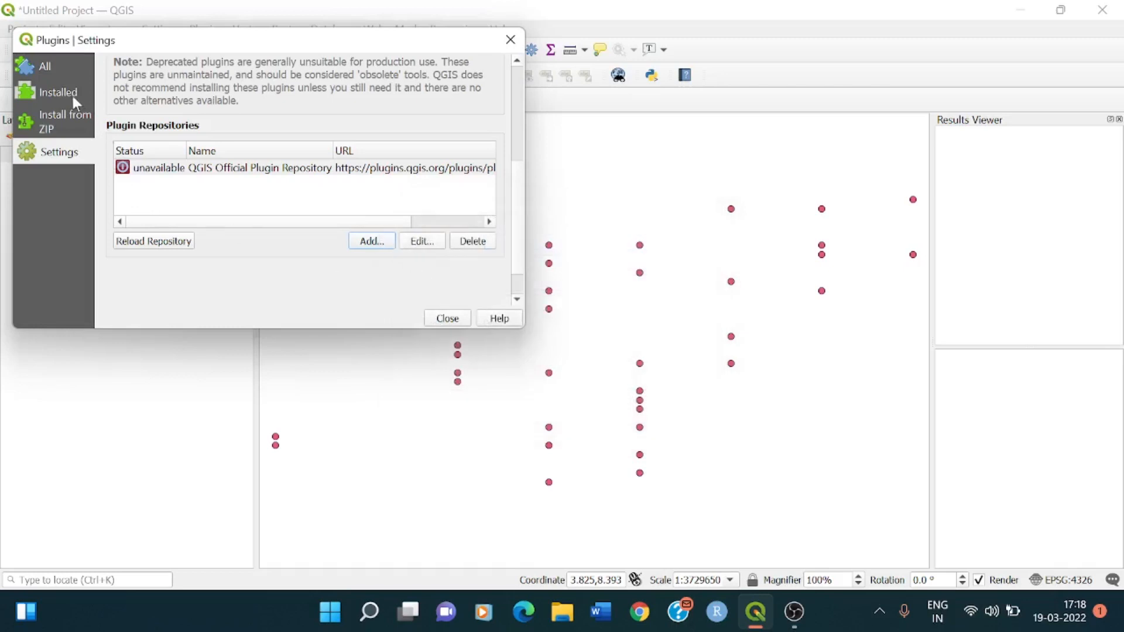
# Step: Reopen the plugin manager and install OSM place search from the New plugins list
pyautogui.click(446, 317)
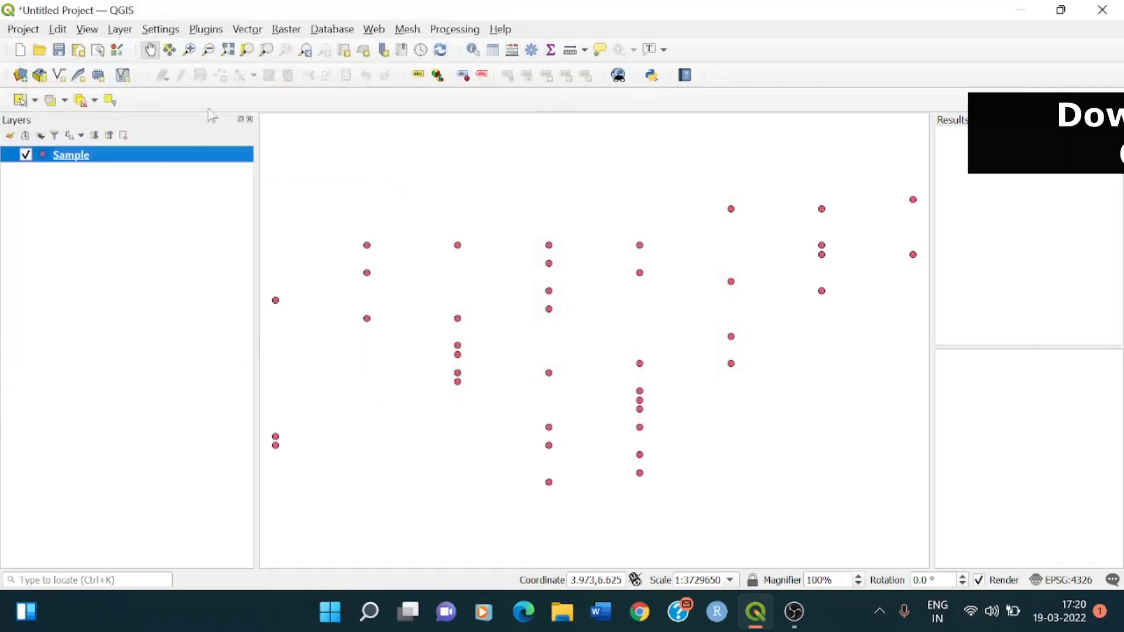
pyautogui.click(205, 29)
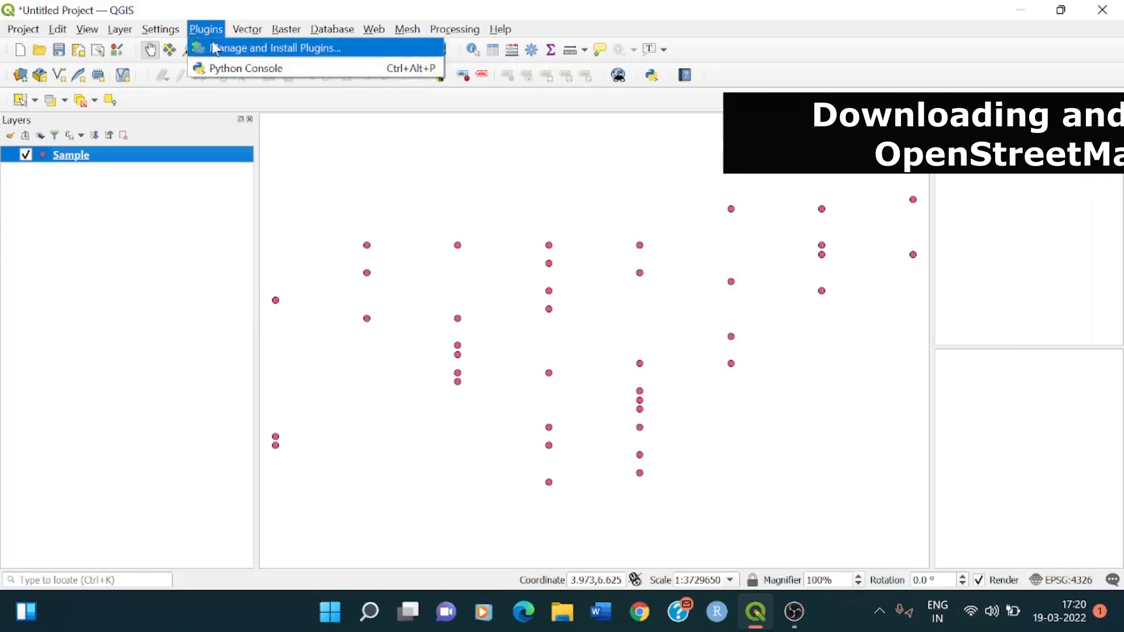
pyautogui.click(275, 47)
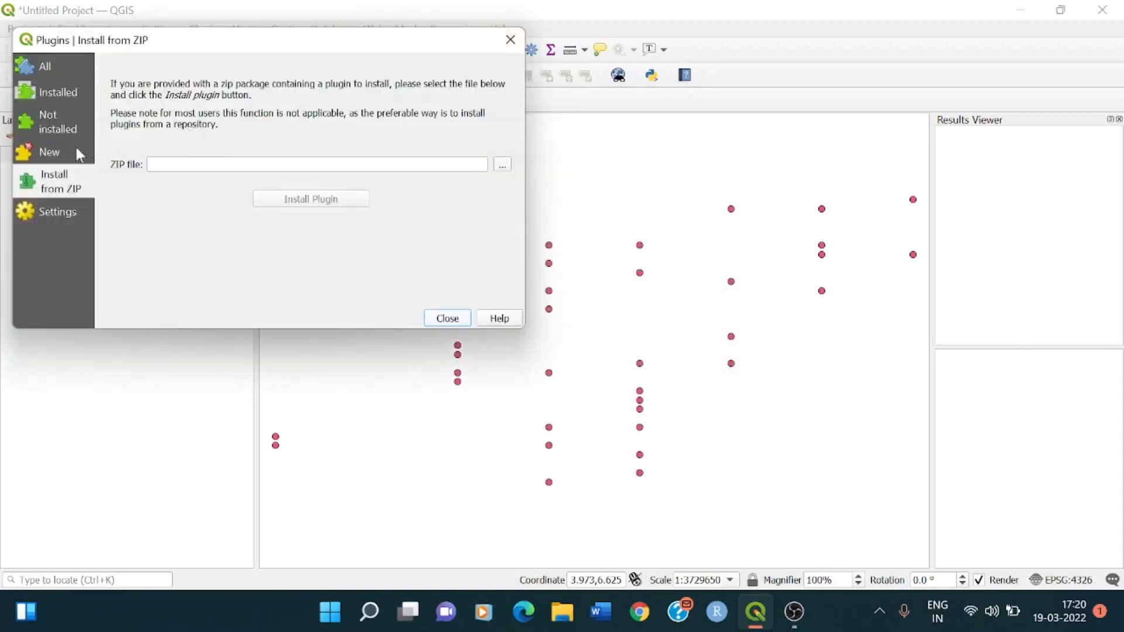
pyautogui.click(49, 151)
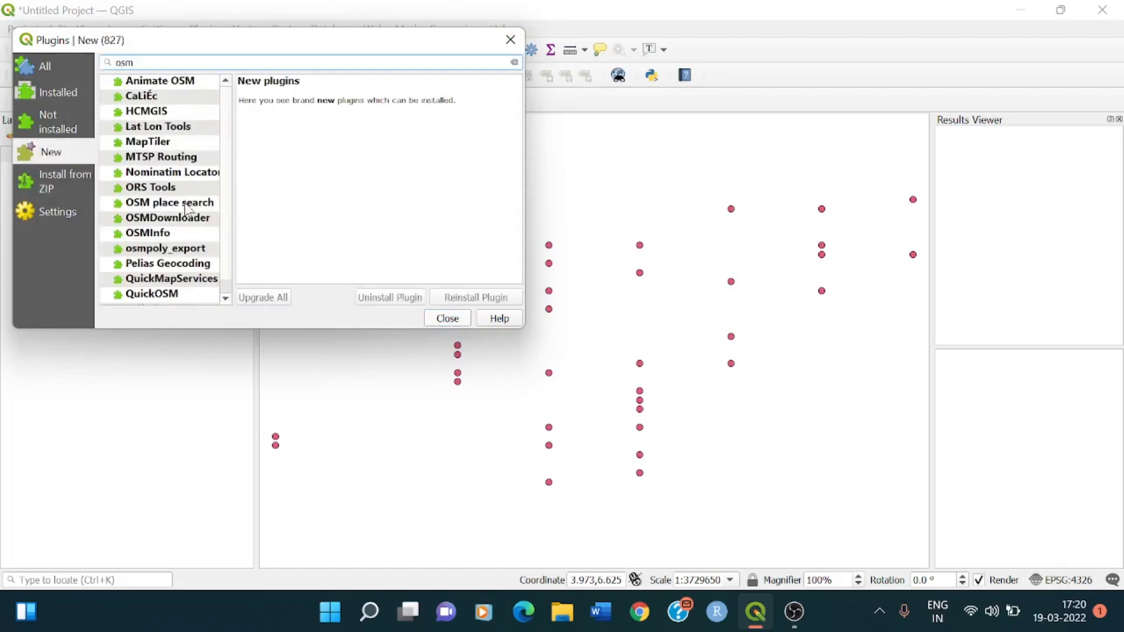
pyautogui.click(170, 203)
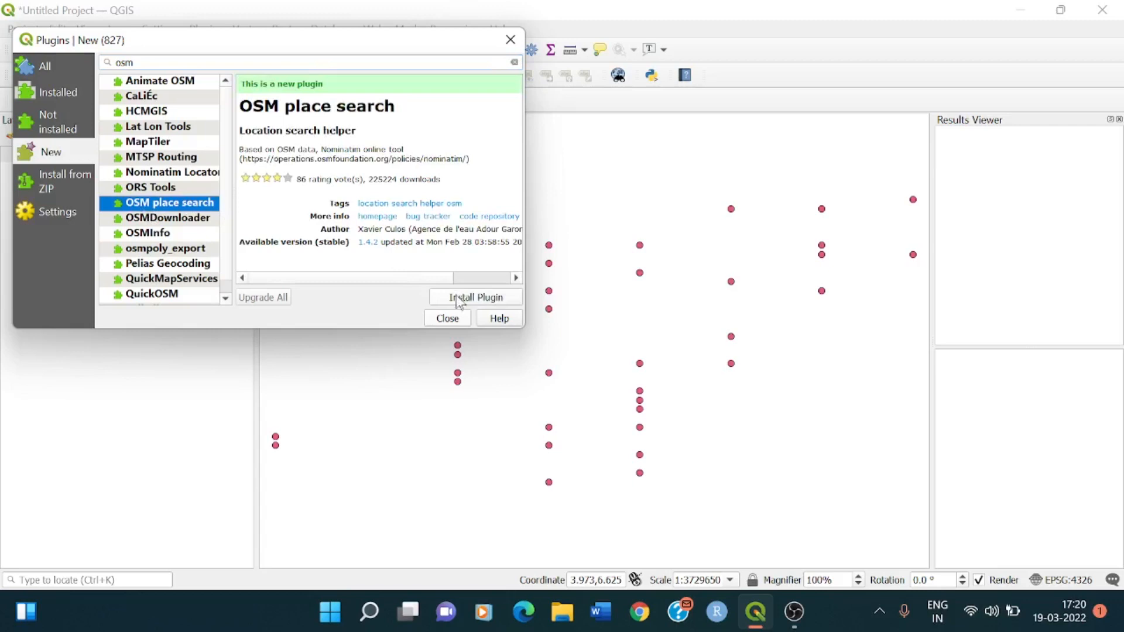
pyautogui.click(475, 297)
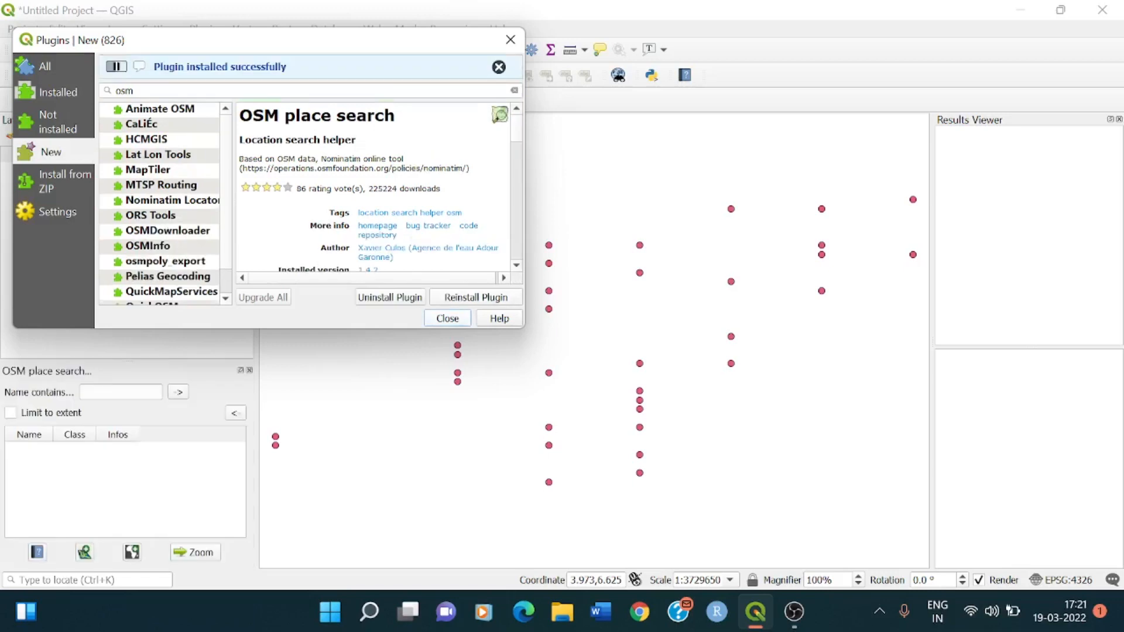
pyautogui.click(498, 67)
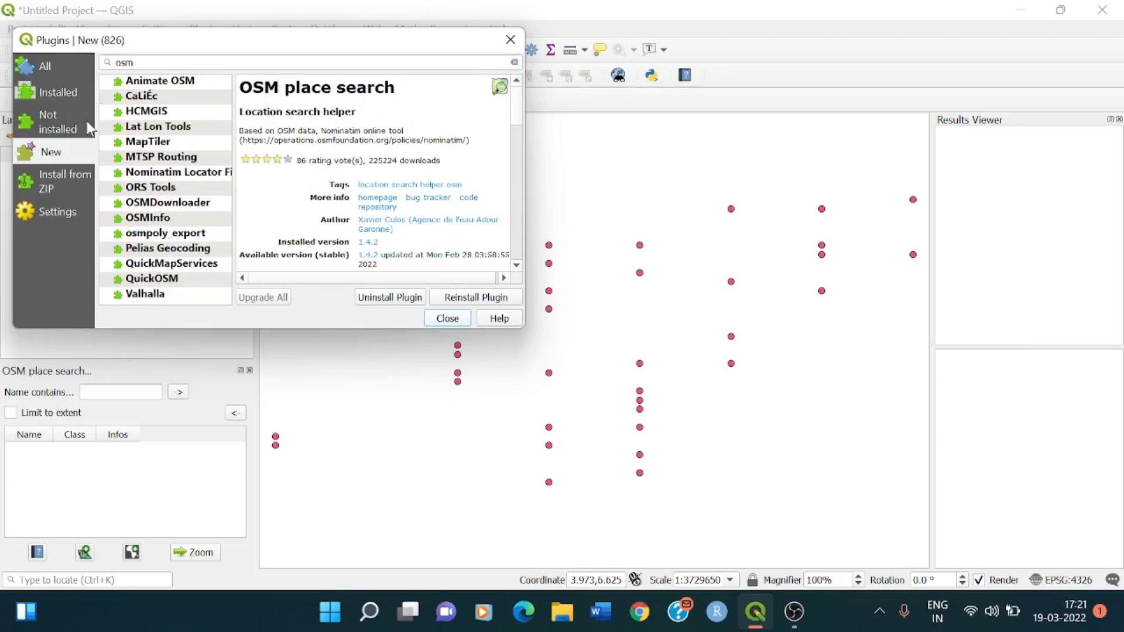
# Step: Look over the Settings and Install from ZIP pages, then close the plugin manager
pyautogui.click(57, 212)
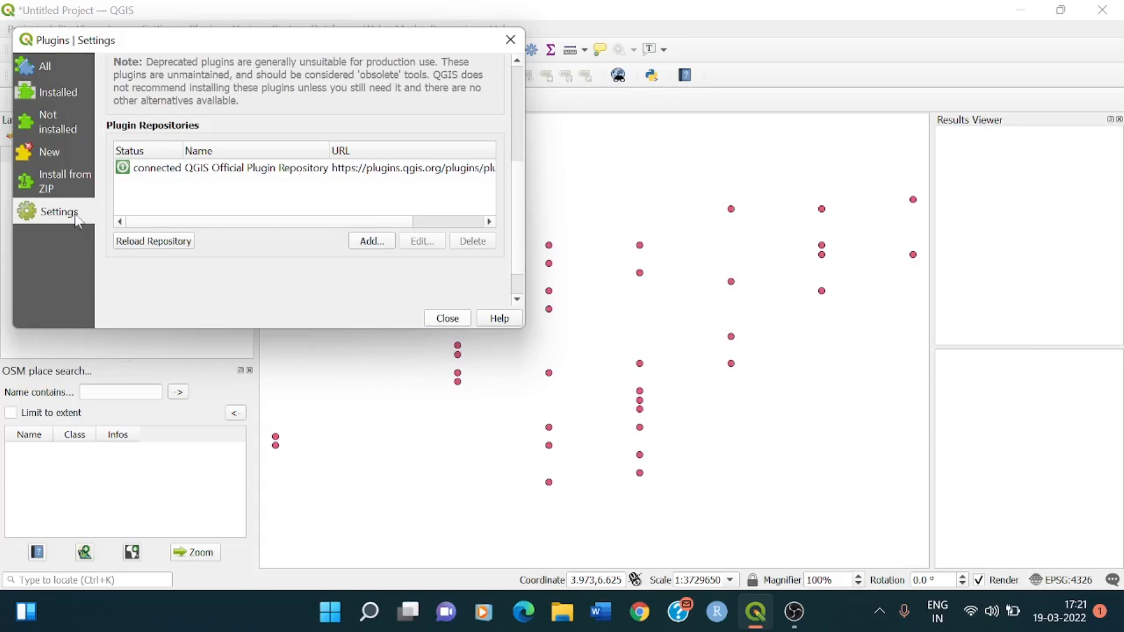
pyautogui.moveTo(164, 170)
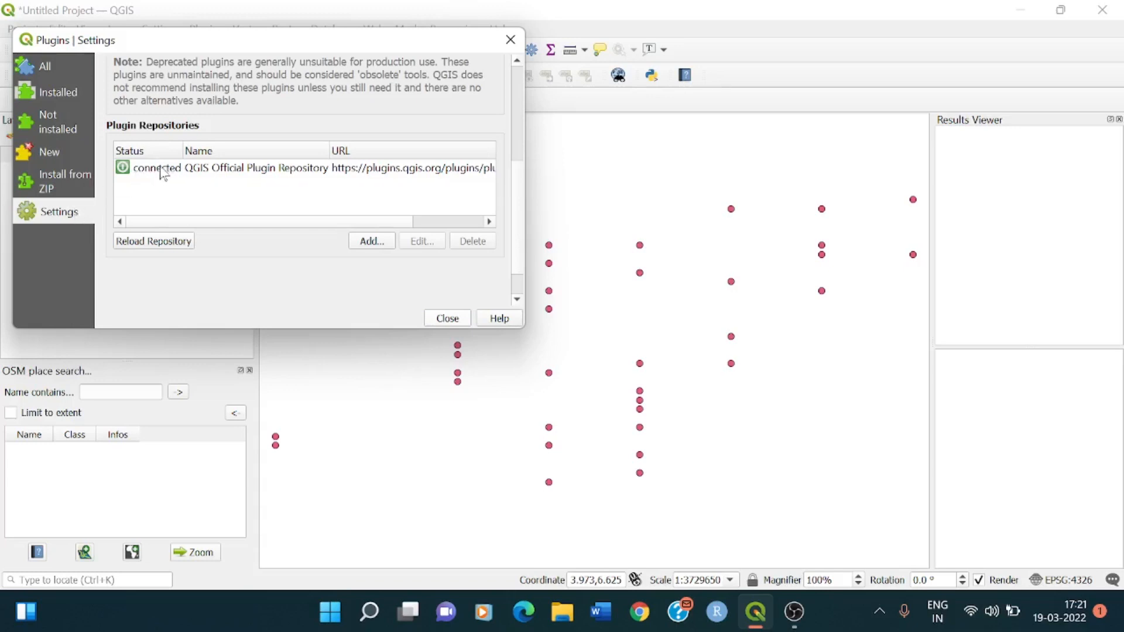
pyautogui.moveTo(84, 192)
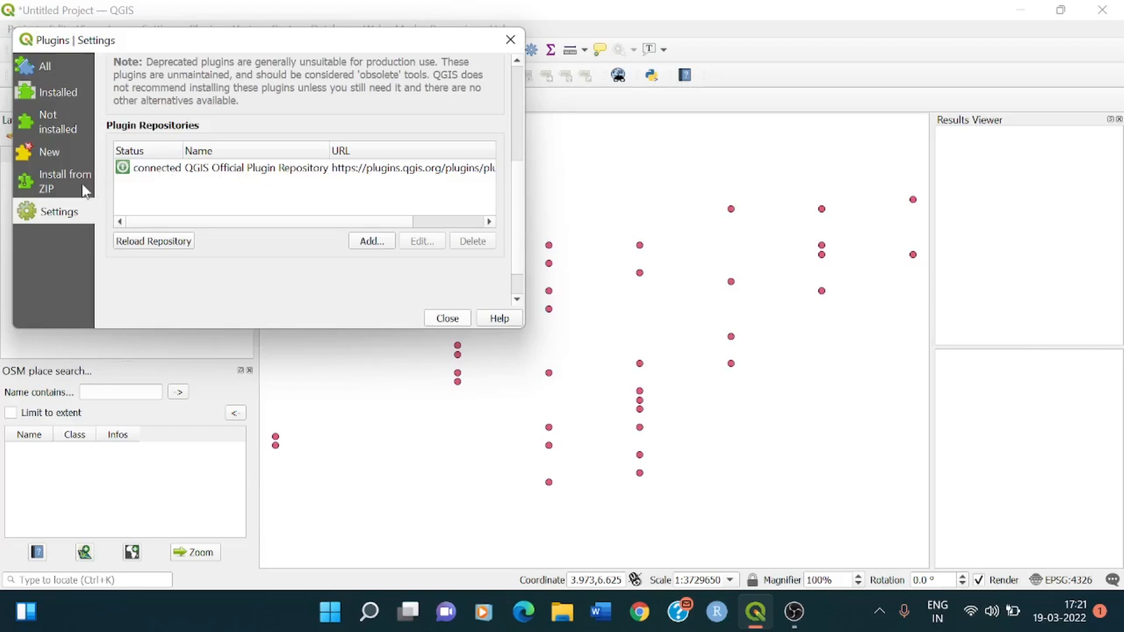
pyautogui.click(64, 181)
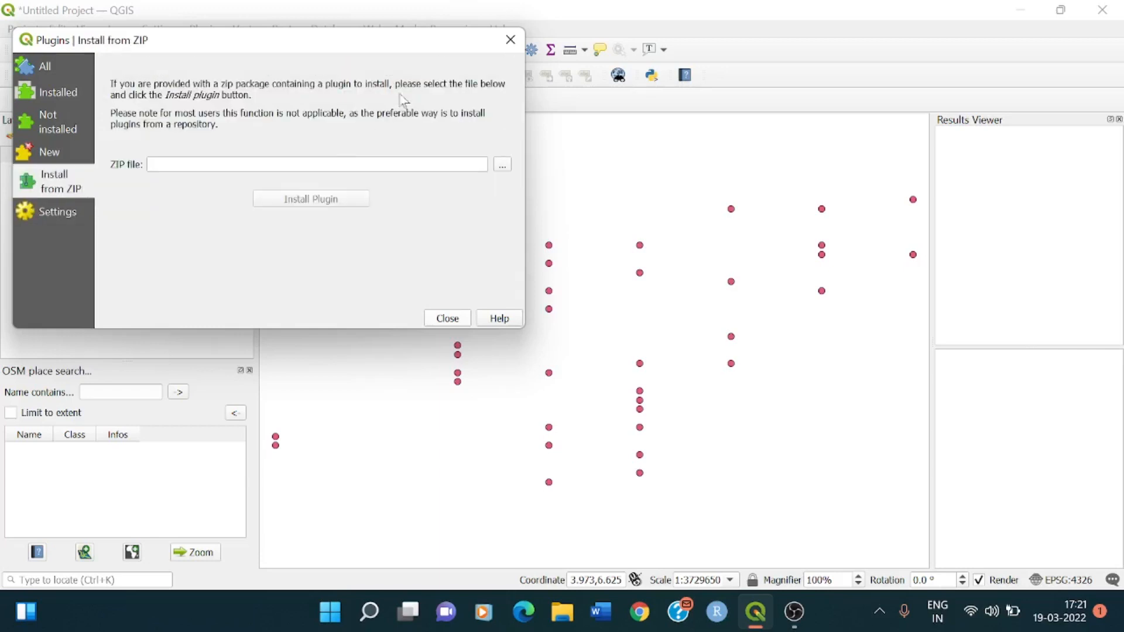
pyautogui.click(447, 318)
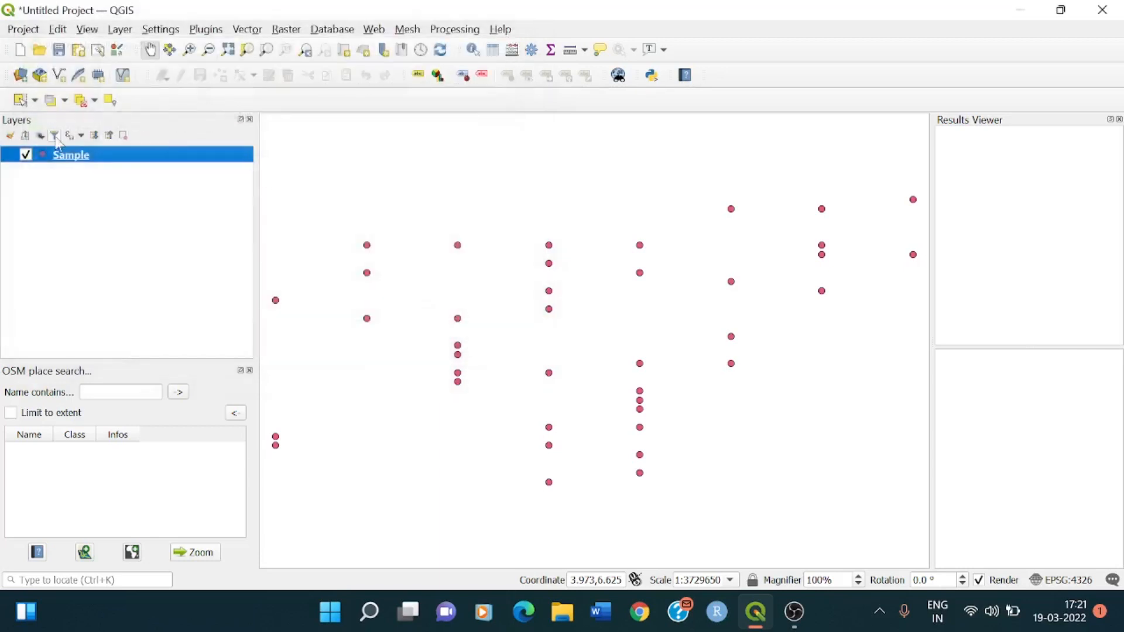
# Step: Install the experimental OpenLayers Plugin from the osm results, retrying until it installs, then close
pyautogui.click(205, 29)
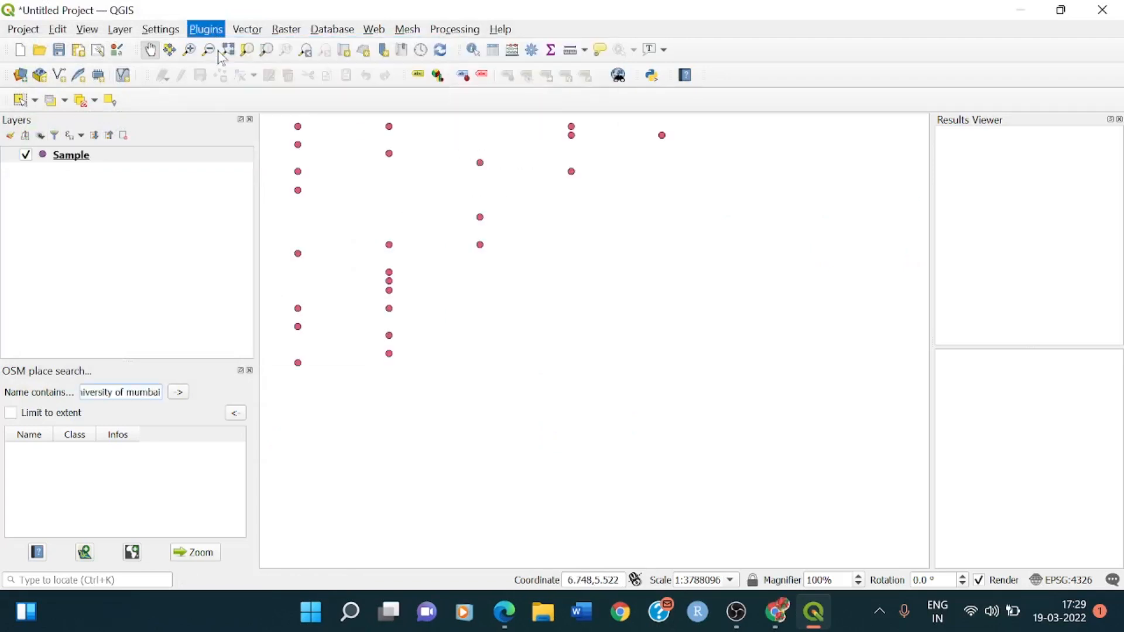
pyautogui.click(205, 29)
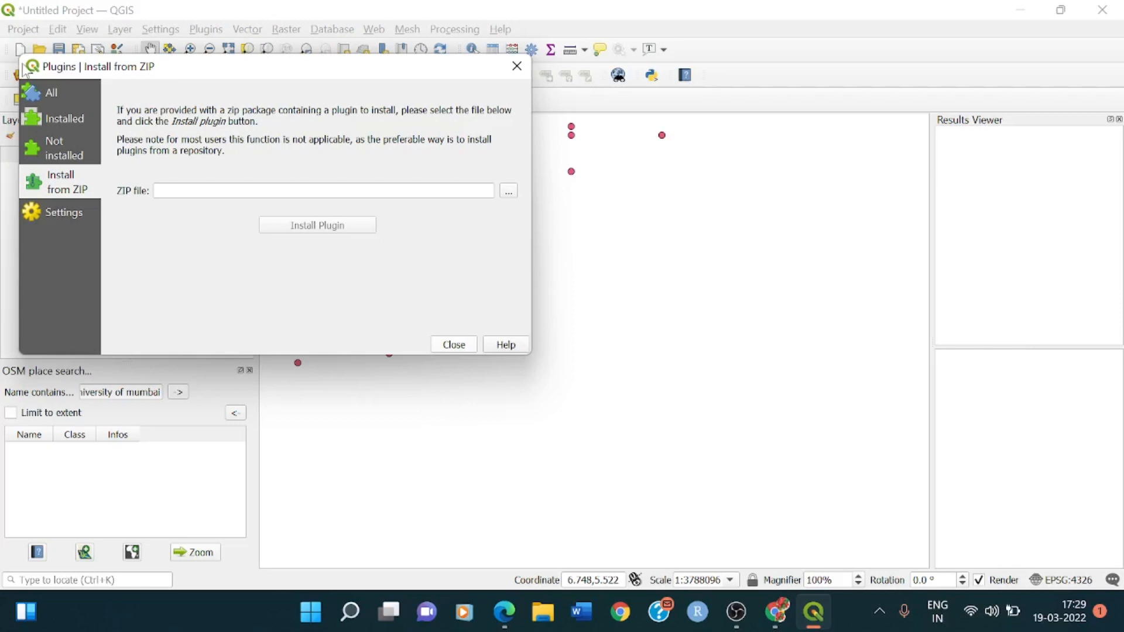
pyautogui.click(50, 92)
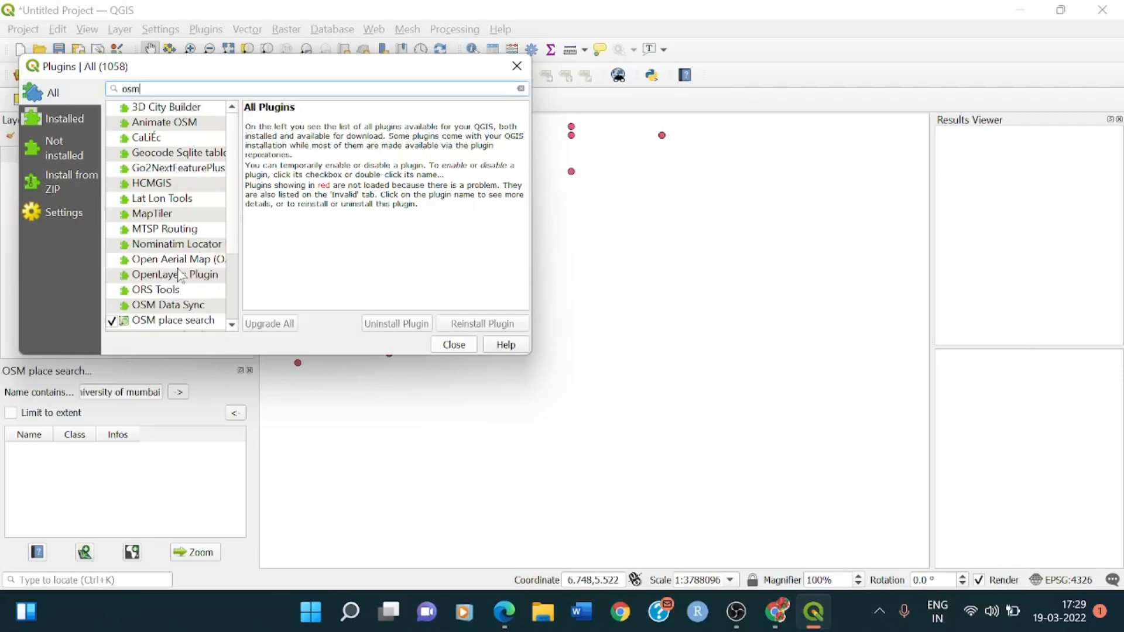
pyautogui.click(175, 274)
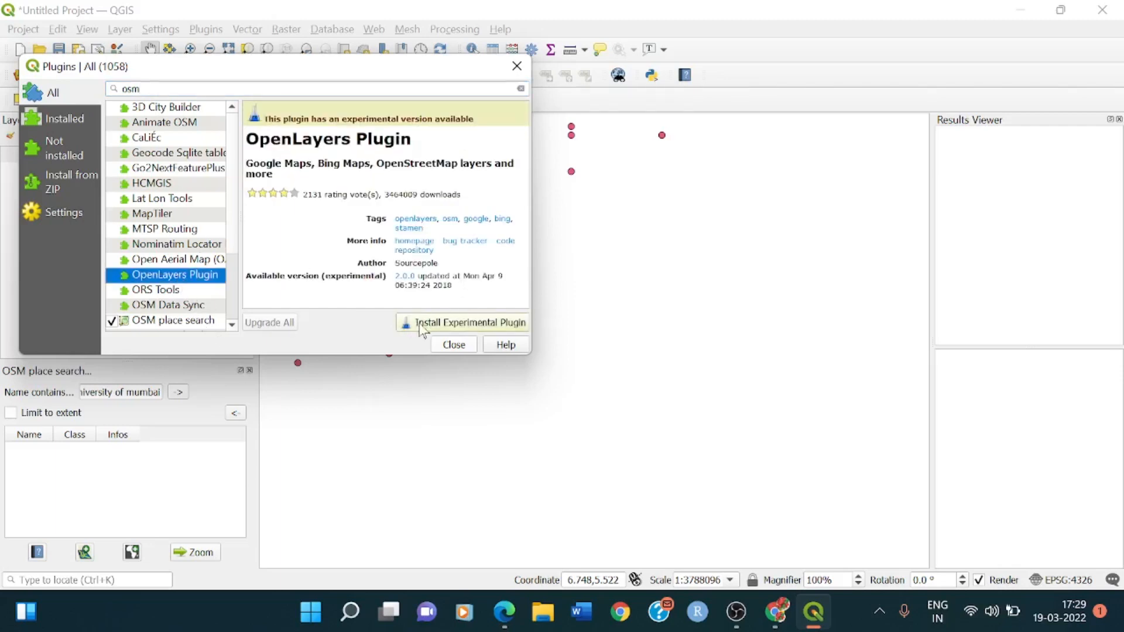
pyautogui.click(469, 322)
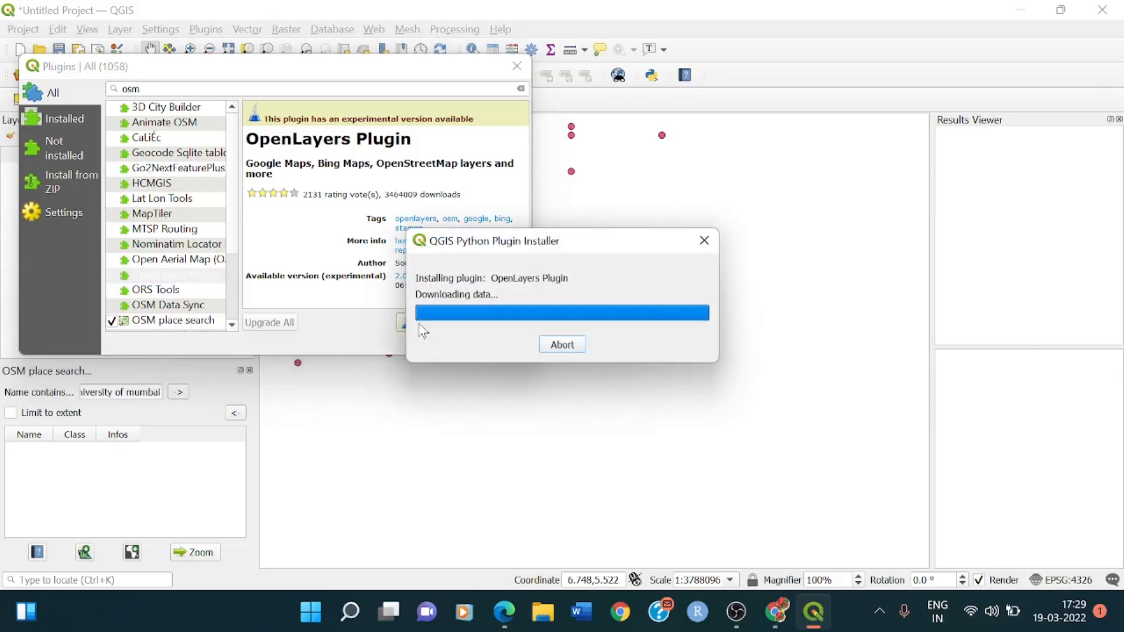
pyautogui.moveTo(501, 330)
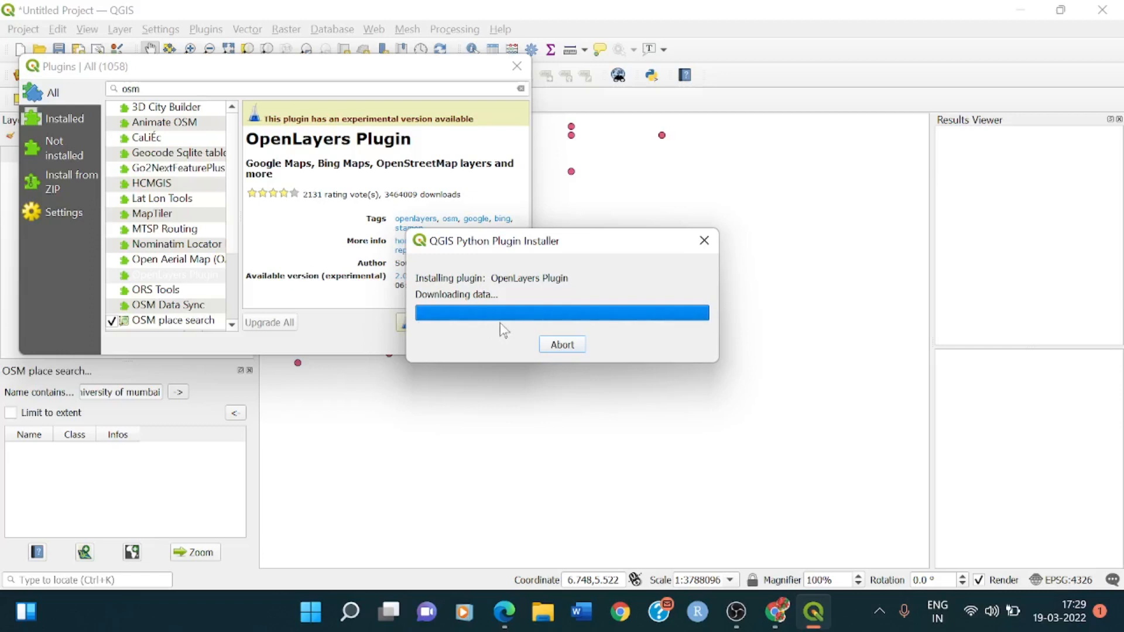
pyautogui.click(562, 344)
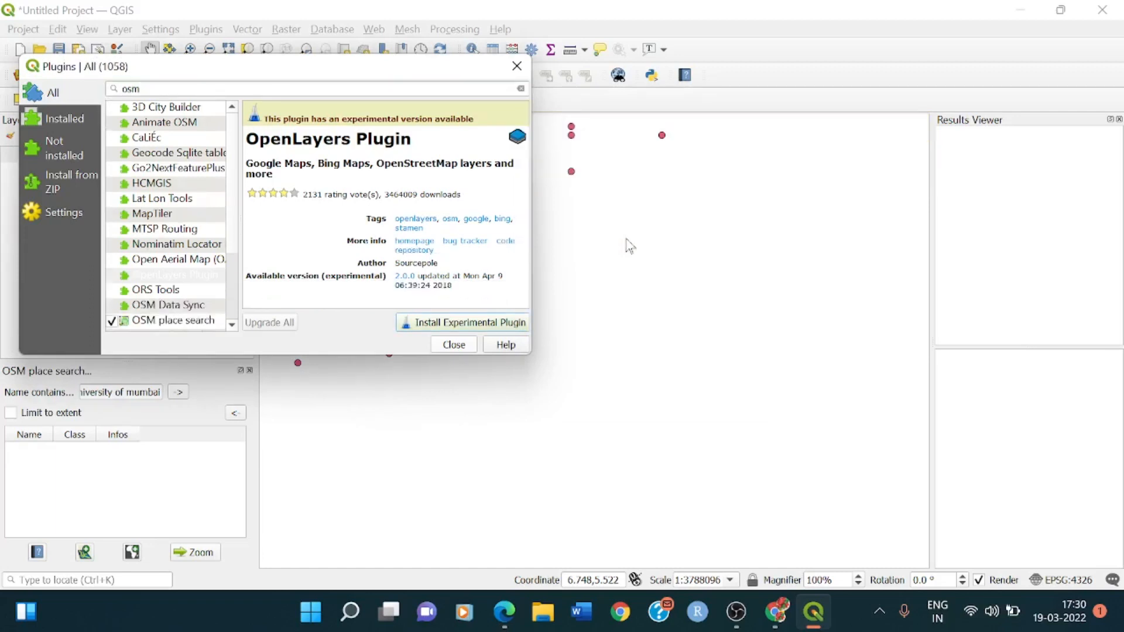
pyautogui.moveTo(260, 59)
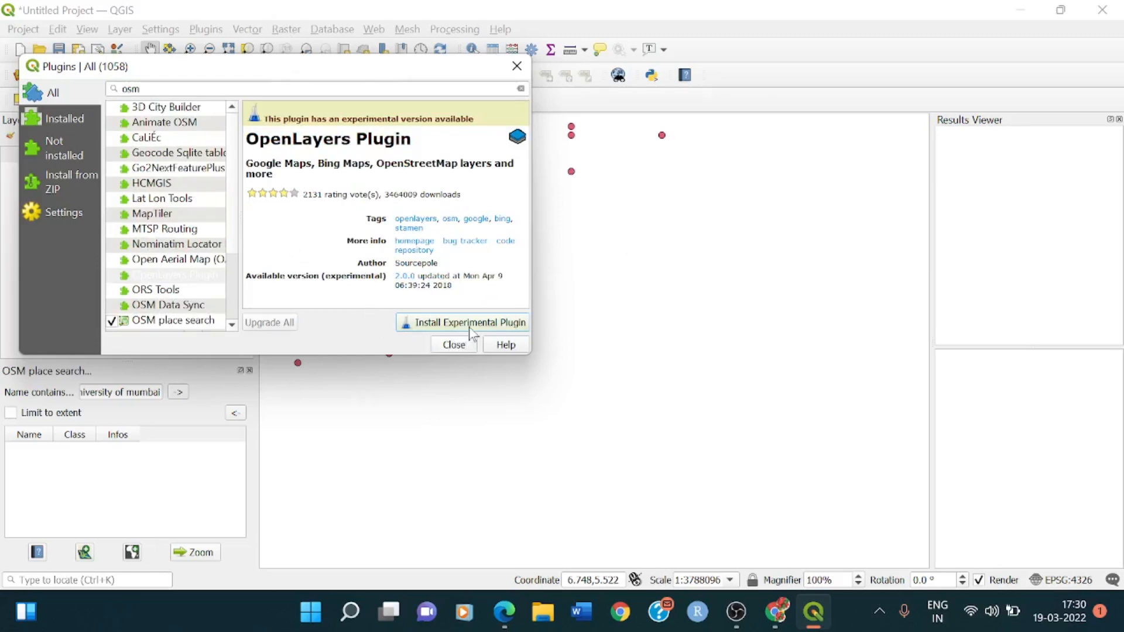
pyautogui.click(462, 322)
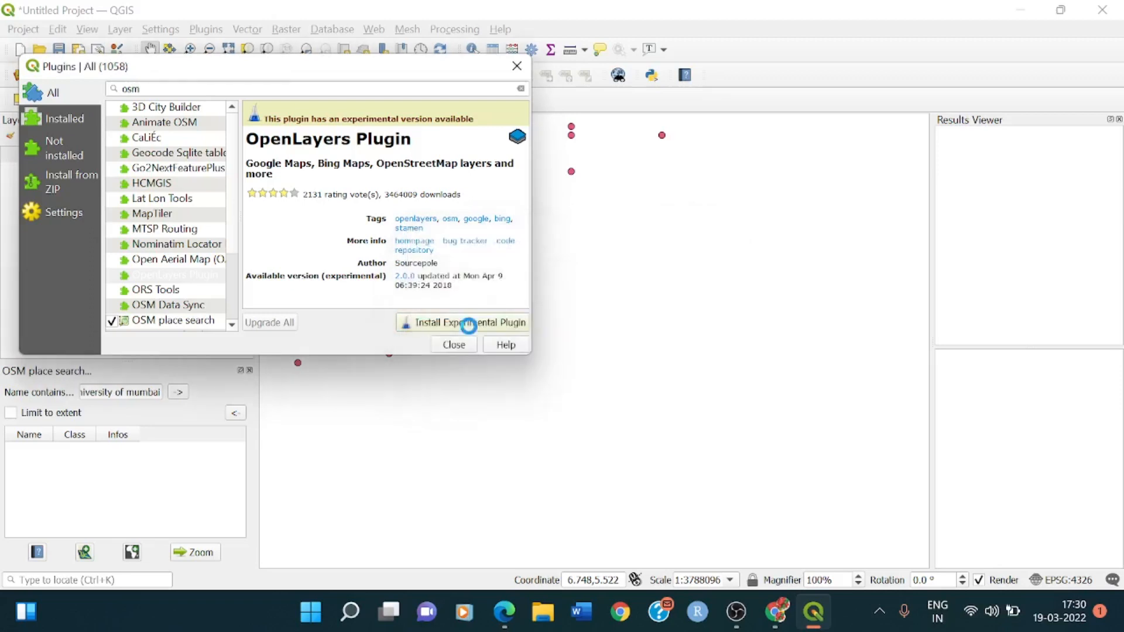
pyautogui.click(466, 322)
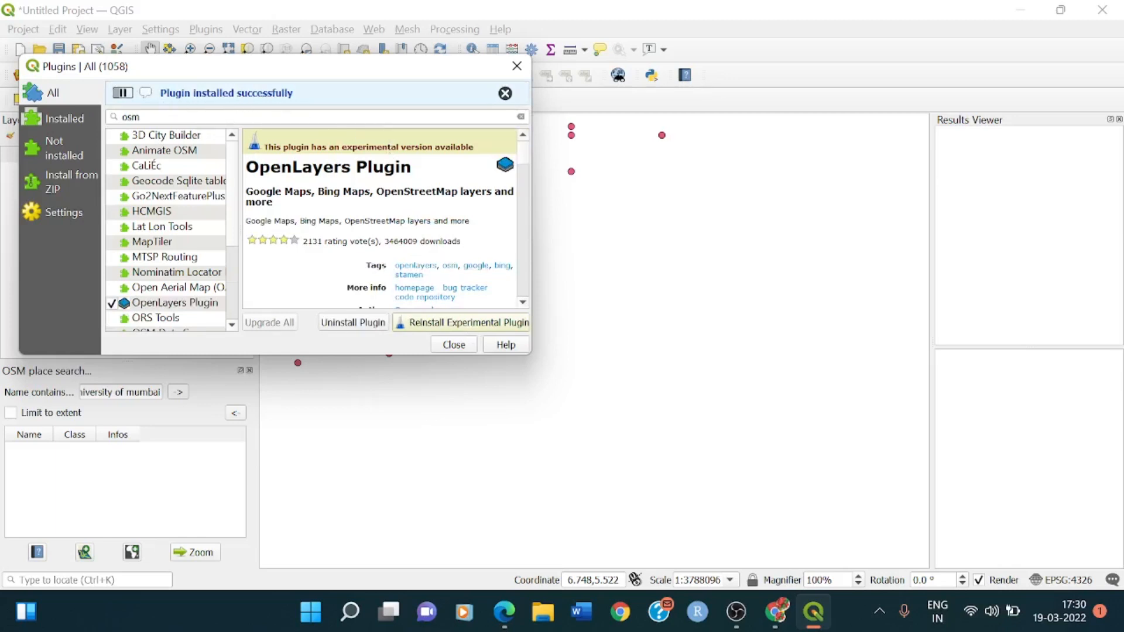
pyautogui.click(453, 344)
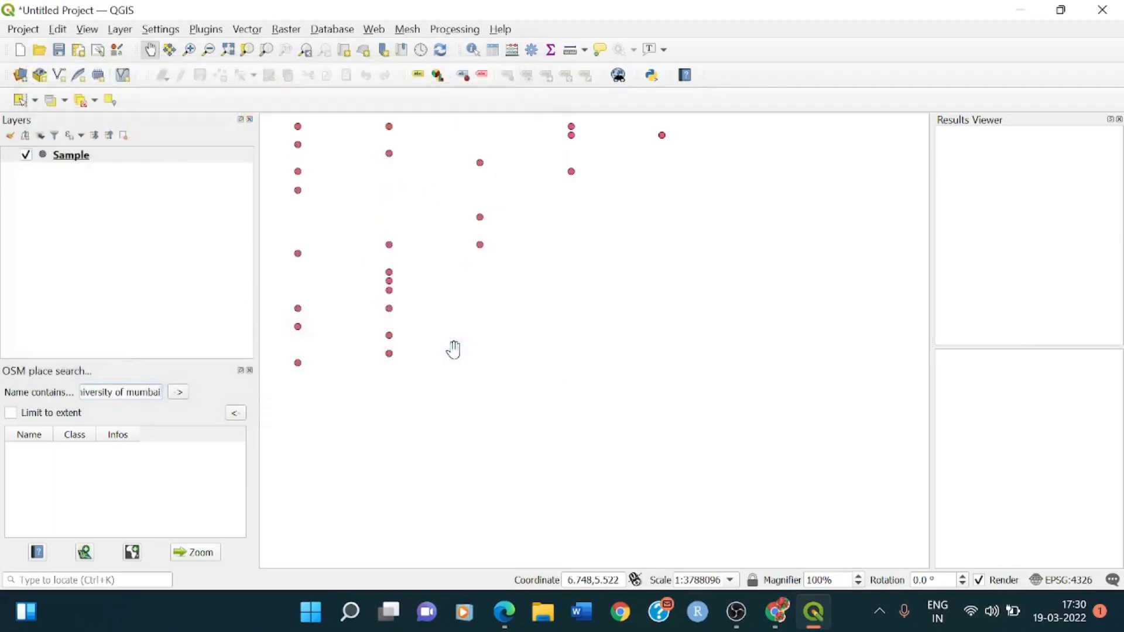
# Step: Add the OpenStreetMap layer via Web > OpenLayers plugin beneath the Sample points
pyautogui.click(374, 29)
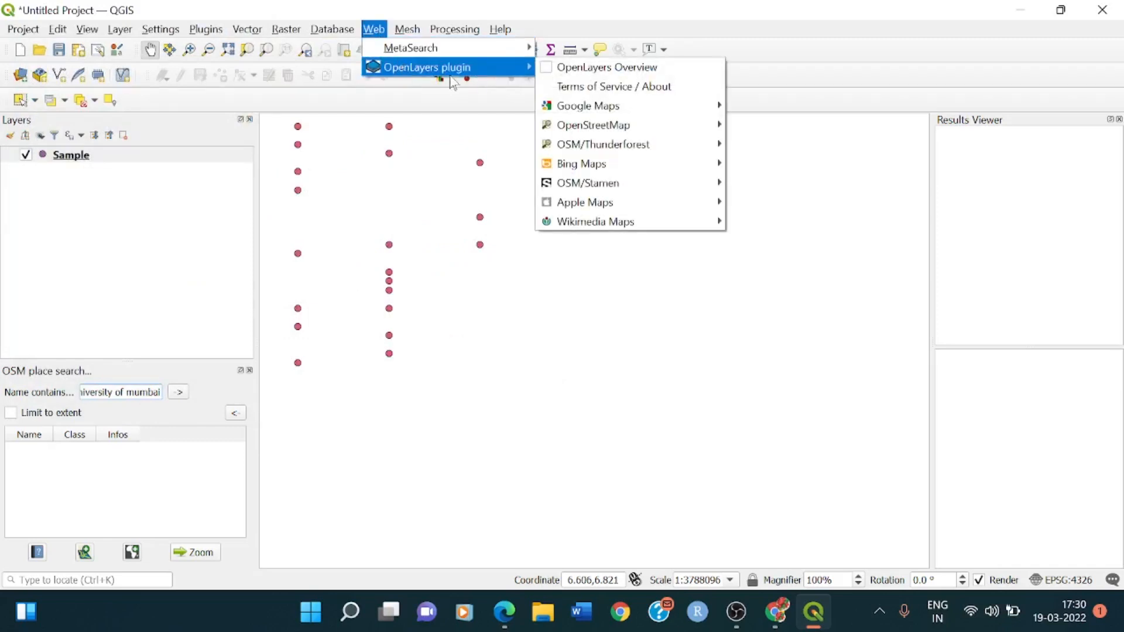
pyautogui.moveTo(607, 67)
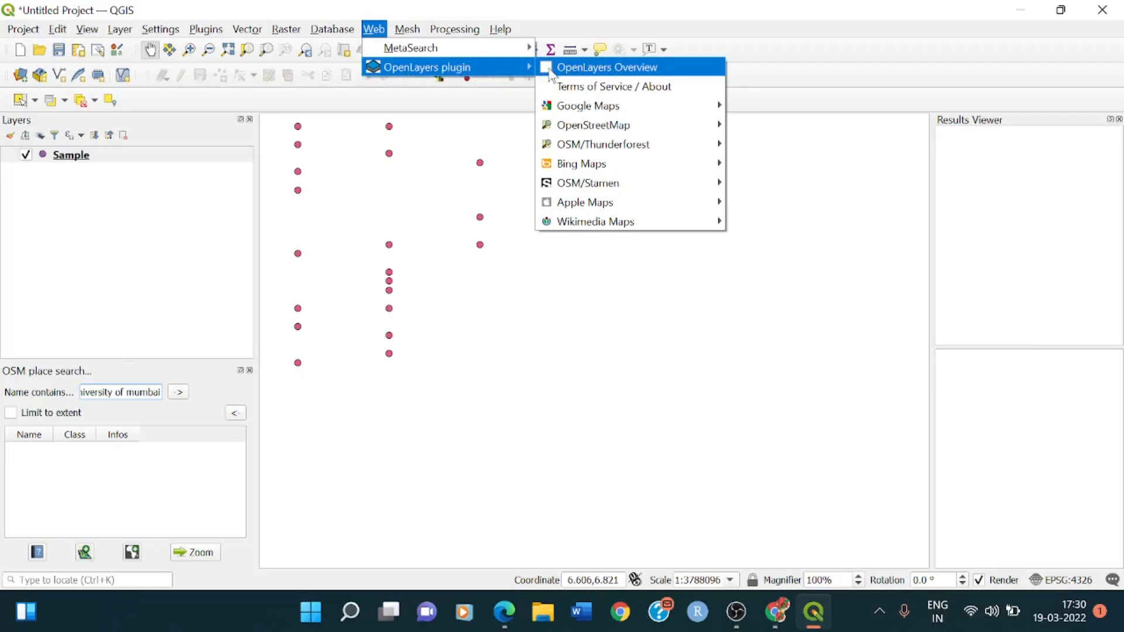
pyautogui.moveTo(591, 125)
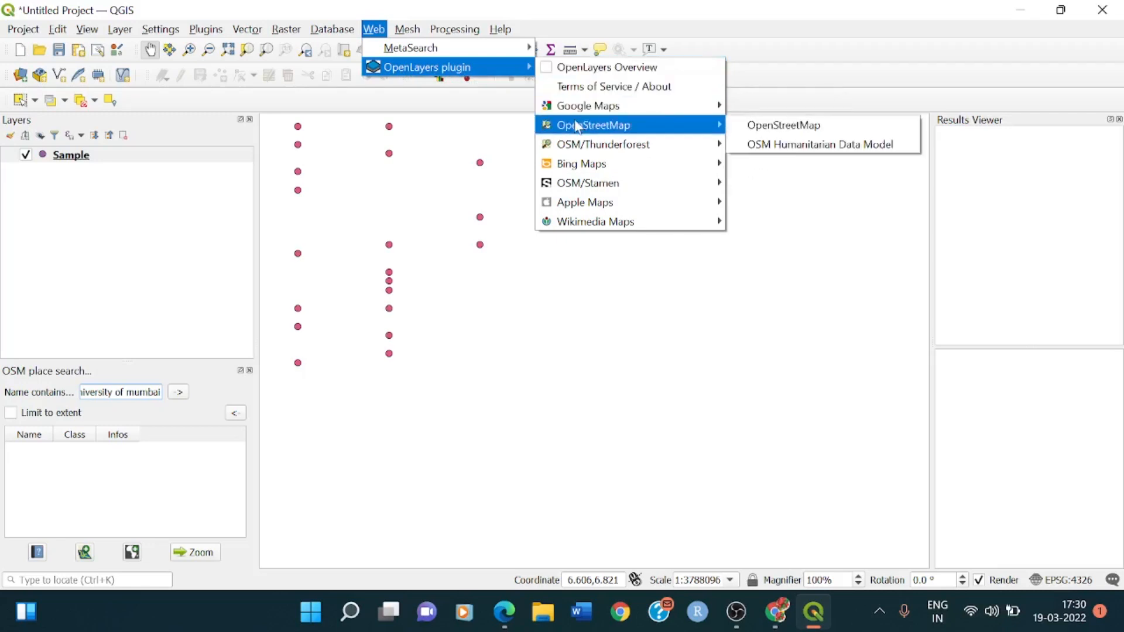
pyautogui.moveTo(783, 124)
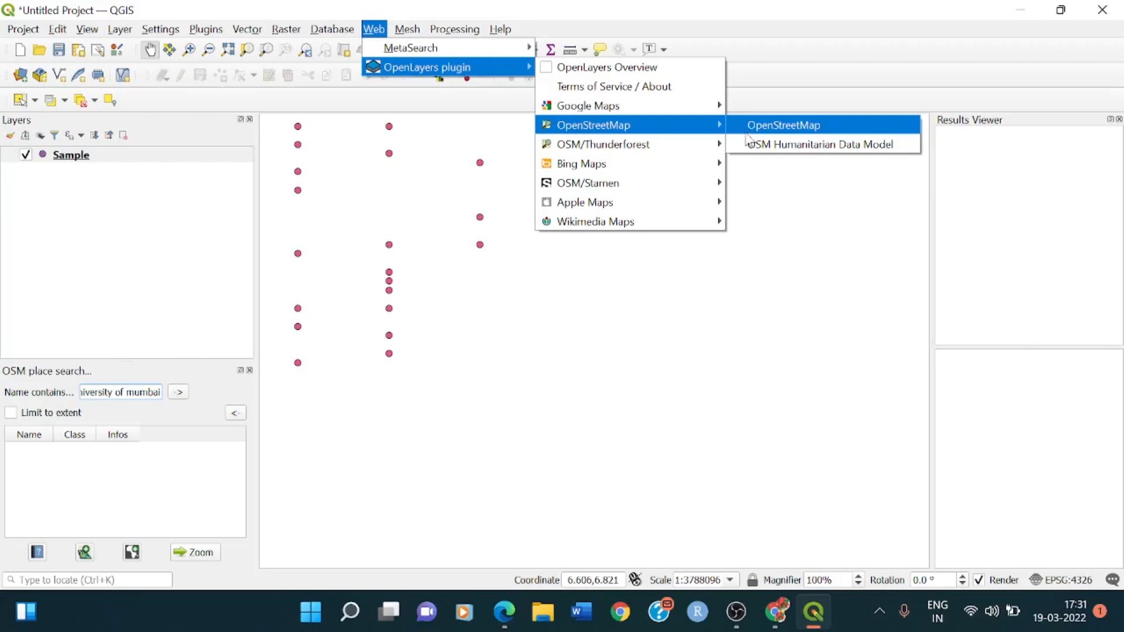
pyautogui.click(782, 125)
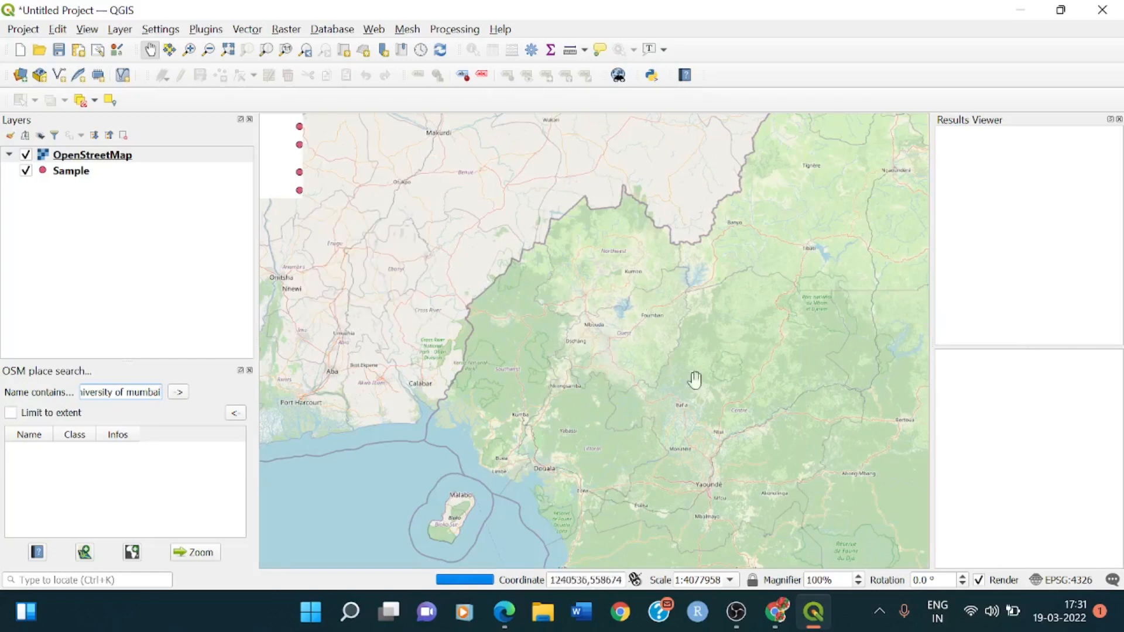
# Step: Pan the basemap and drag a zoom box around the Mumbai coast
pyautogui.moveTo(695, 379); pyautogui.dragTo(590, 328)
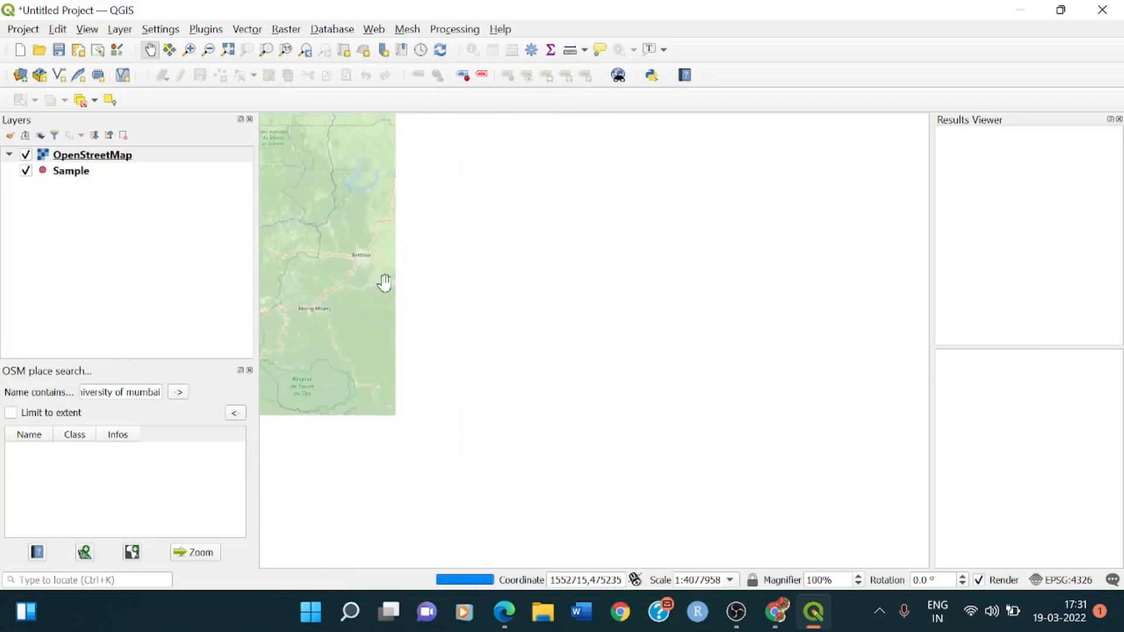
pyautogui.moveTo(385, 282); pyautogui.dragTo(922, 395)
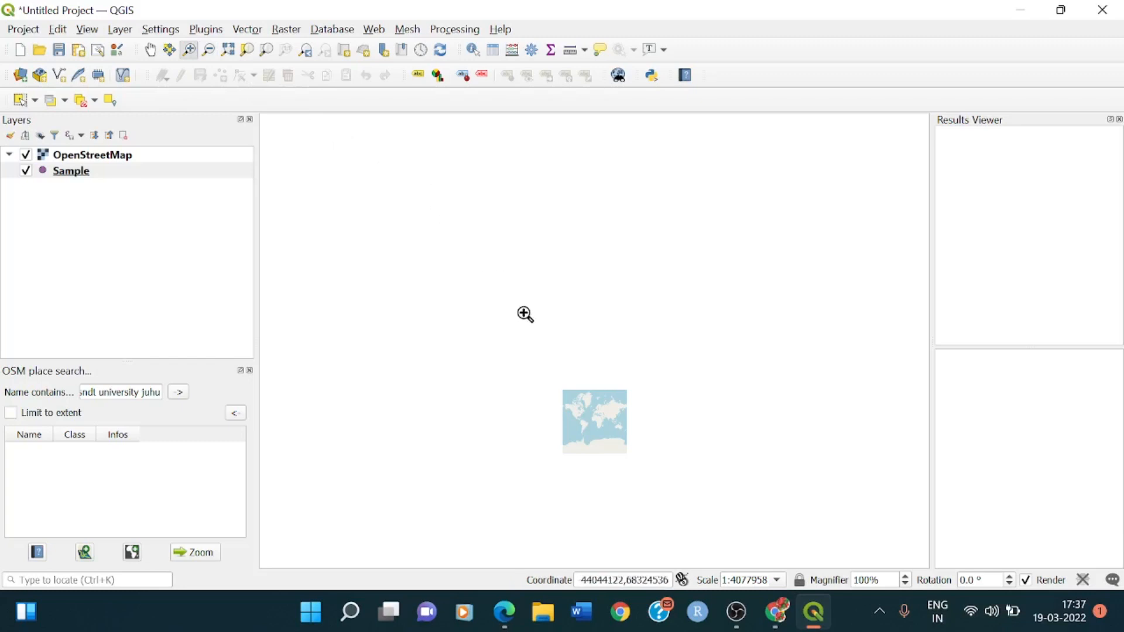
pyautogui.moveTo(611, 412)
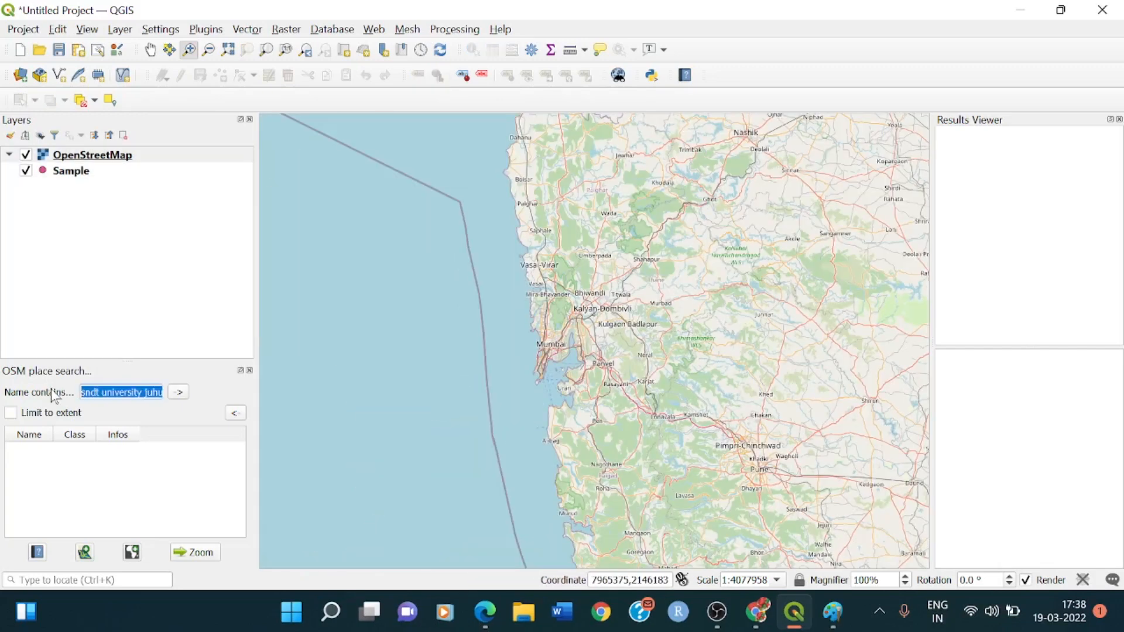
# Step: Search OSM places for 'Bhandup' and zoom the map to the first result
pyautogui.write('SNDTT')
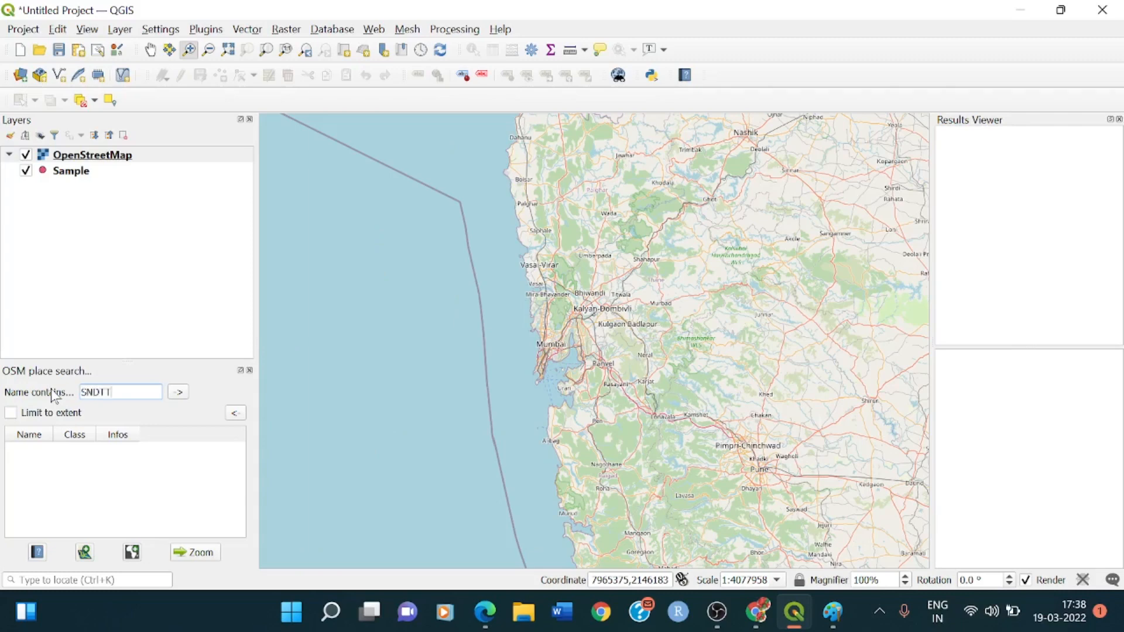
pyautogui.click(120, 392)
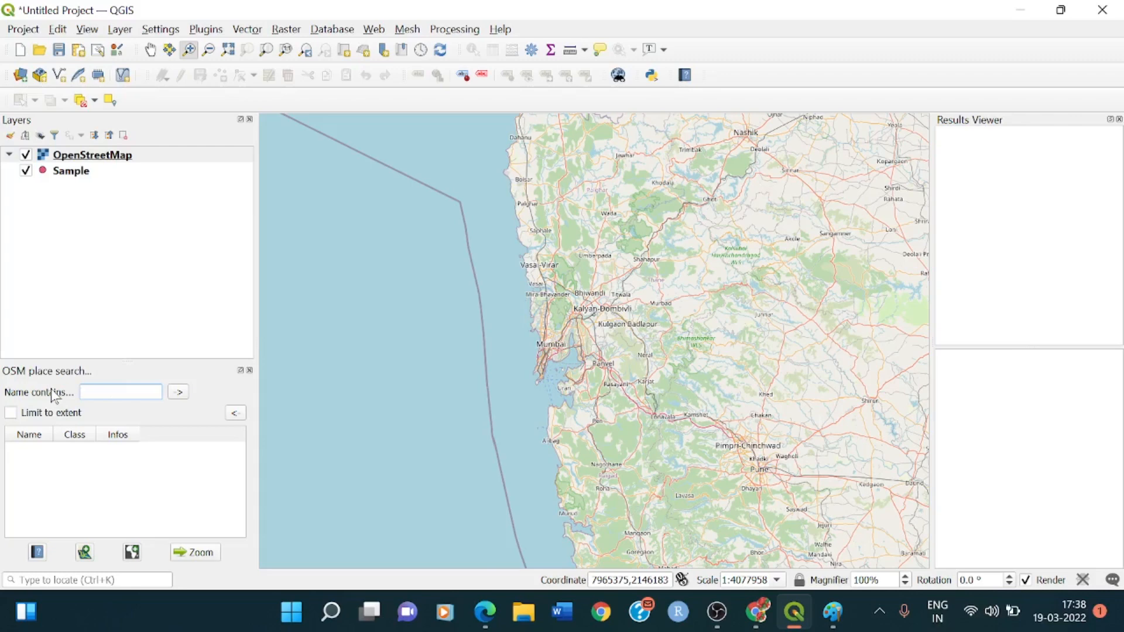
pyautogui.write('Bah')
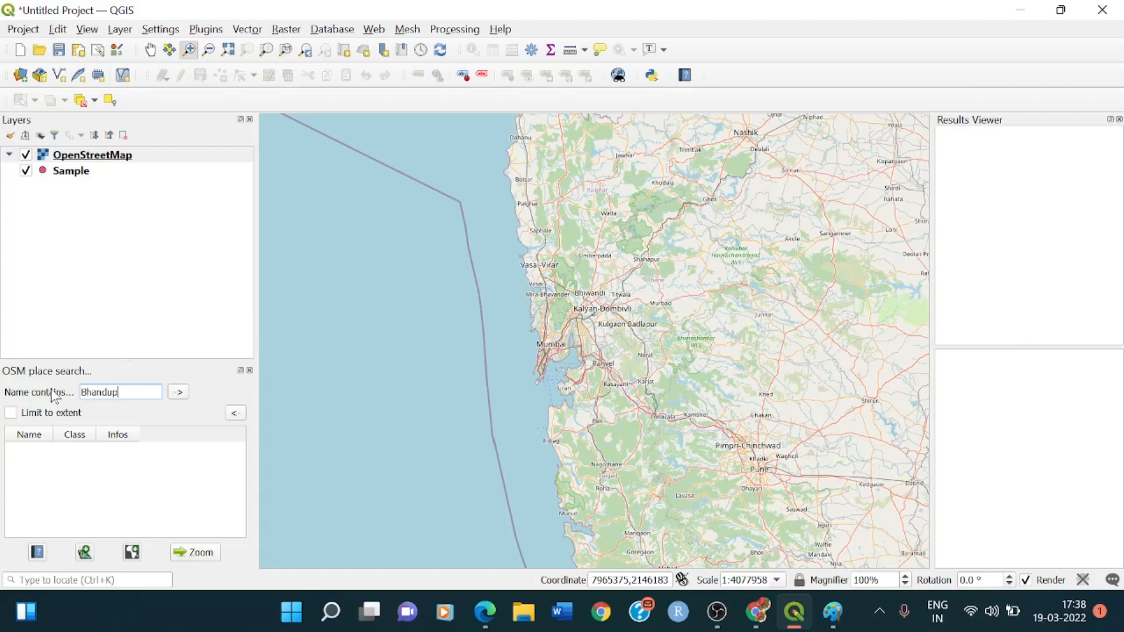
pyautogui.moveTo(181, 385)
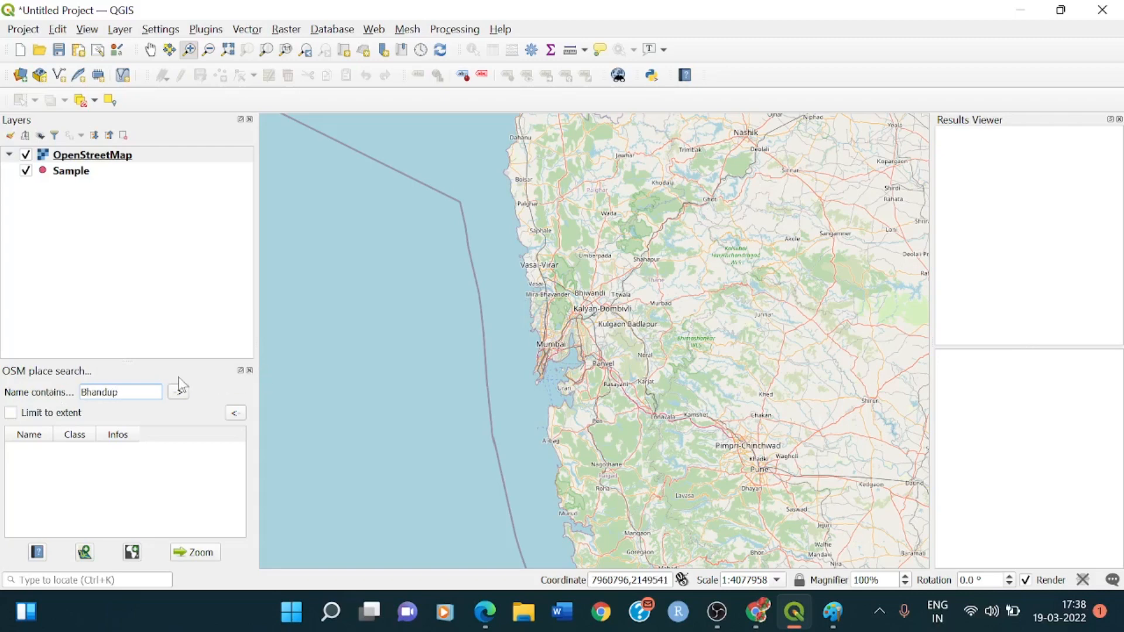
pyautogui.click(177, 391)
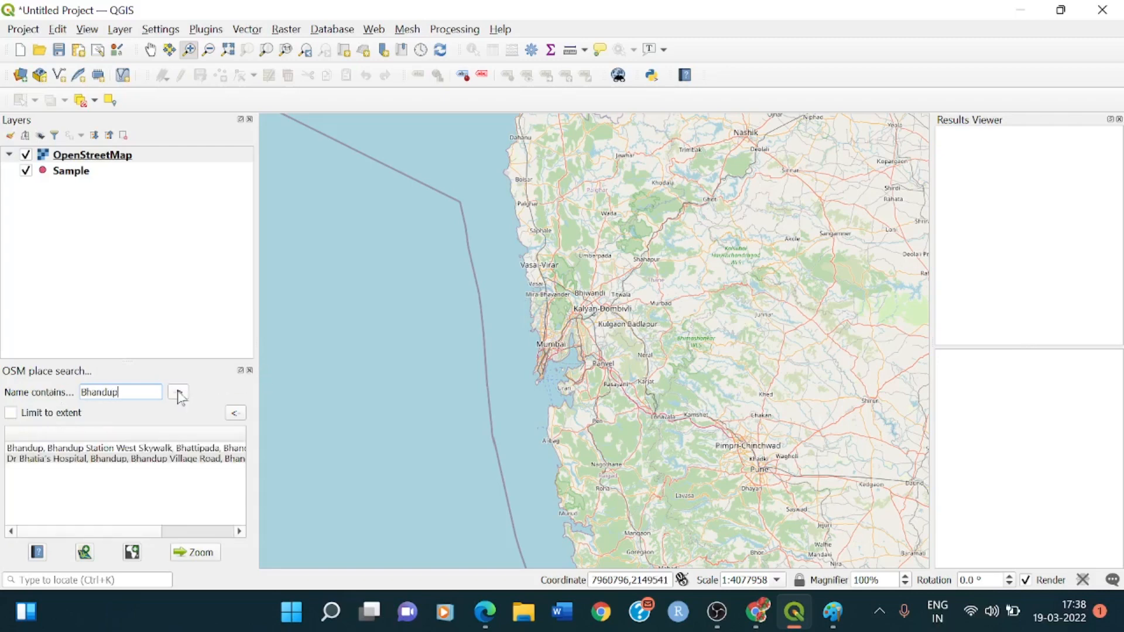
pyautogui.click(176, 392)
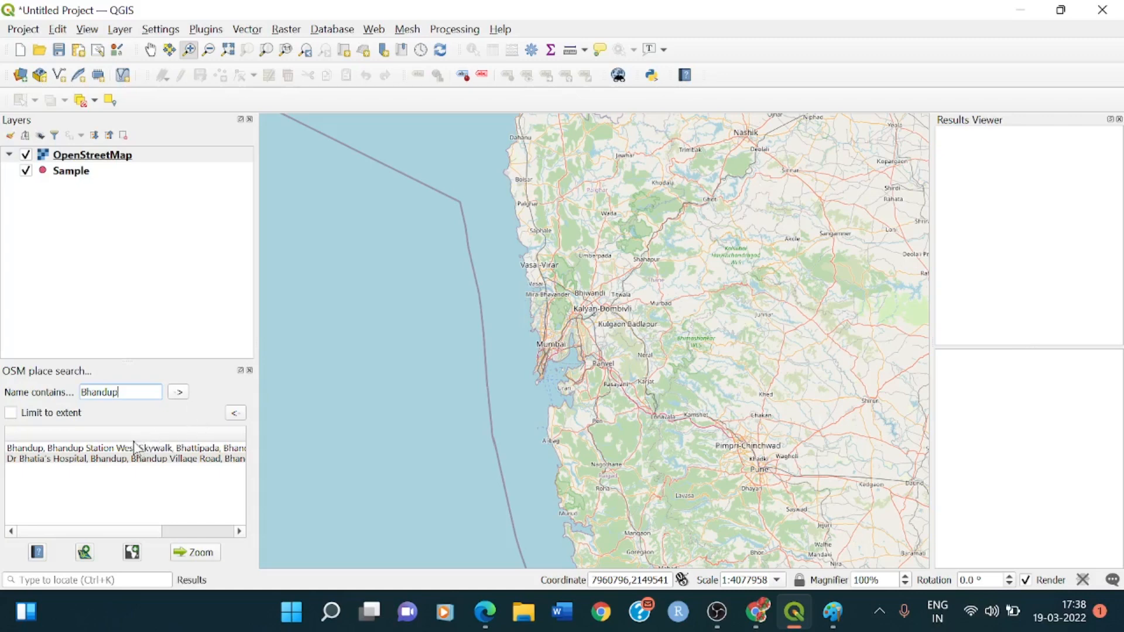
pyautogui.click(125, 447)
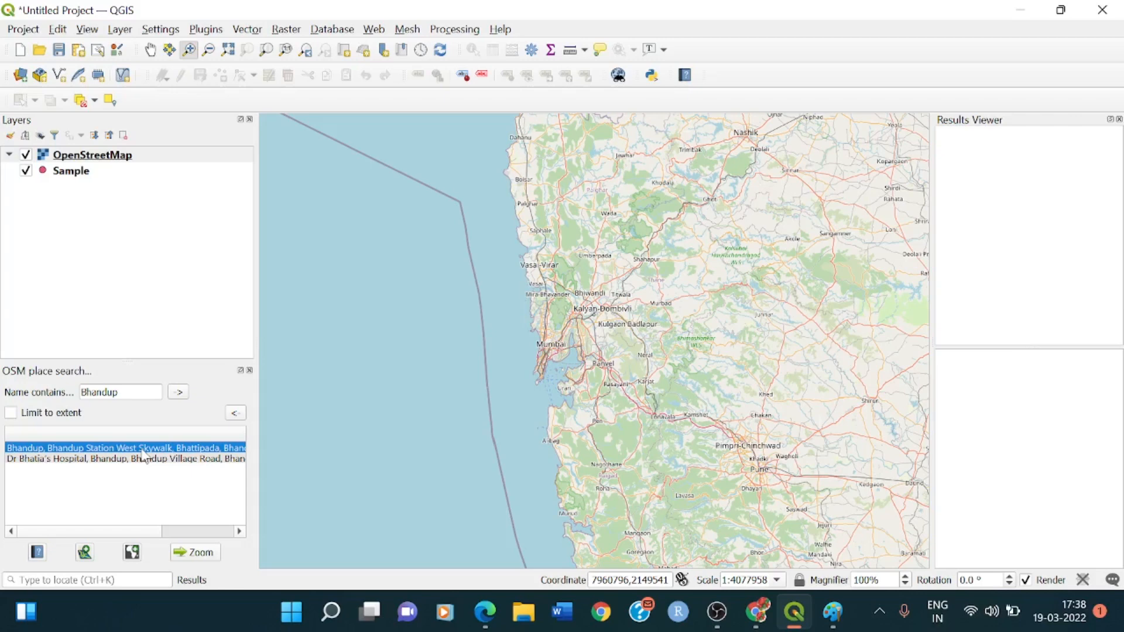
pyautogui.moveTo(203, 558)
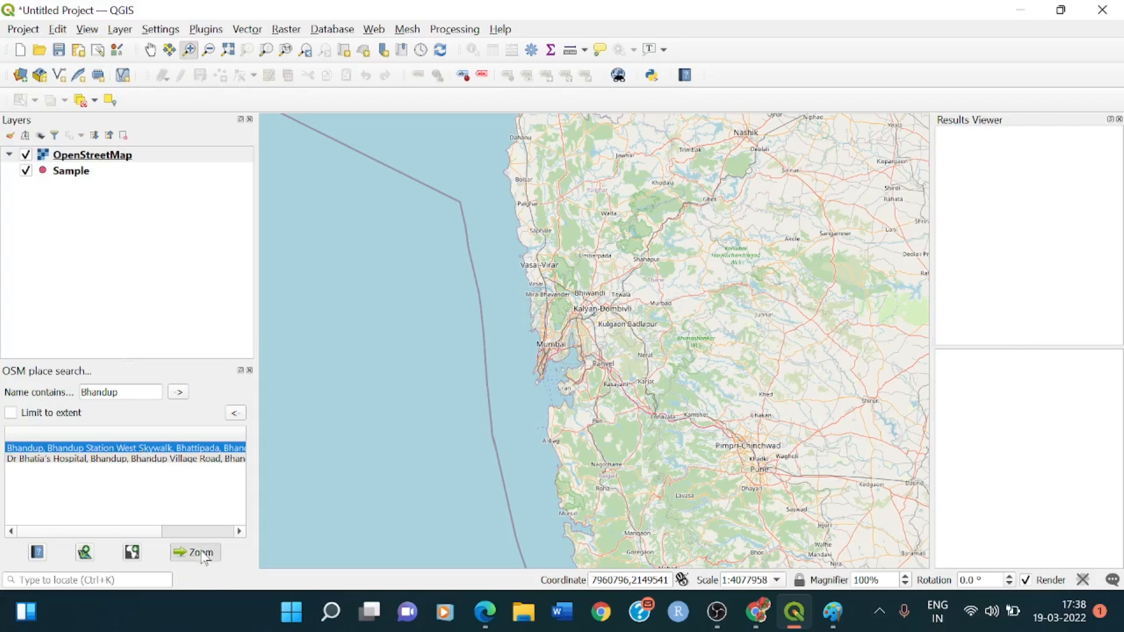
pyautogui.click(194, 552)
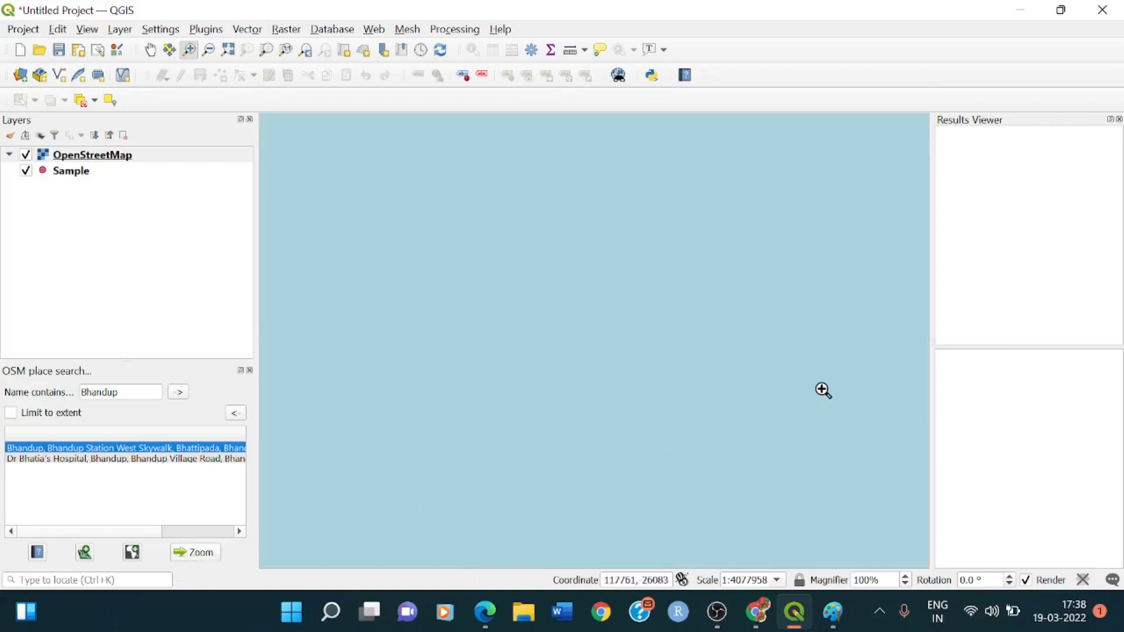
pyautogui.moveTo(466, 236)
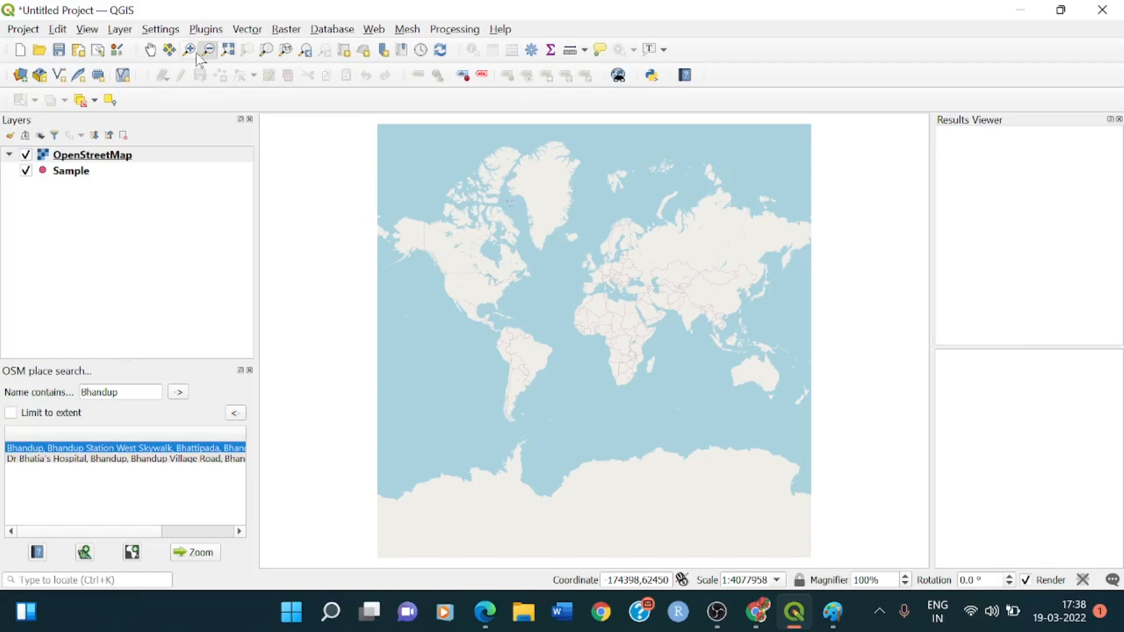
pyautogui.moveTo(189, 48)
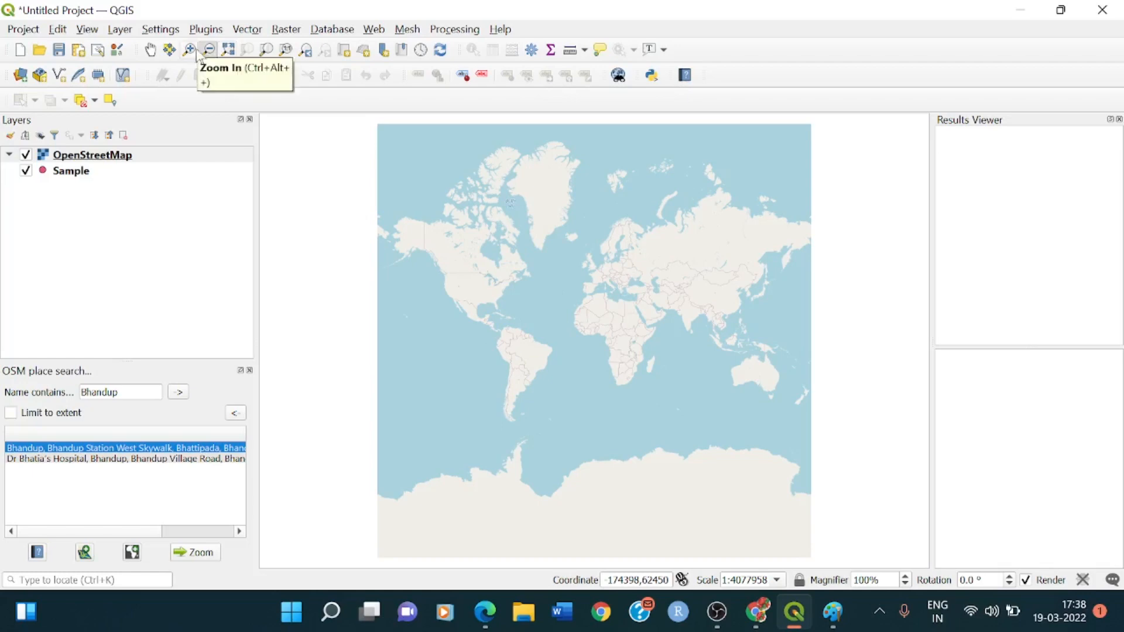